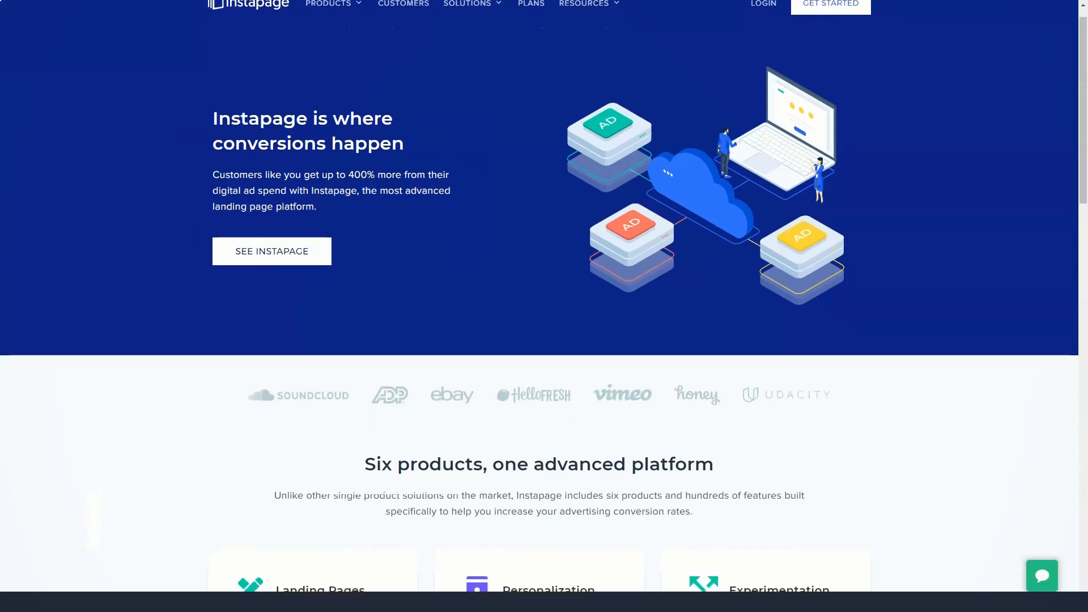
# Step: Scroll the homepage, advance the testimonial carousel twice, reach the footer and go to Products overview
pyautogui.scroll(-3)
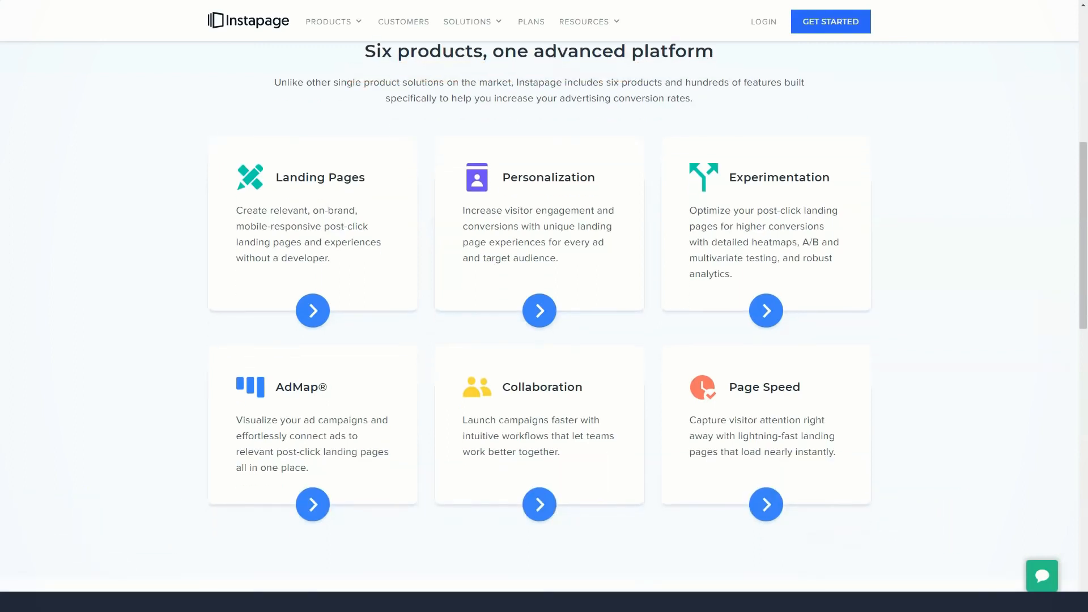
pyautogui.scroll(-3)
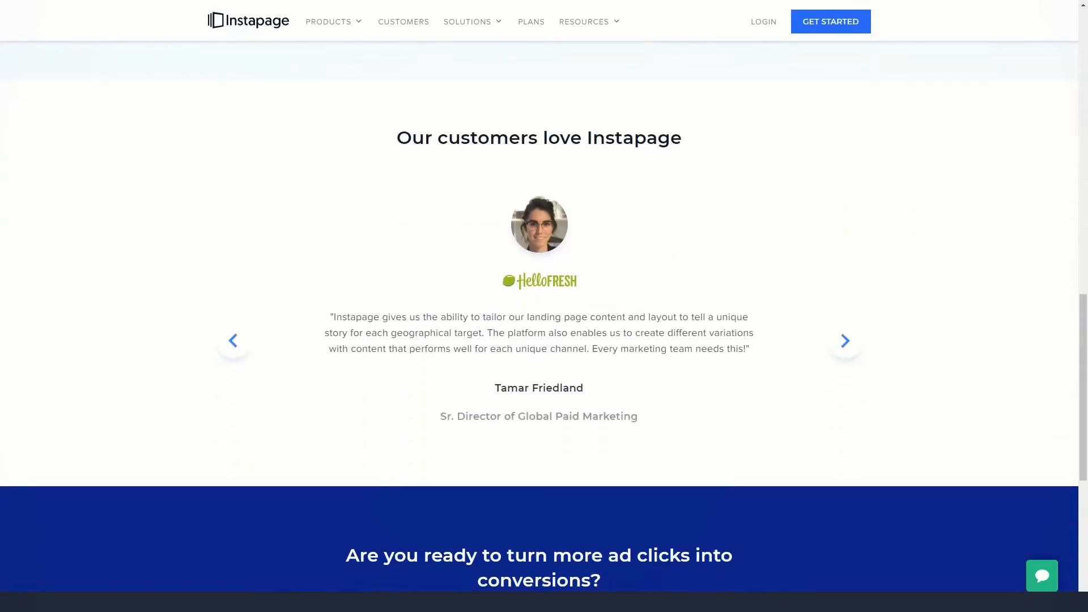
pyautogui.click(845, 342)
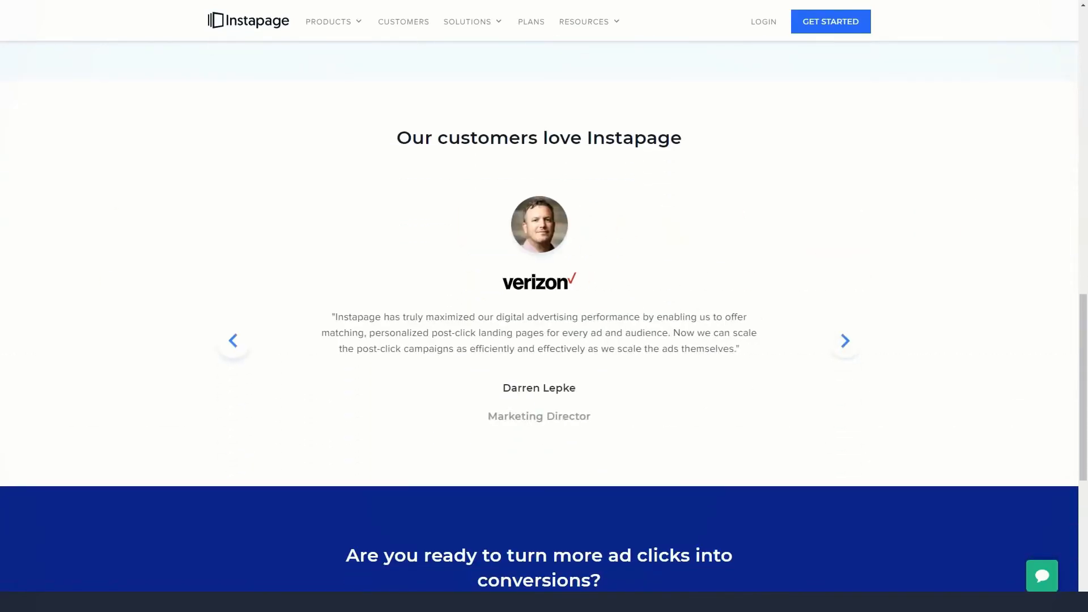
pyautogui.click(844, 341)
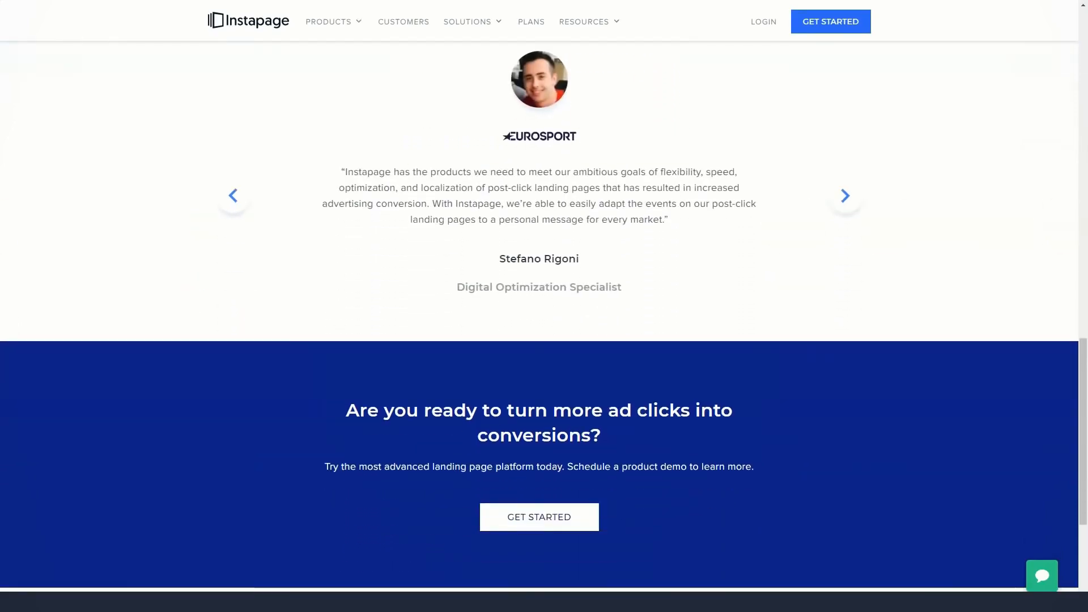
pyautogui.scroll(-3)
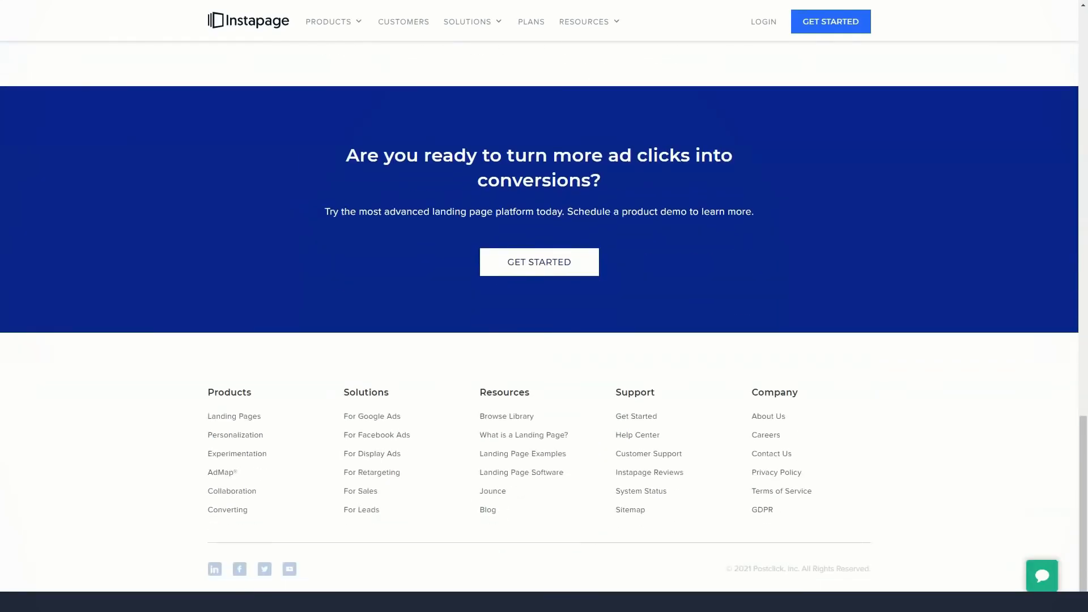
pyautogui.click(329, 22)
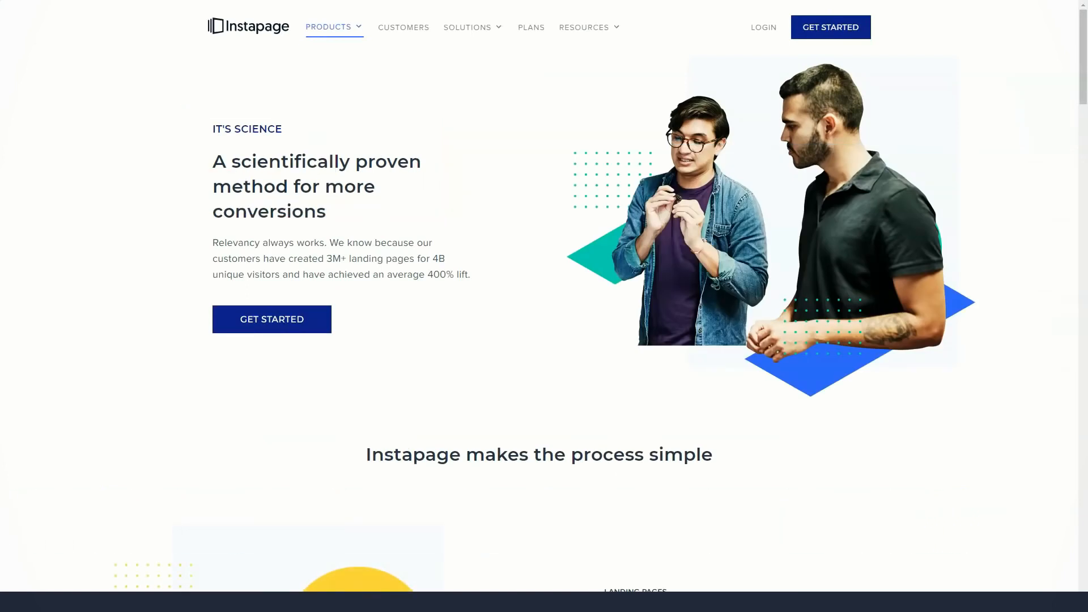
# Step: Scroll down through the product overview's first feature sections
pyautogui.scroll(-3)
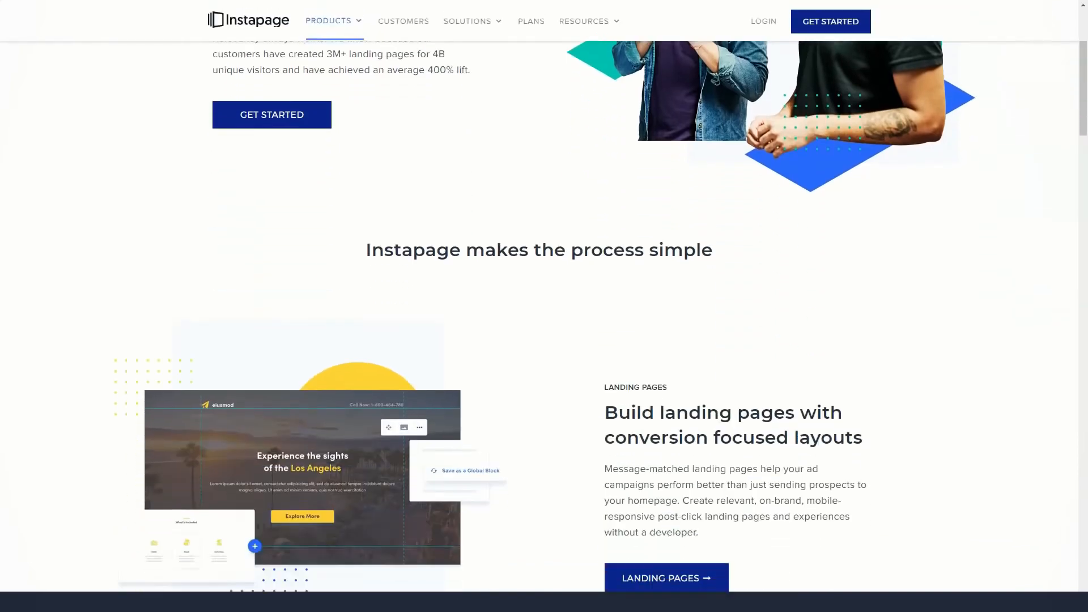
pyautogui.scroll(-3)
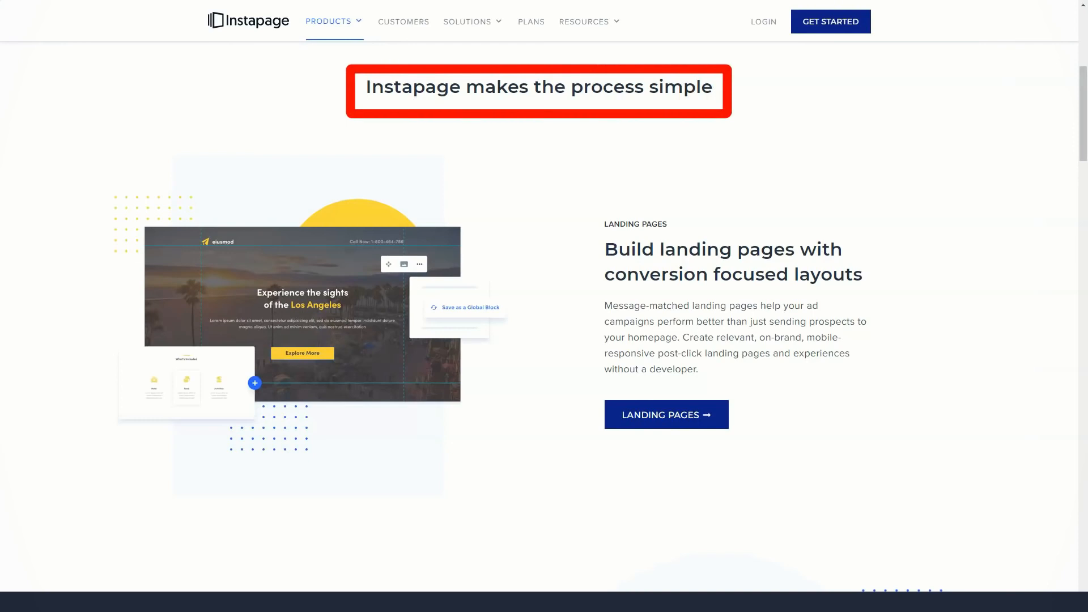
pyautogui.scroll(-3)
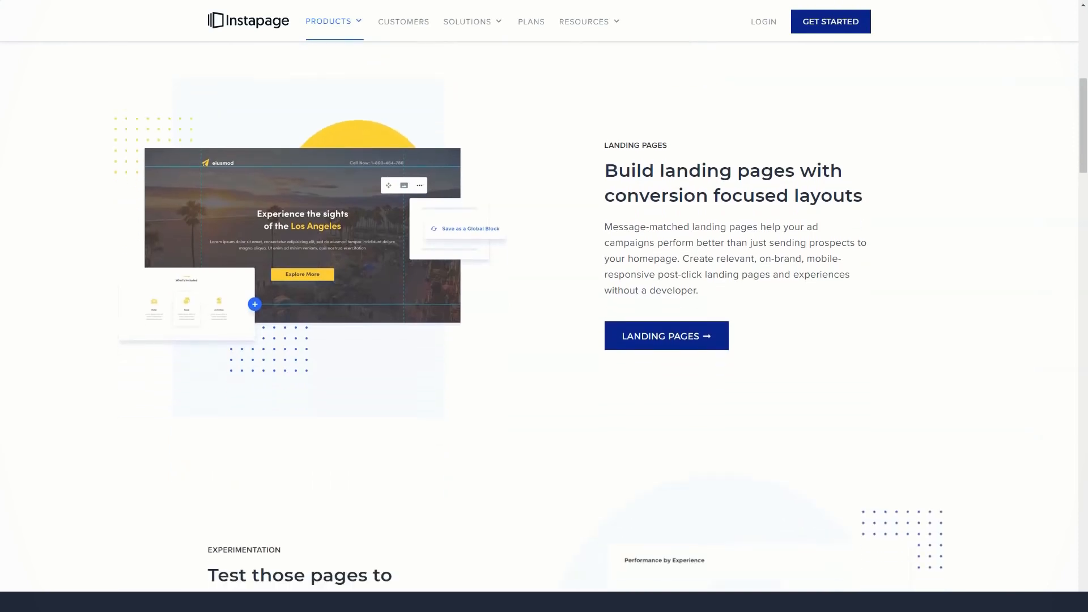
pyautogui.scroll(-3)
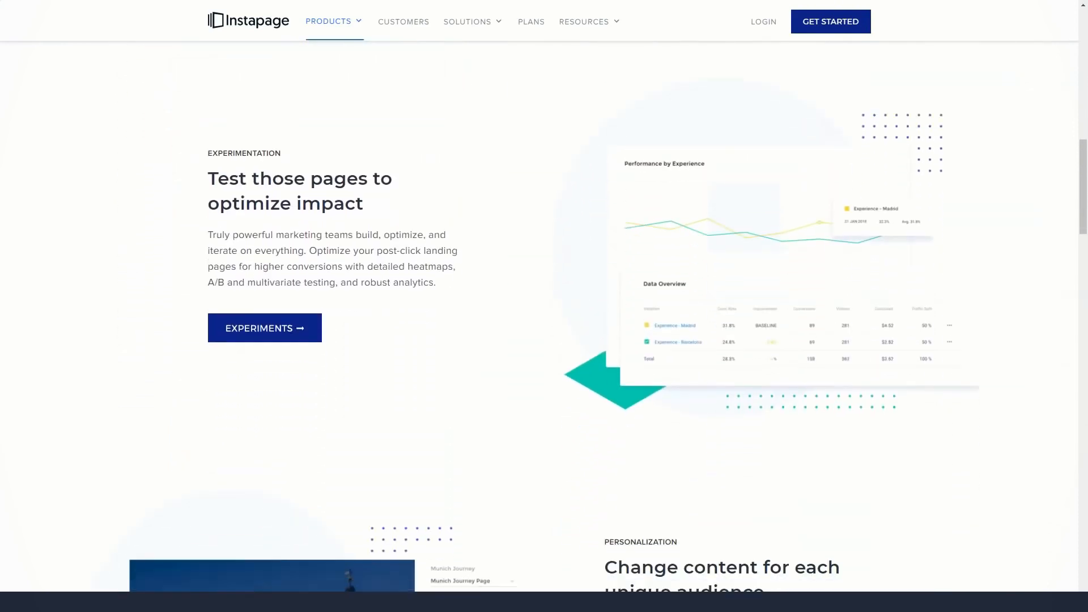
pyautogui.scroll(-3)
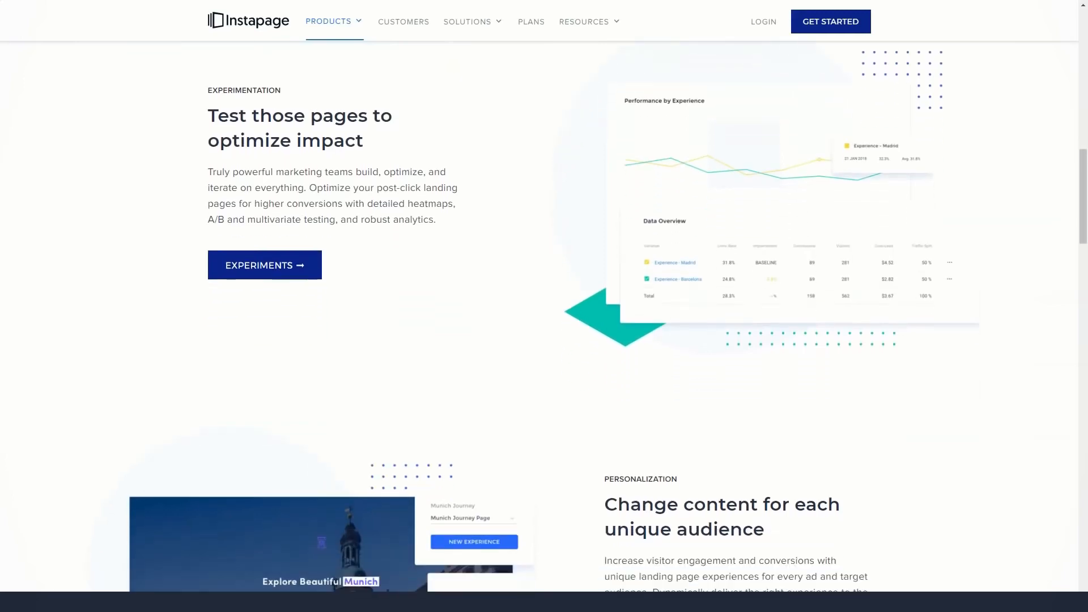
pyautogui.scroll(-3)
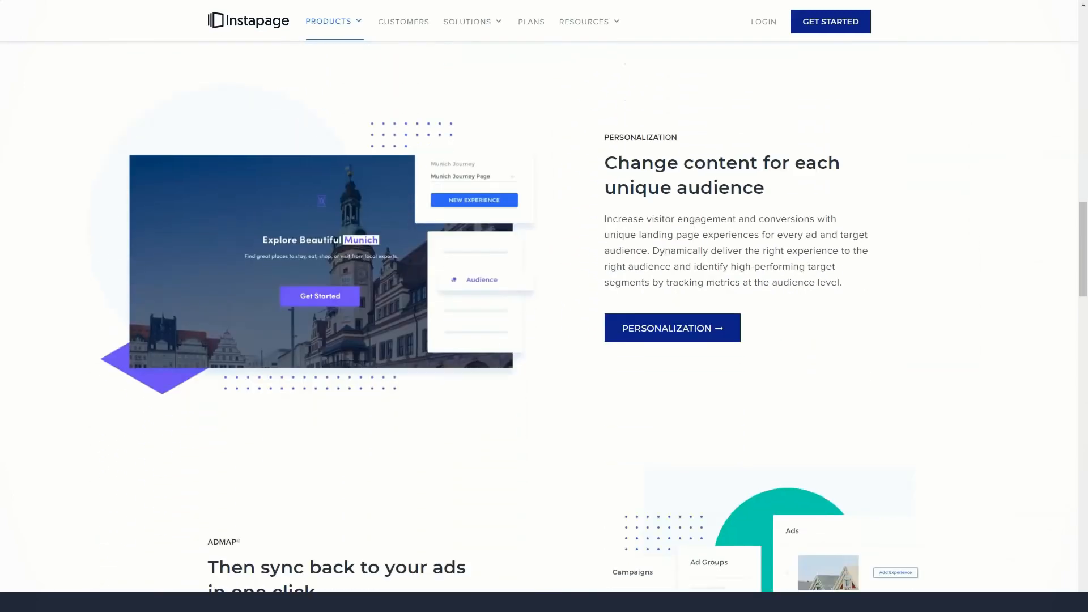
# Step: Continue to the customer testimonial and bring up the Products navigation menu
pyautogui.scroll(-3)
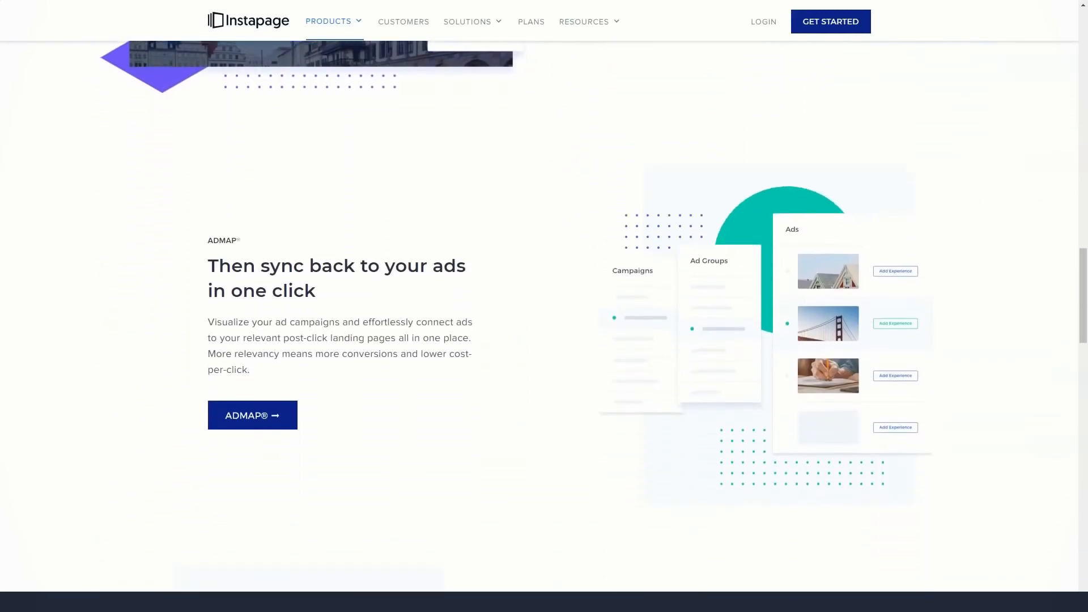
pyautogui.scroll(-3)
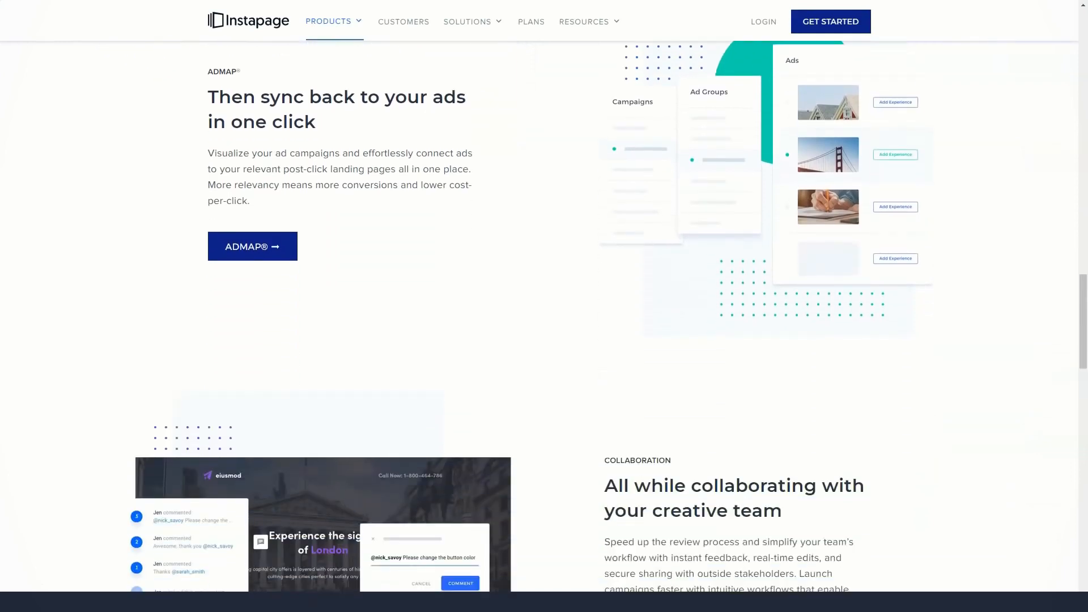
pyautogui.scroll(-3)
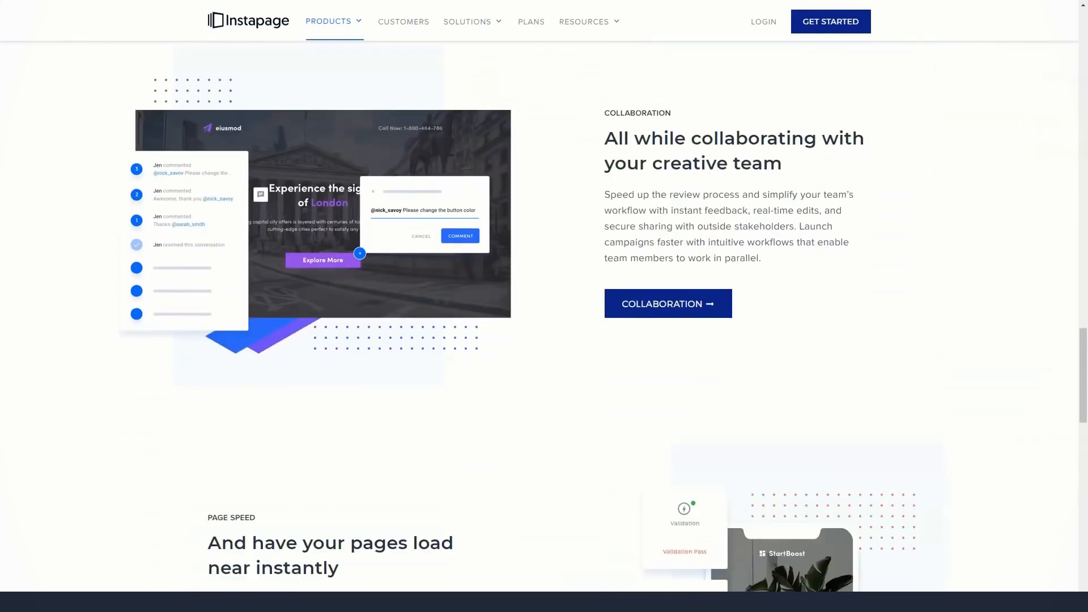
pyautogui.scroll(-3)
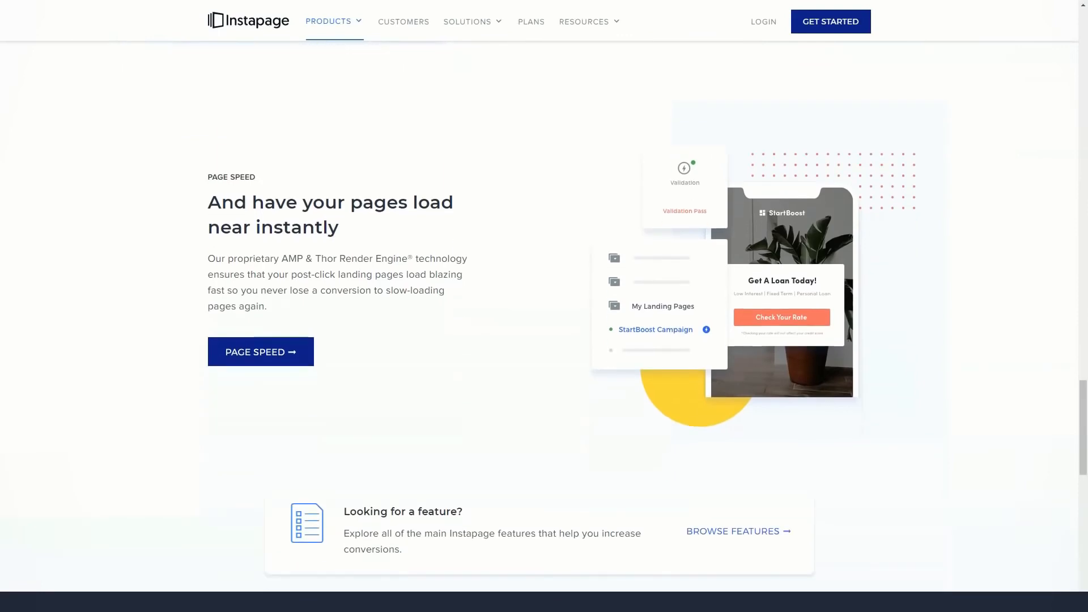
pyautogui.scroll(-3)
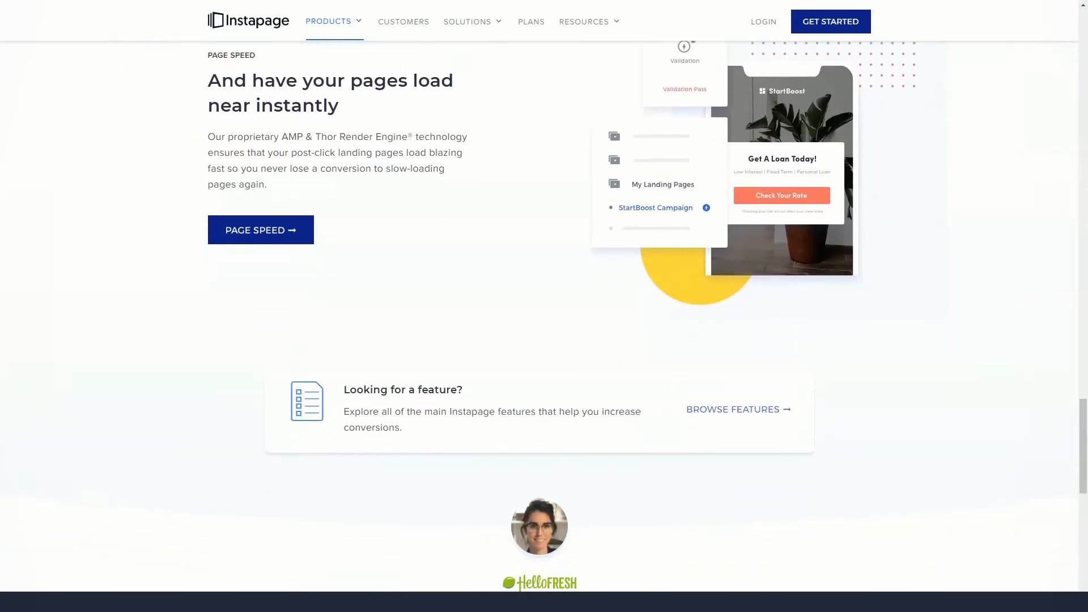
pyautogui.scroll(-3)
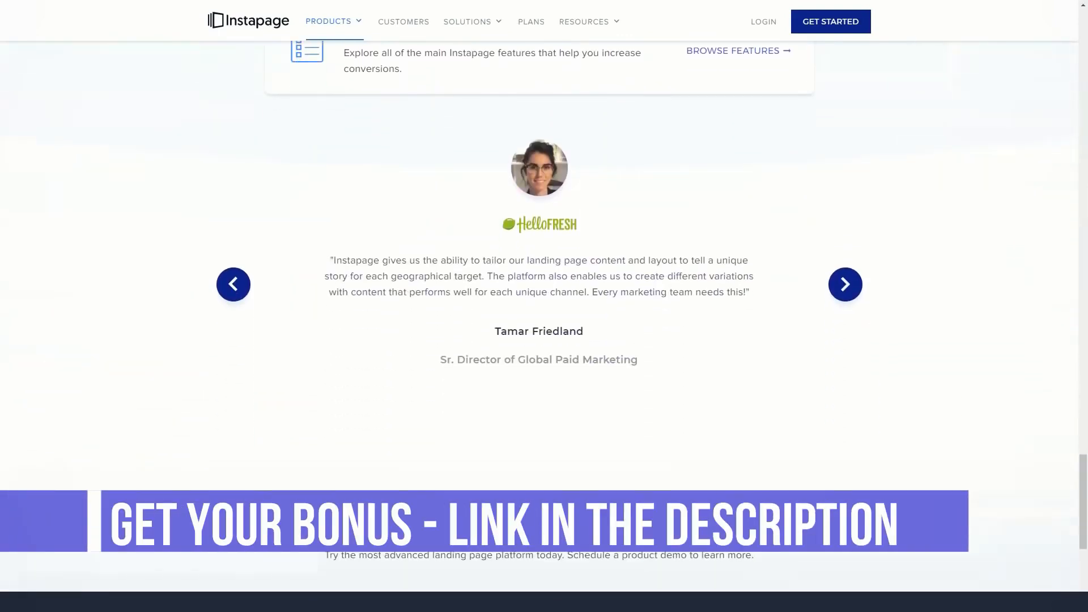
pyautogui.click(333, 21)
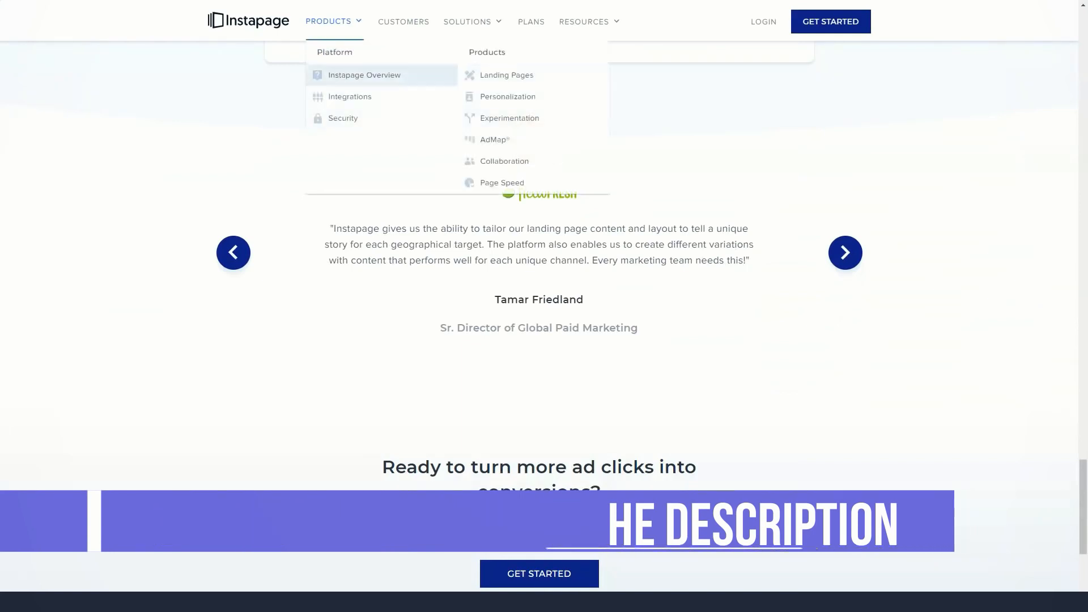
pyautogui.moveTo(351, 96)
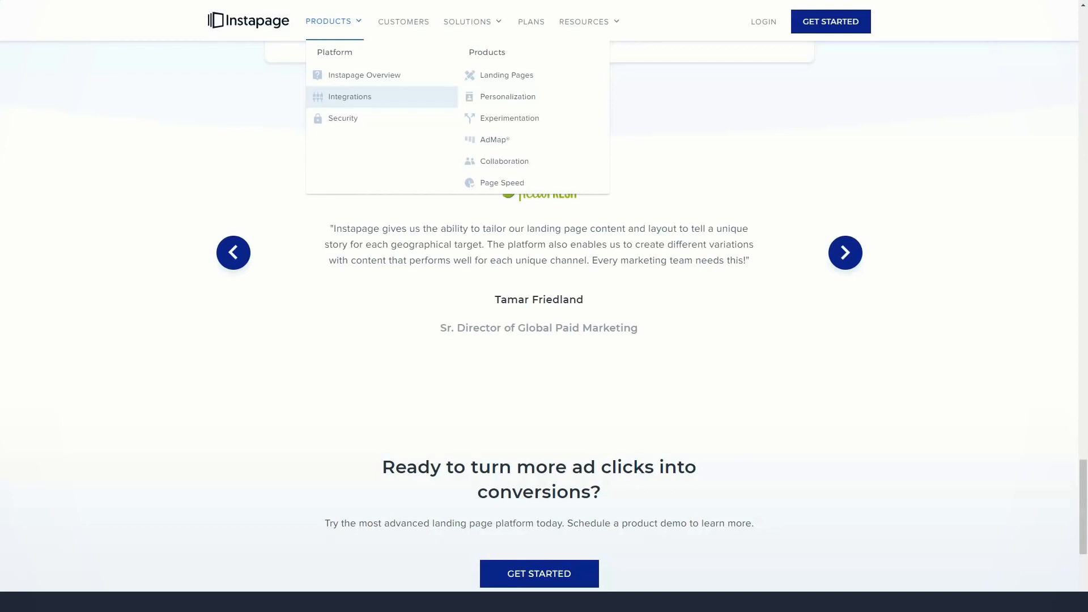
# Step: Go to Integrations and scroll through Marketing Automation and Email Marketing tools down to CRM
pyautogui.click(351, 96)
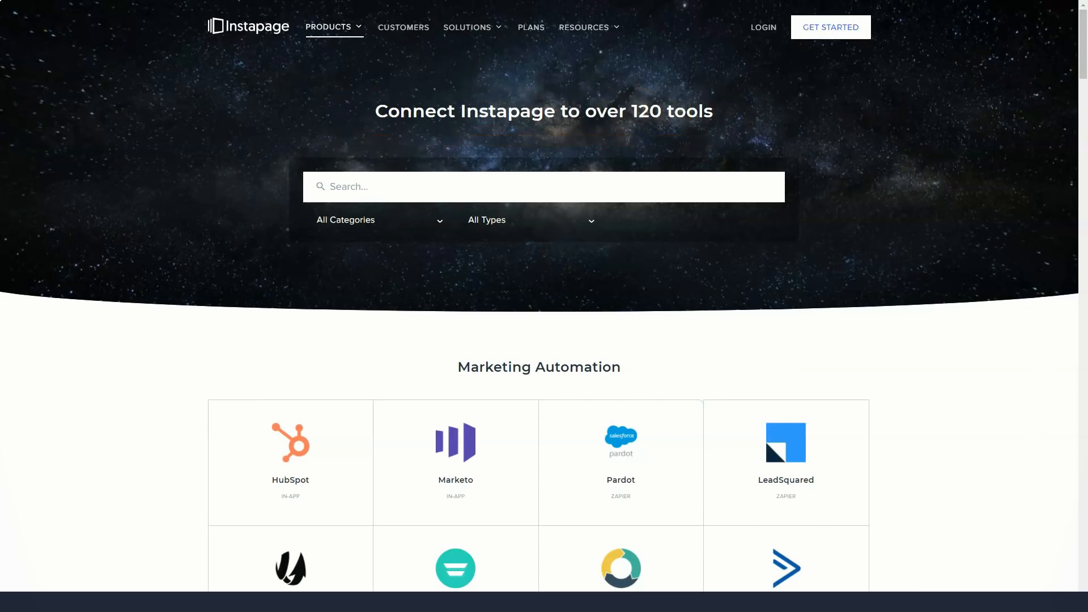
pyautogui.scroll(-3)
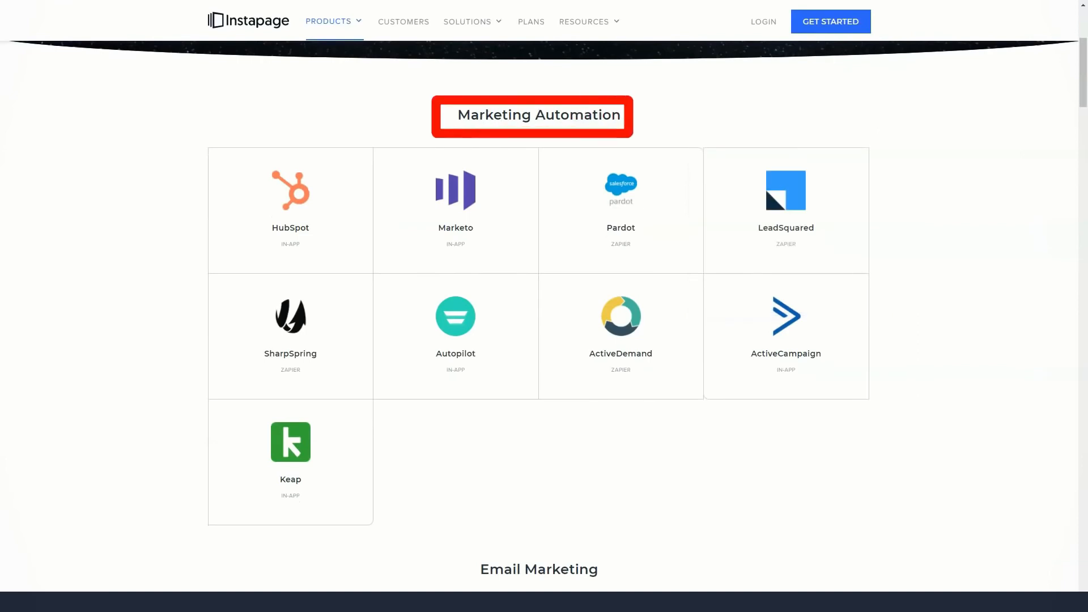
pyautogui.scroll(-3)
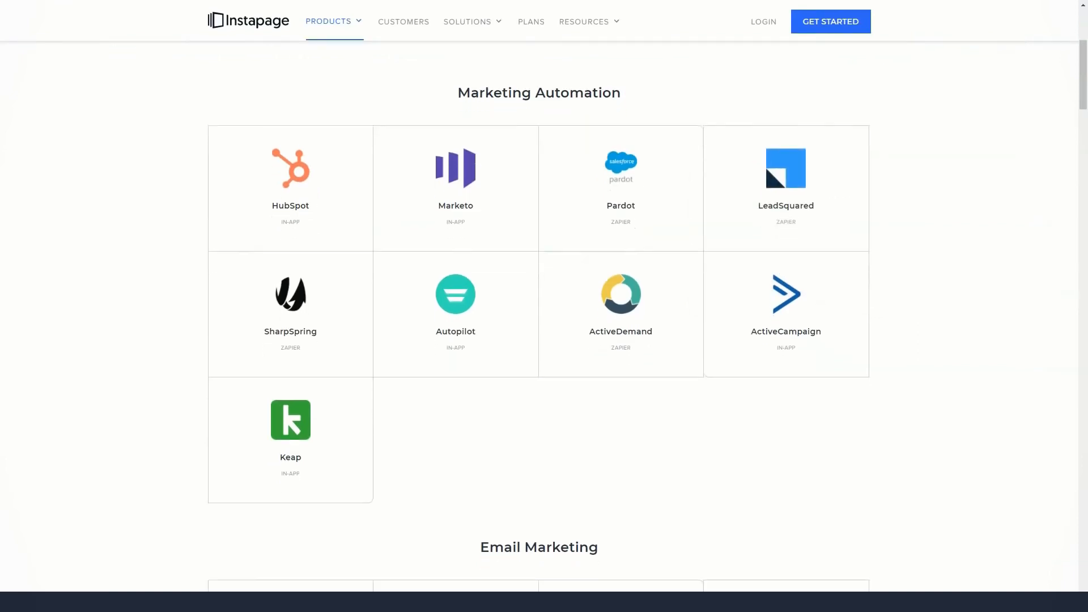
pyautogui.scroll(-3)
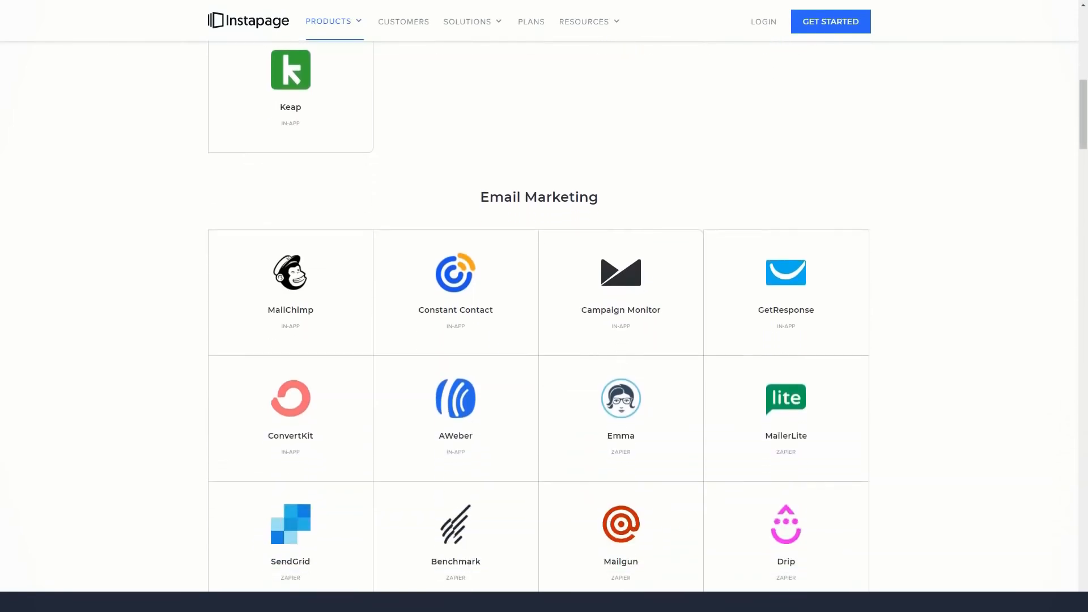
pyautogui.scroll(-3)
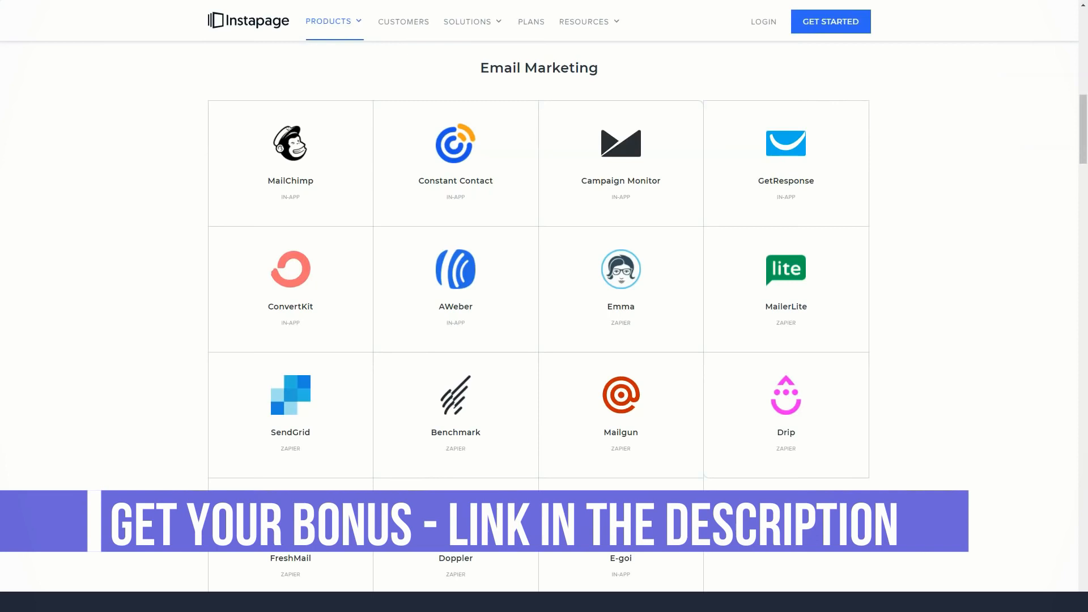
pyautogui.scroll(-3)
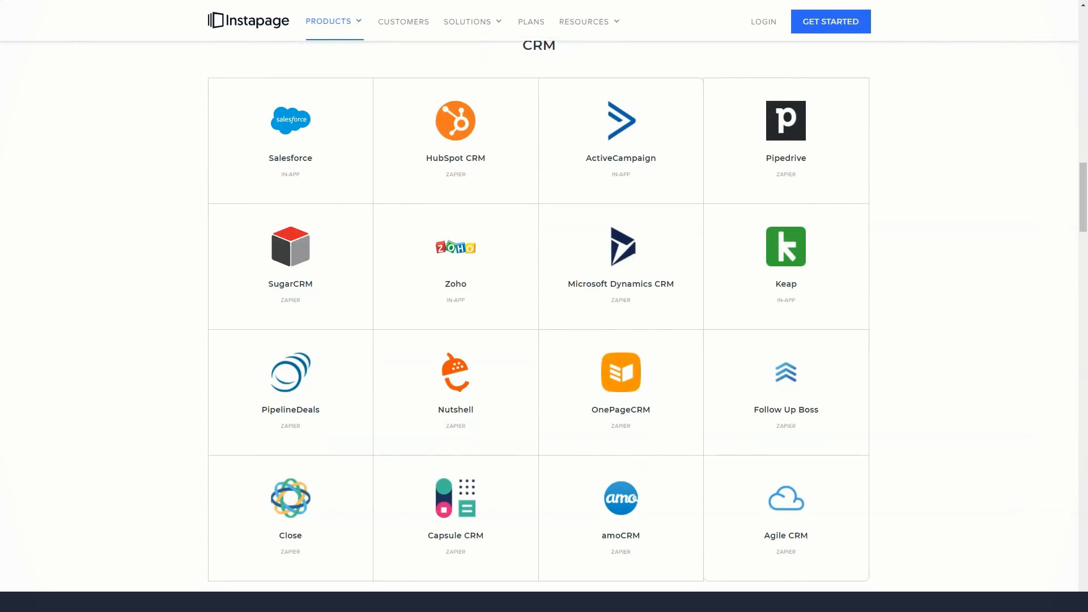
# Step: Scroll through e-commerce, analytics and advertising integrations (Google Ads, LinkedIn Ads, Perfect Audience) toward Call Tracking
pyautogui.scroll(-3)
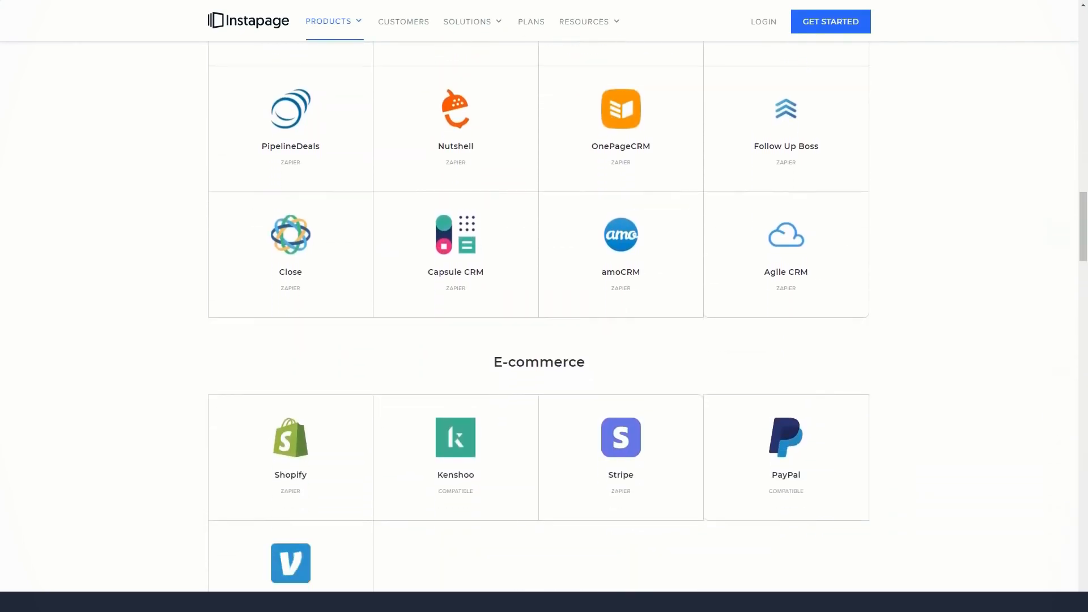
pyautogui.scroll(-3)
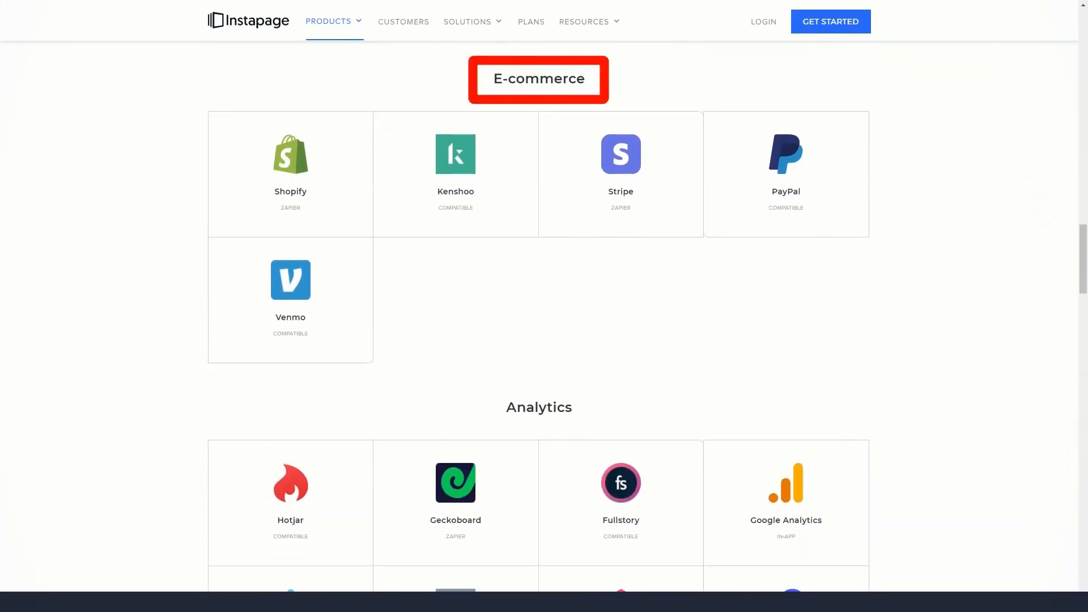
pyautogui.scroll(-3)
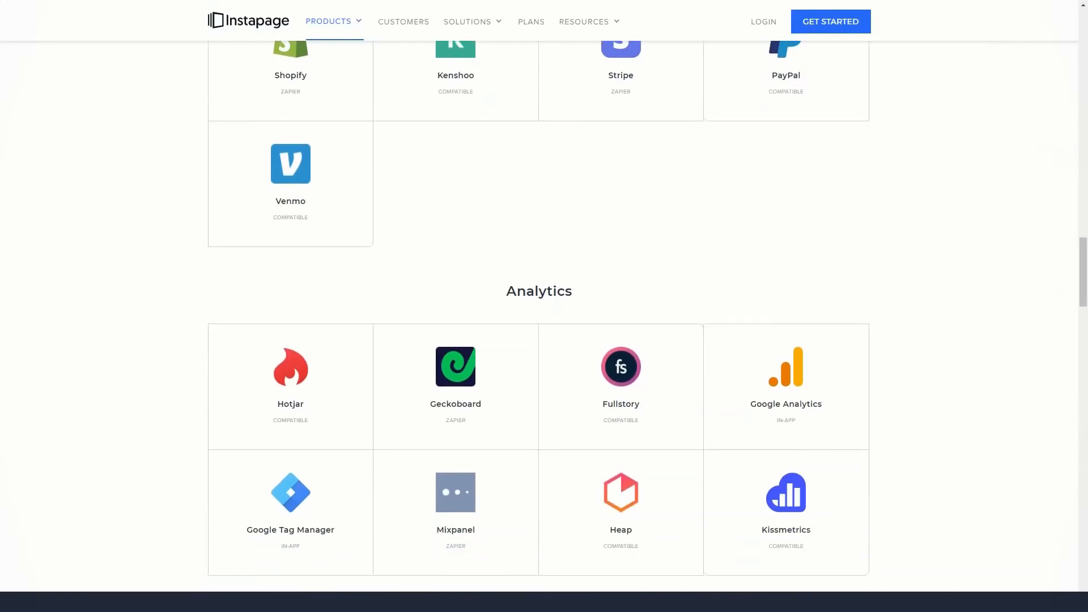
pyautogui.scroll(-3)
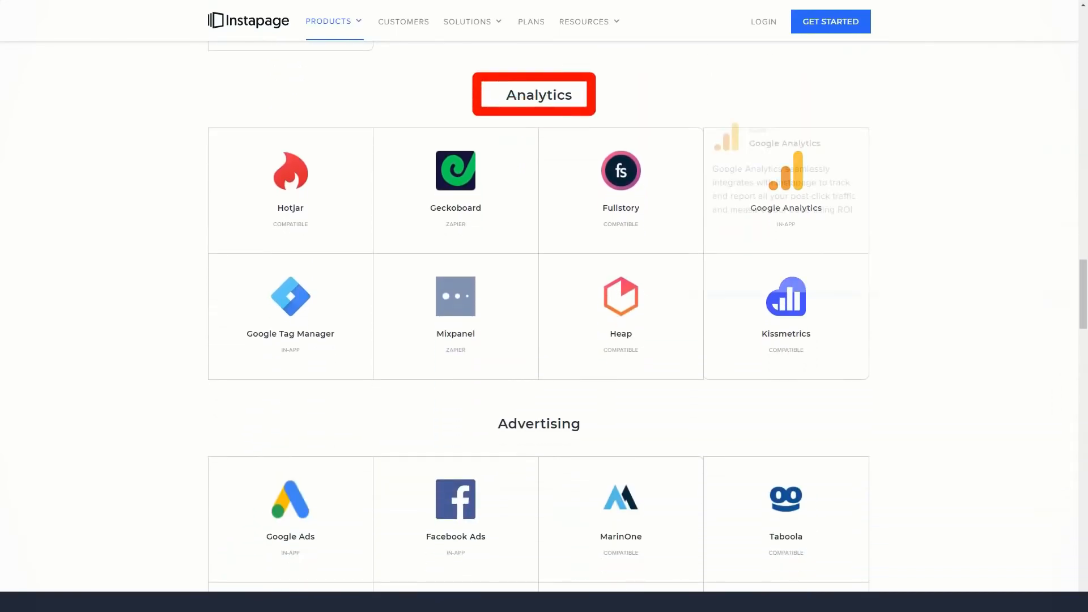
pyautogui.scroll(-3)
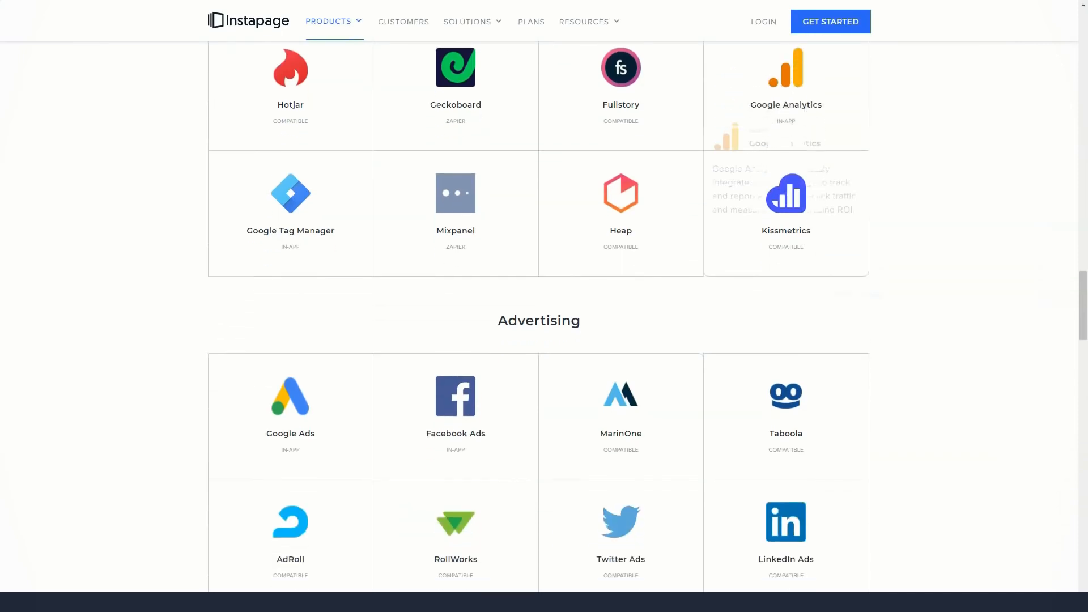
pyautogui.scroll(-3)
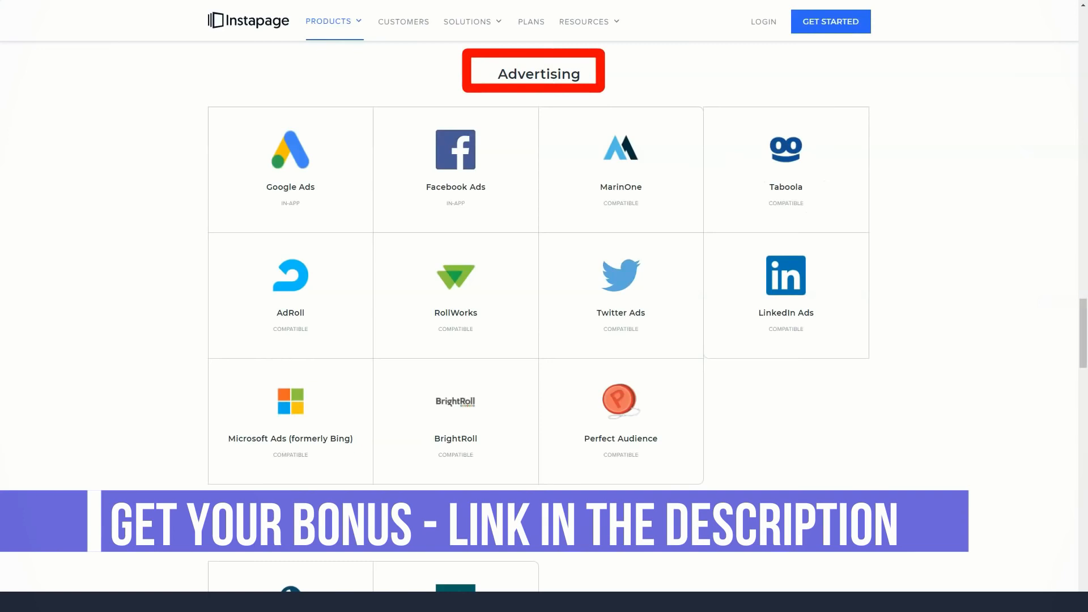
pyautogui.scroll(-3)
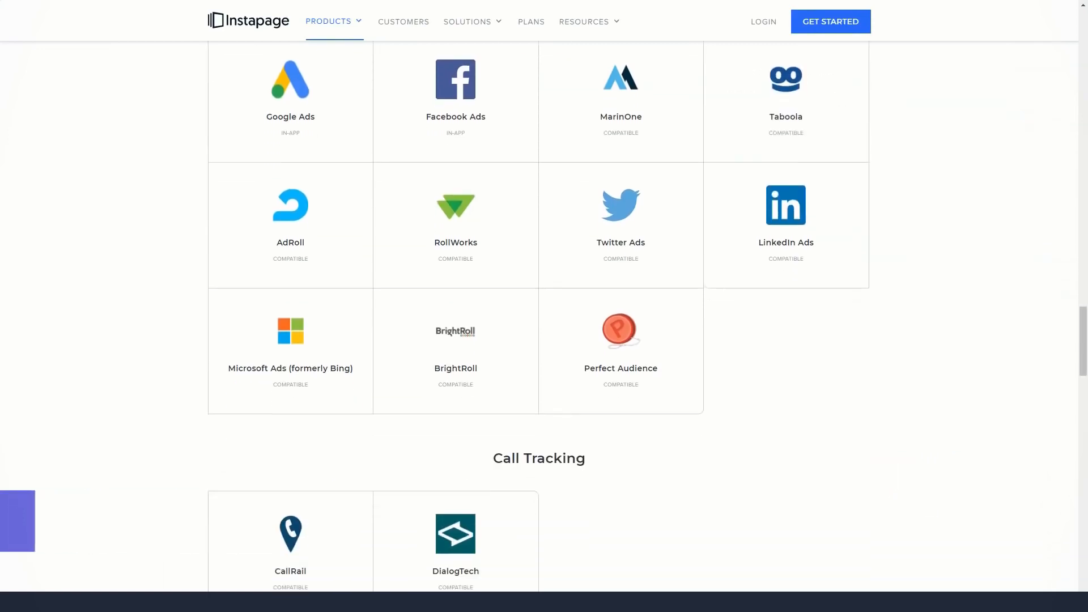
pyautogui.scroll(-3)
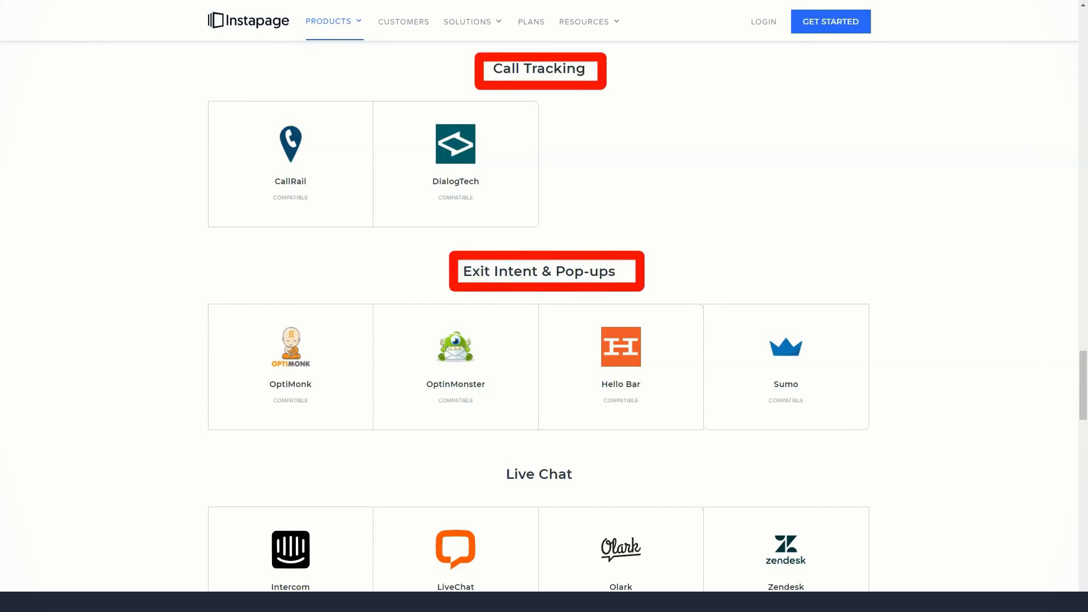
# Step: Scroll through the Call Tracking, Exit Intent and Live Chat integration categories
pyautogui.scroll(-3)
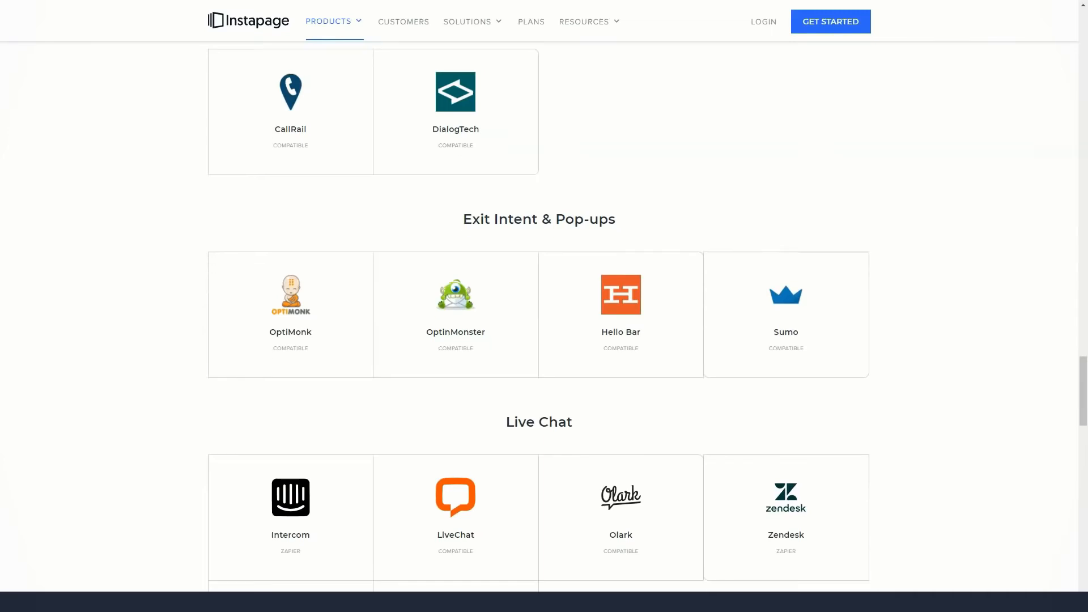
pyautogui.scroll(-3)
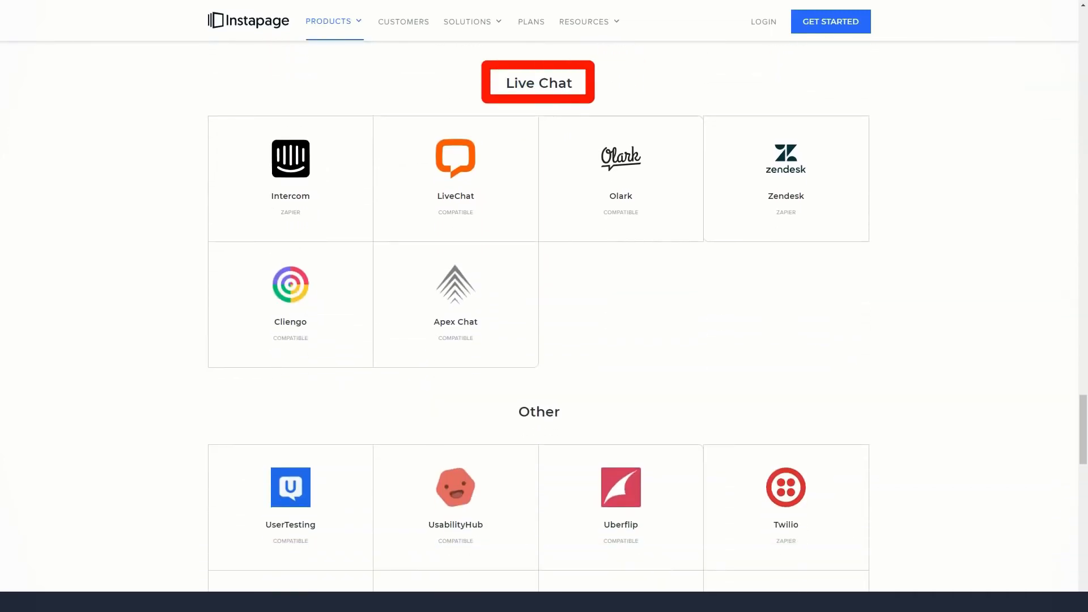
pyautogui.scroll(-3)
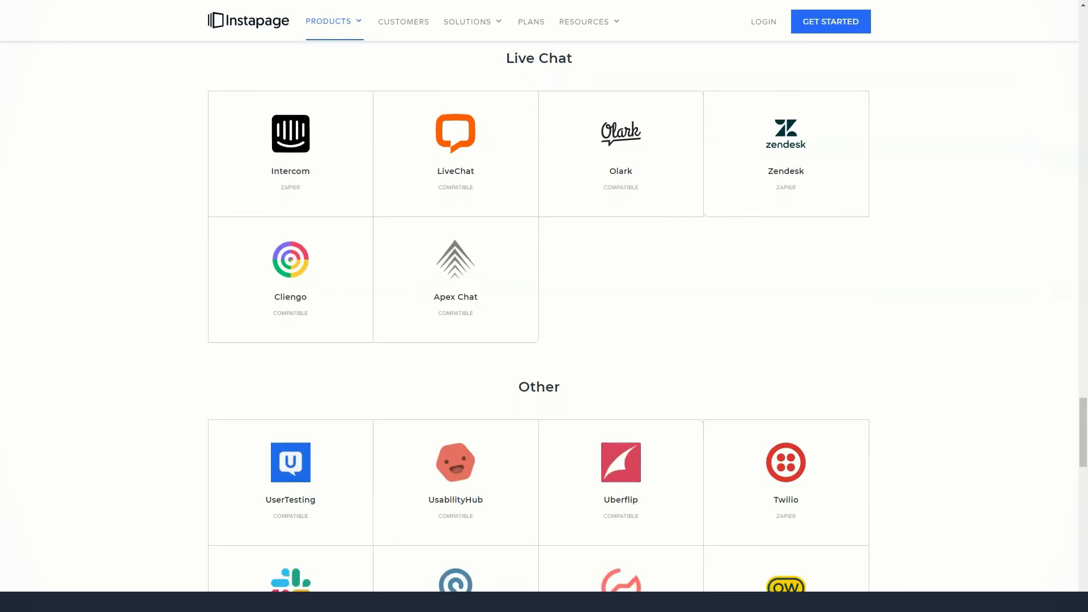
pyautogui.scroll(-3)
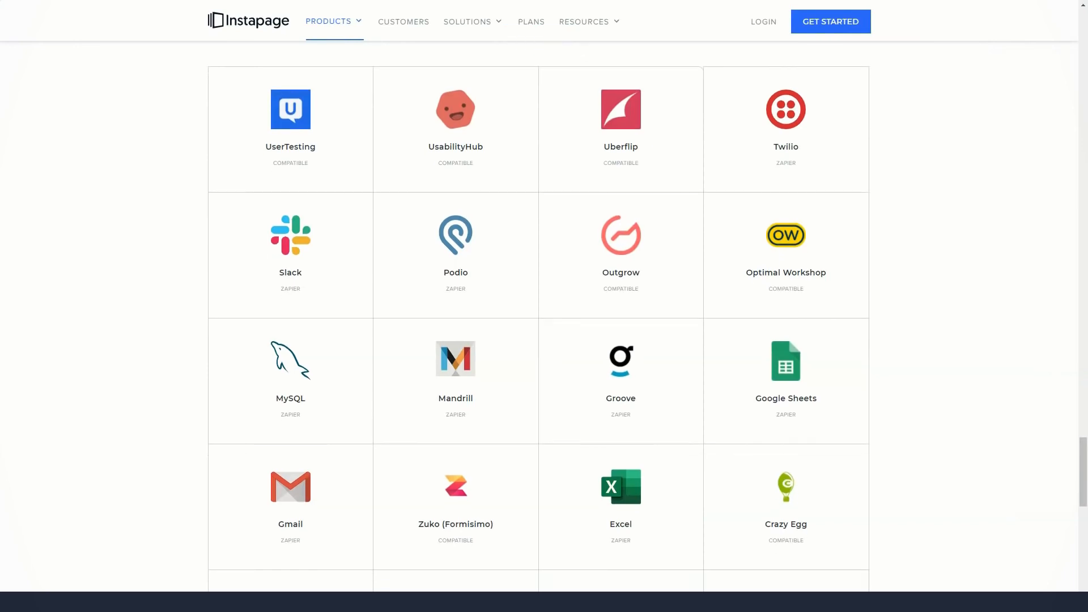
# Step: Finish the Other and Webinar categories, then go to the Security page via Products
pyautogui.scroll(-3)
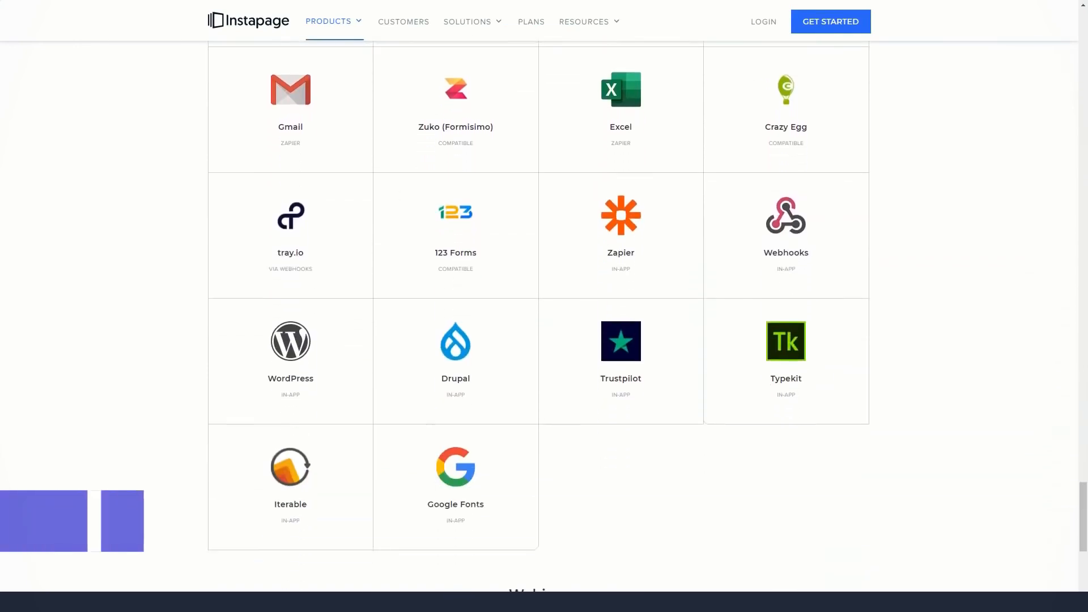
pyautogui.scroll(-3)
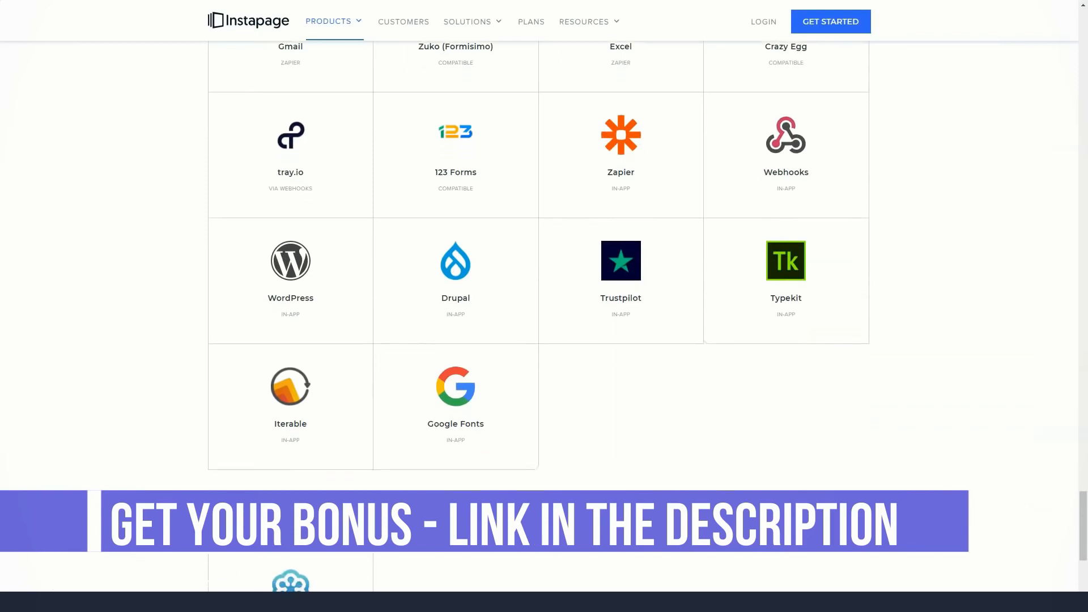
pyautogui.scroll(-3)
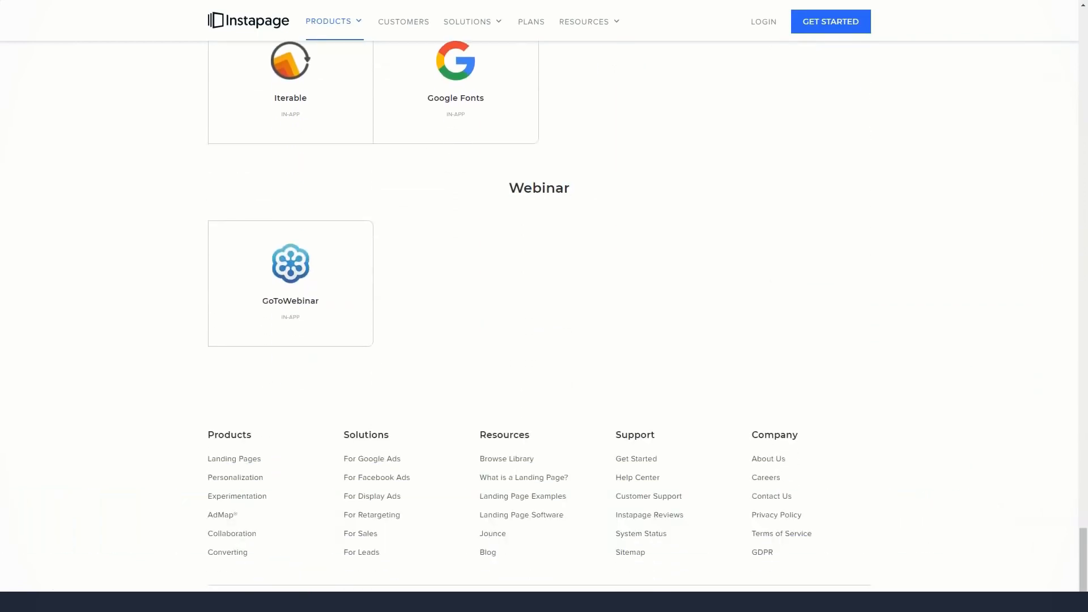
pyautogui.click(329, 21)
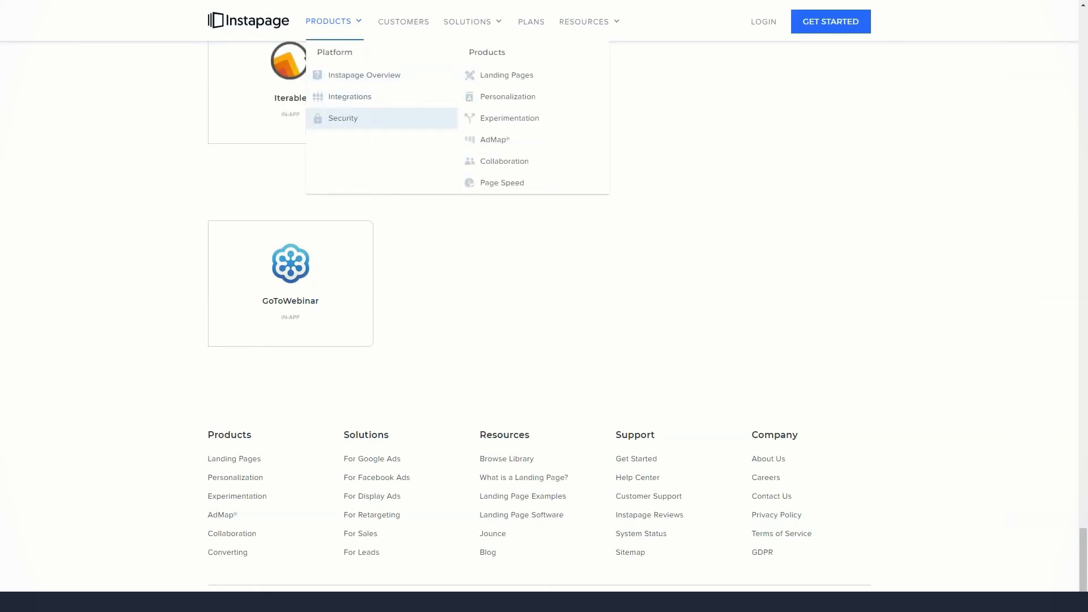
pyautogui.click(343, 118)
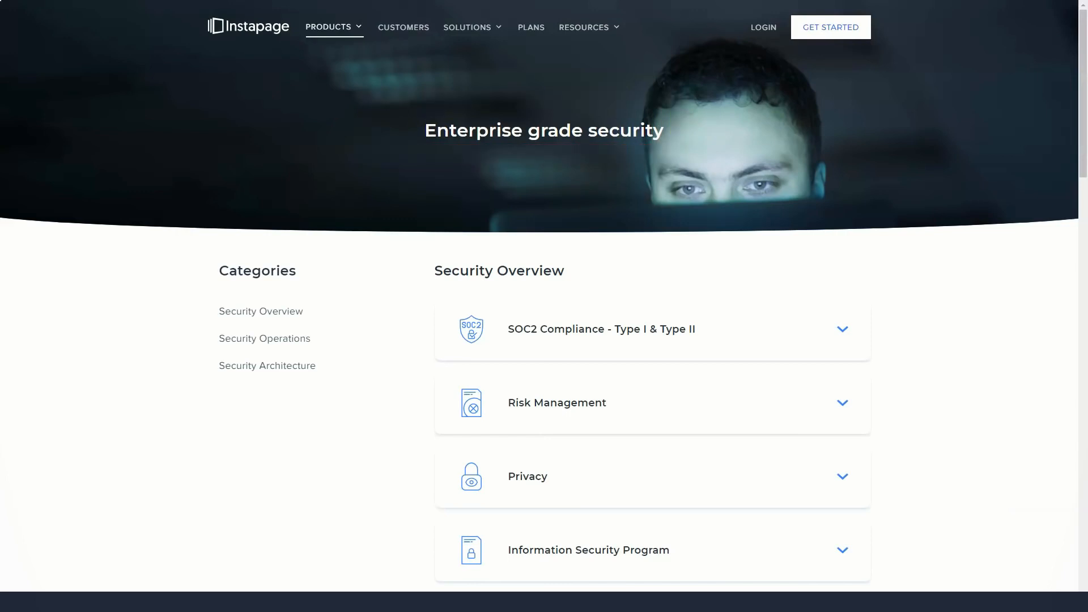
# Step: Scroll through the security overview and operations sections
pyautogui.scroll(-3)
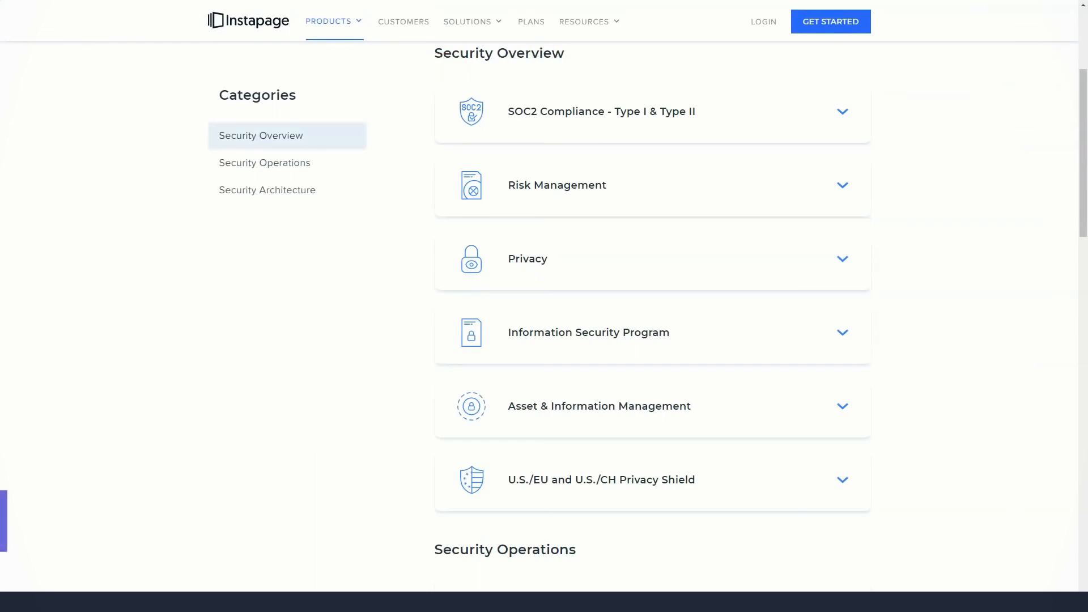
pyautogui.scroll(-3)
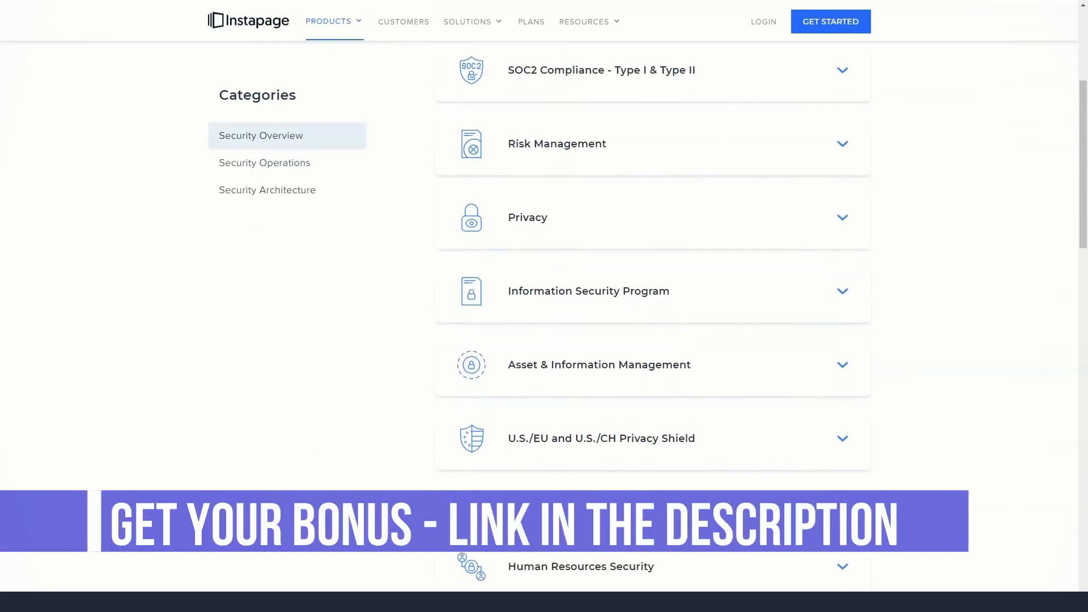
pyautogui.scroll(-3)
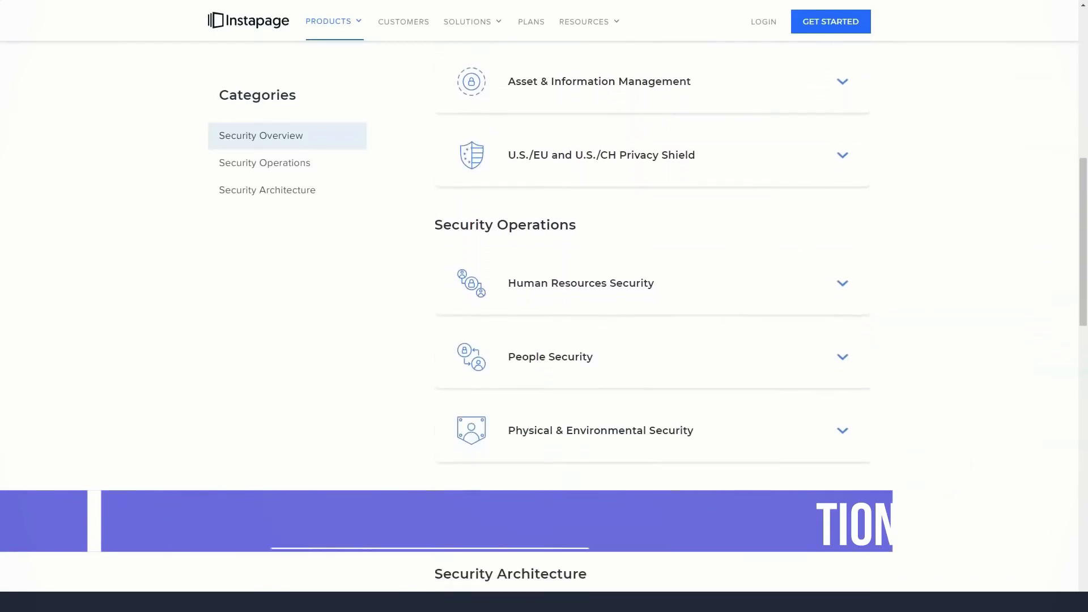
pyautogui.scroll(-3)
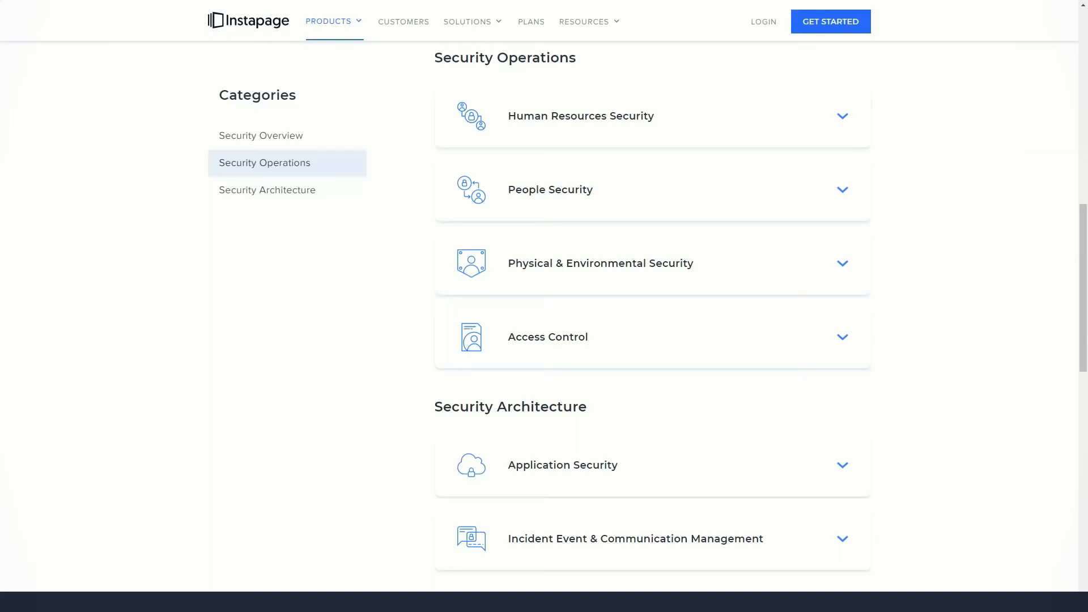
# Step: Jump to the Security Architecture topics, then go to the Landing Pages product page
pyautogui.click(266, 189)
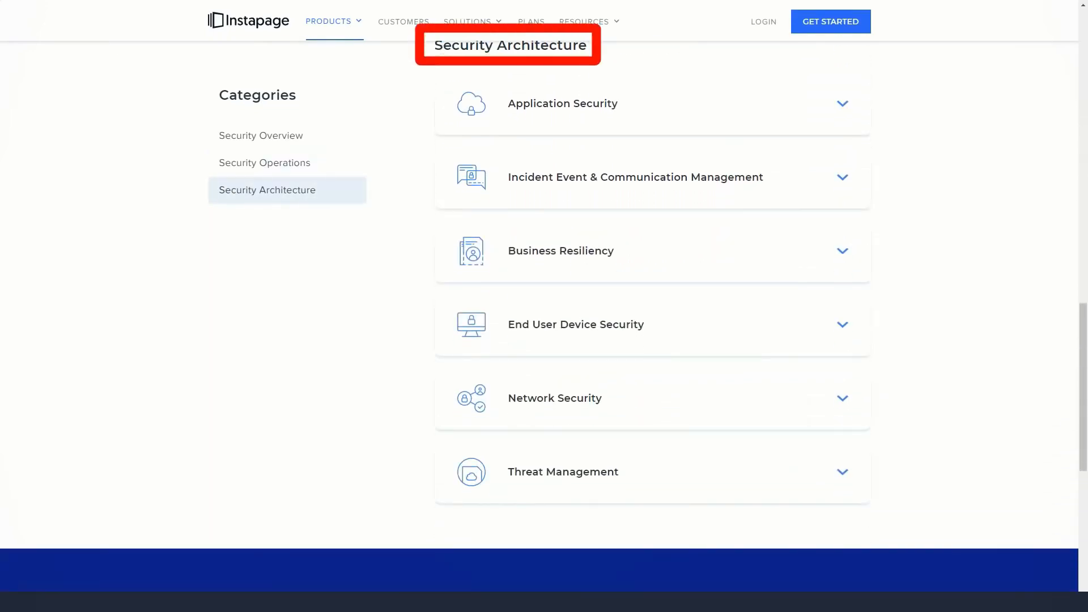
pyautogui.click(332, 20)
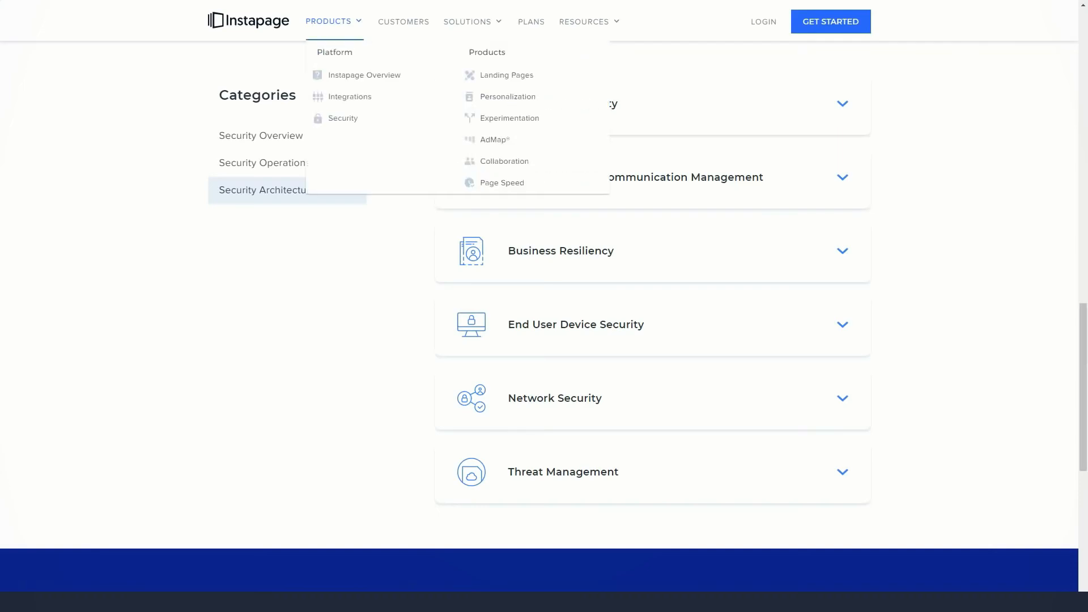
pyautogui.moveTo(505, 75)
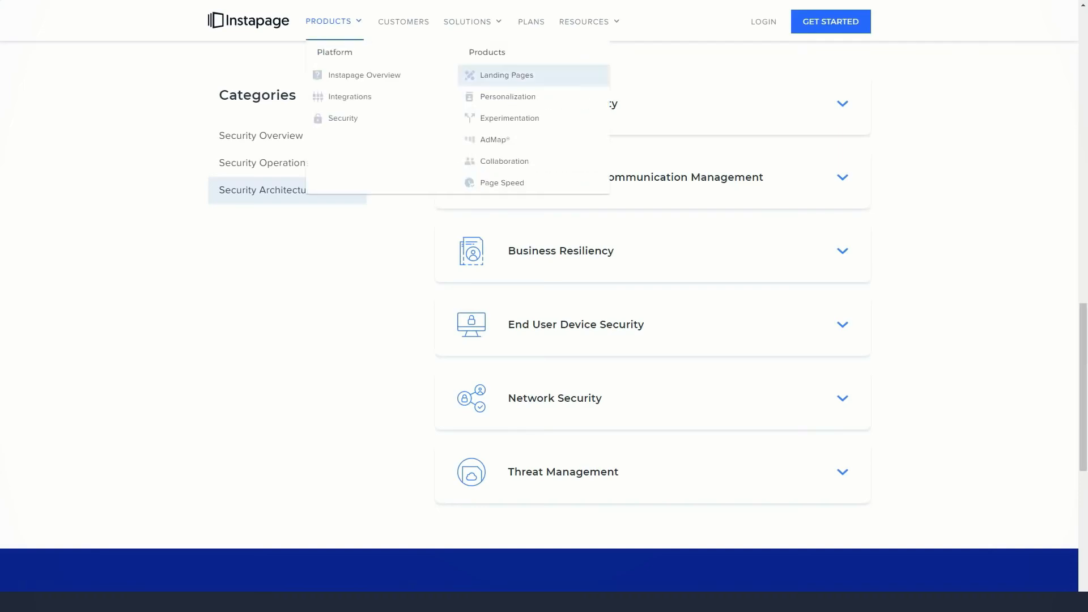
pyautogui.click(509, 75)
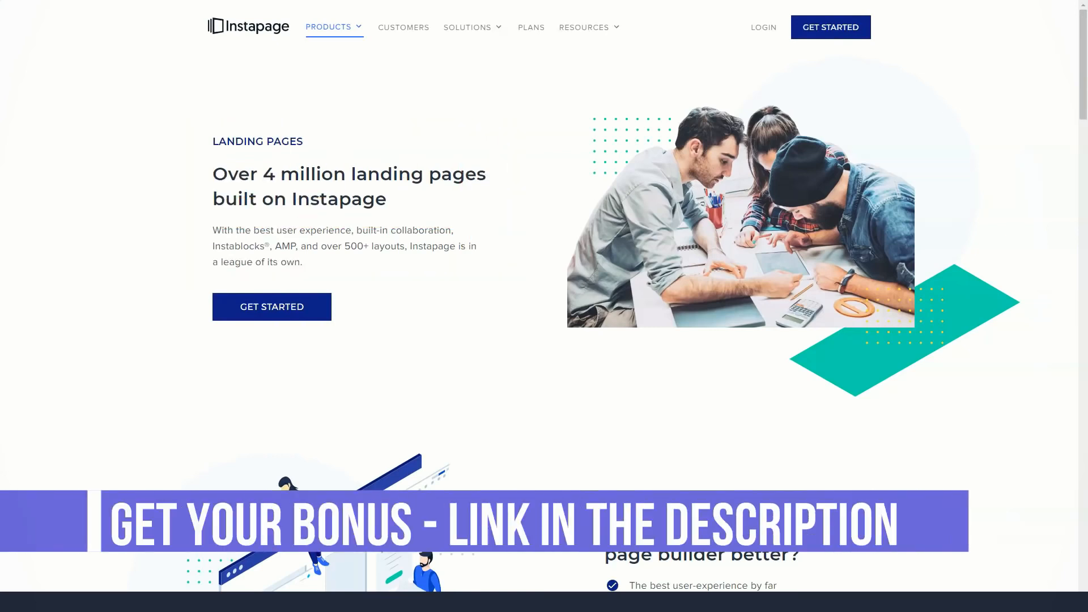
# Step: Scroll through the Landing Pages features covering Instablocks, layouts and AMP
pyautogui.scroll(-3)
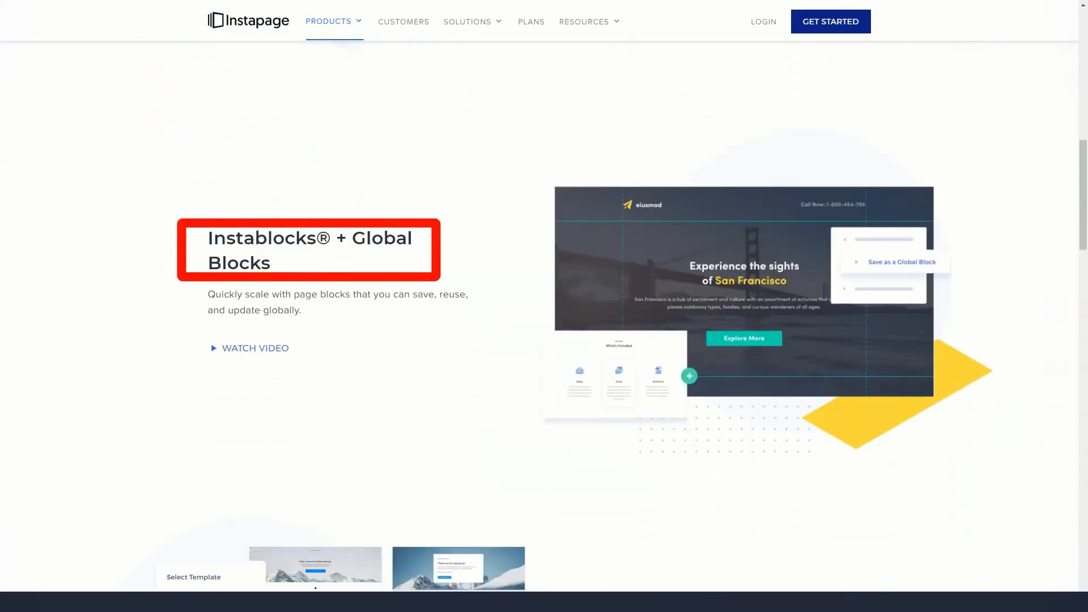
pyautogui.scroll(-3)
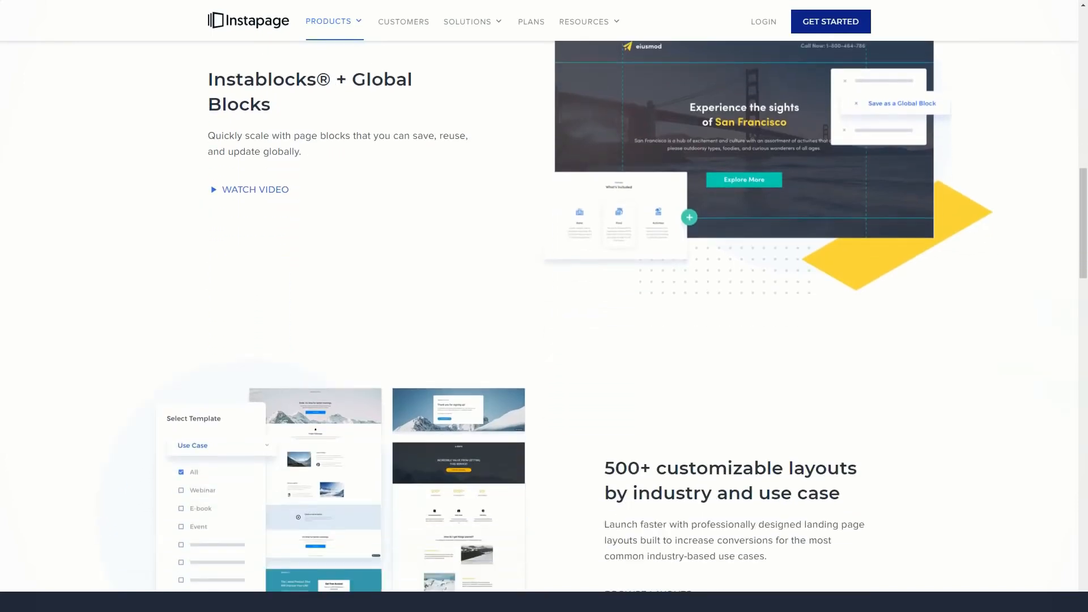
pyautogui.scroll(-3)
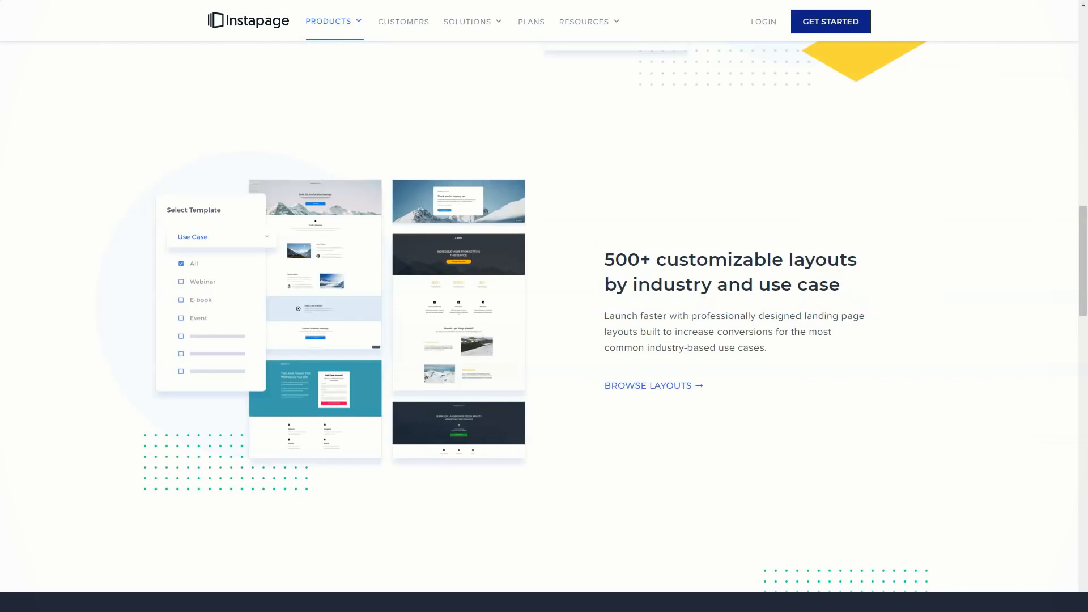
pyautogui.scroll(-3)
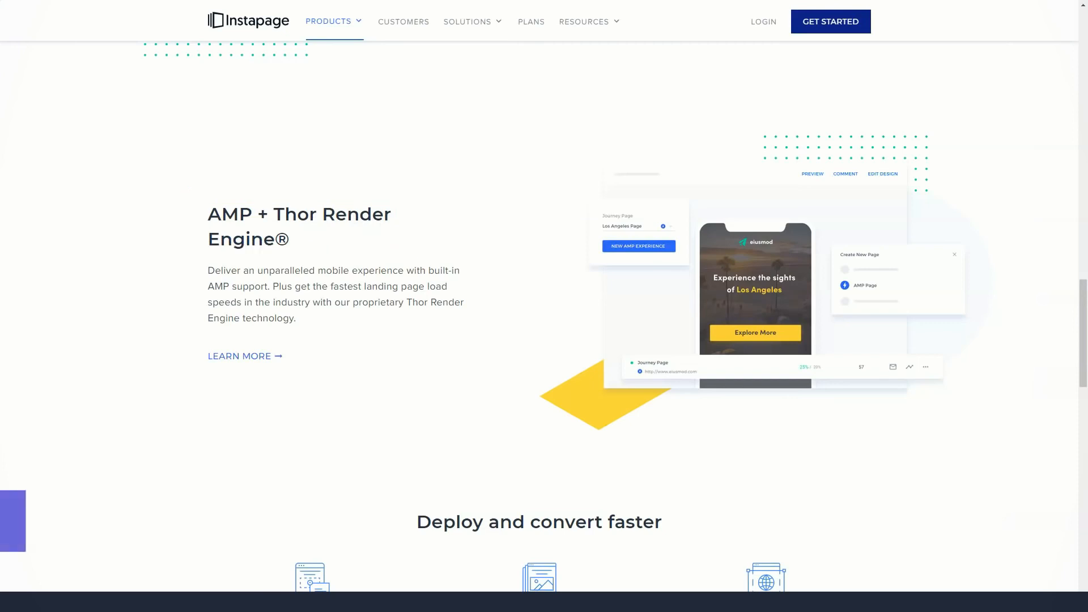
pyautogui.scroll(-3)
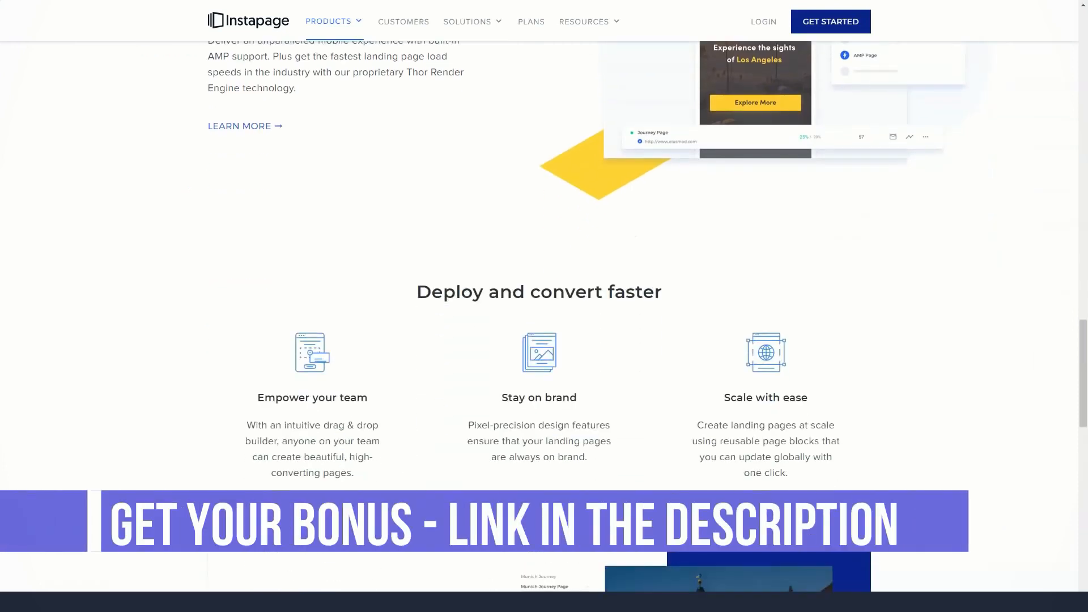
# Step: Continue past Personalization and the testimonial to the closing call to action, then show the Products menu
pyautogui.scroll(-3)
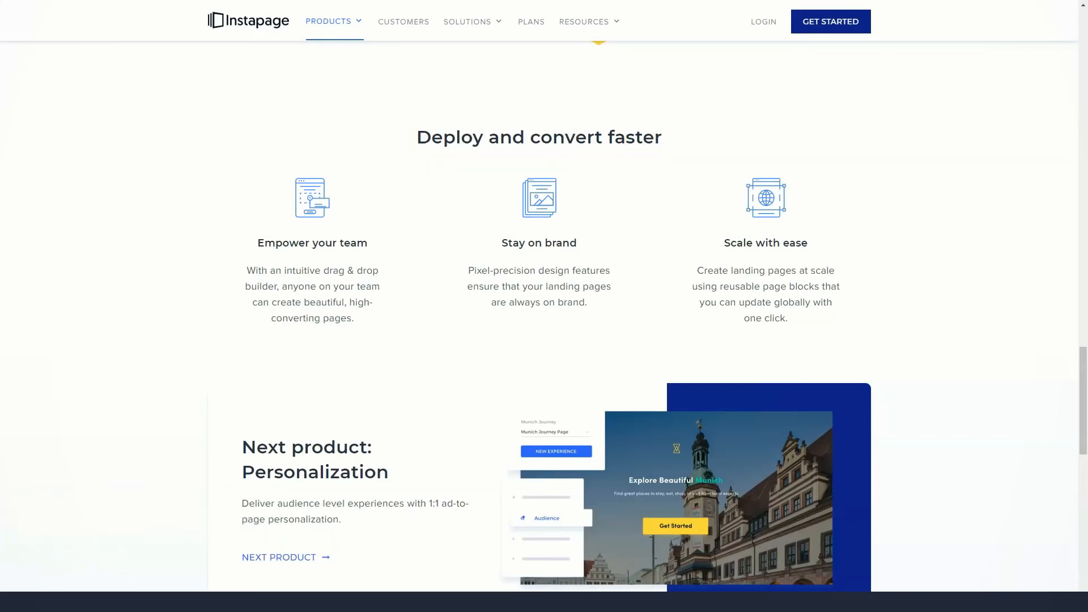
pyautogui.scroll(-3)
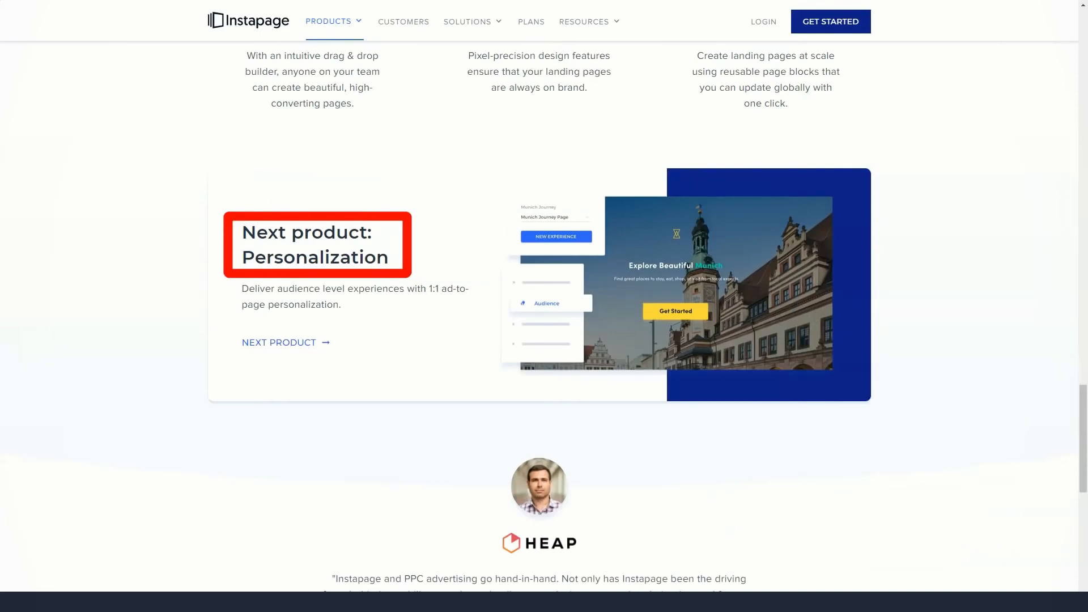
pyautogui.scroll(-3)
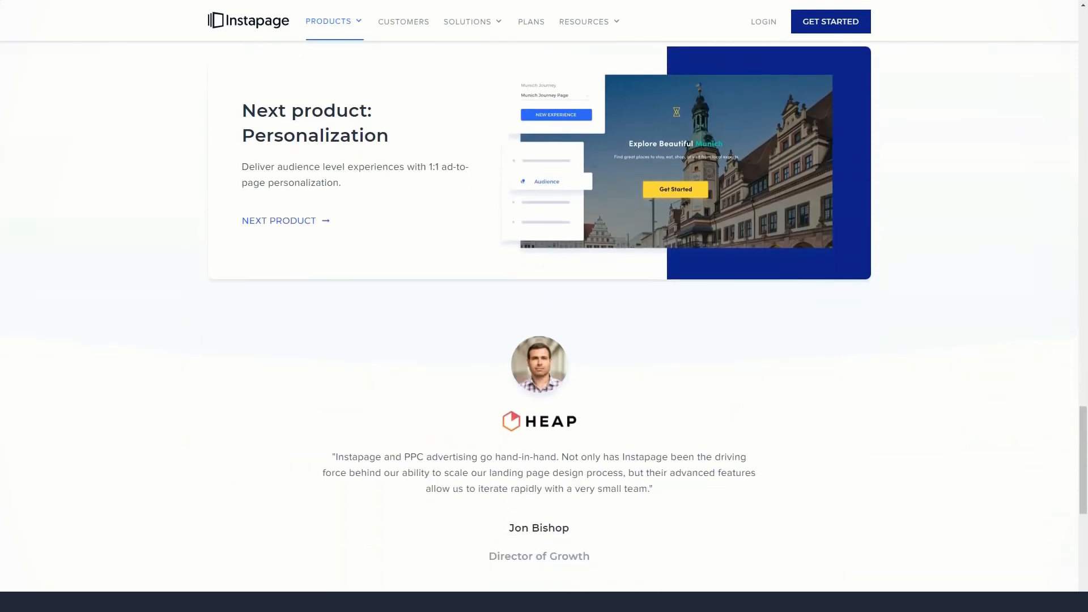
pyautogui.scroll(-3)
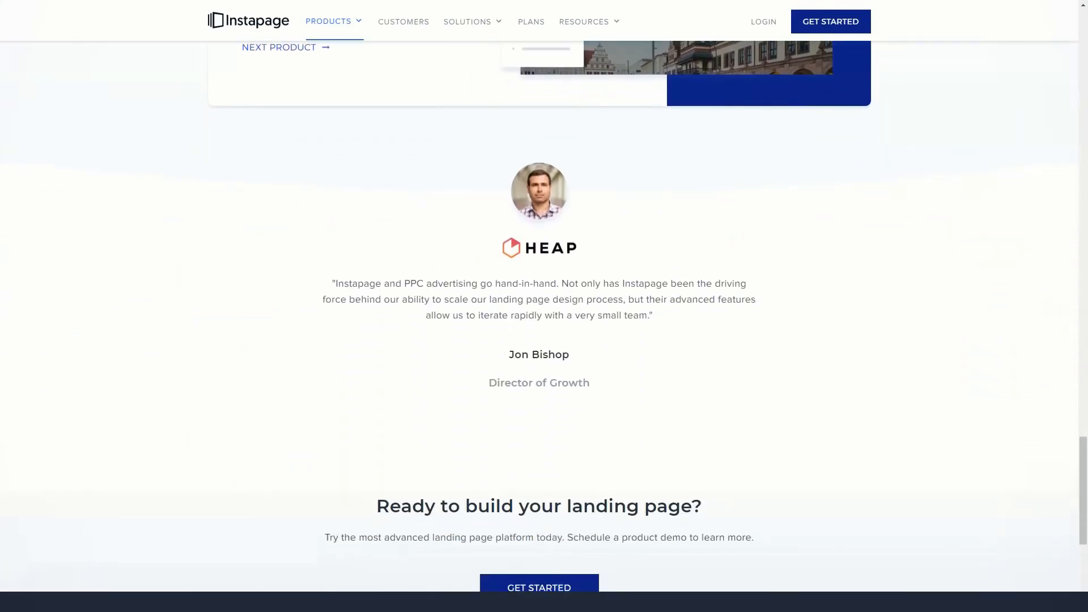
pyautogui.click(329, 22)
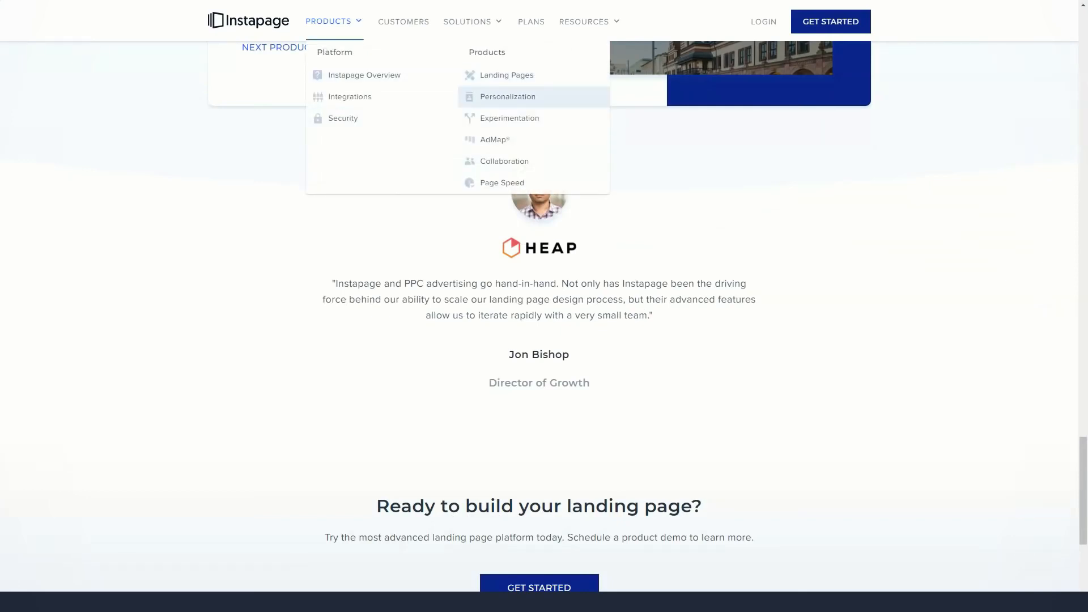
# Step: Go to the Personalization product page and scroll through its features
pyautogui.click(508, 96)
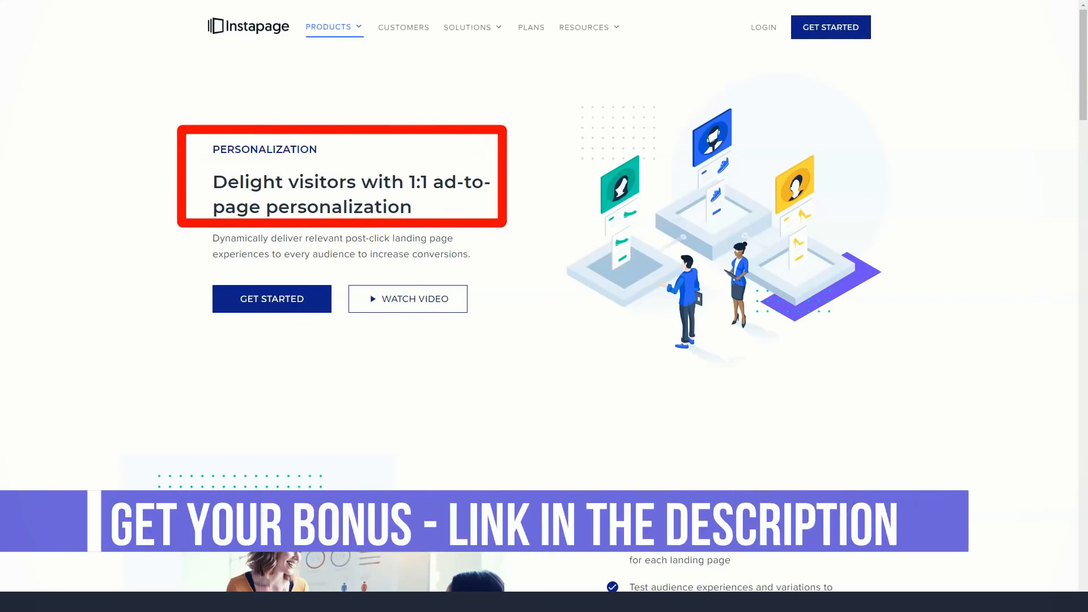
pyautogui.scroll(-3)
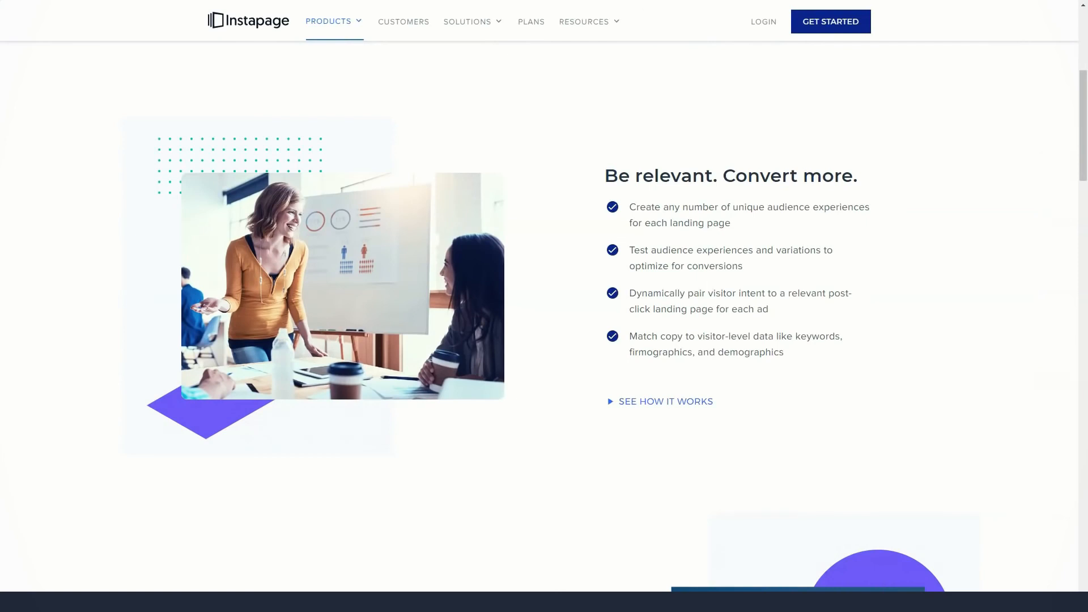
pyautogui.scroll(-3)
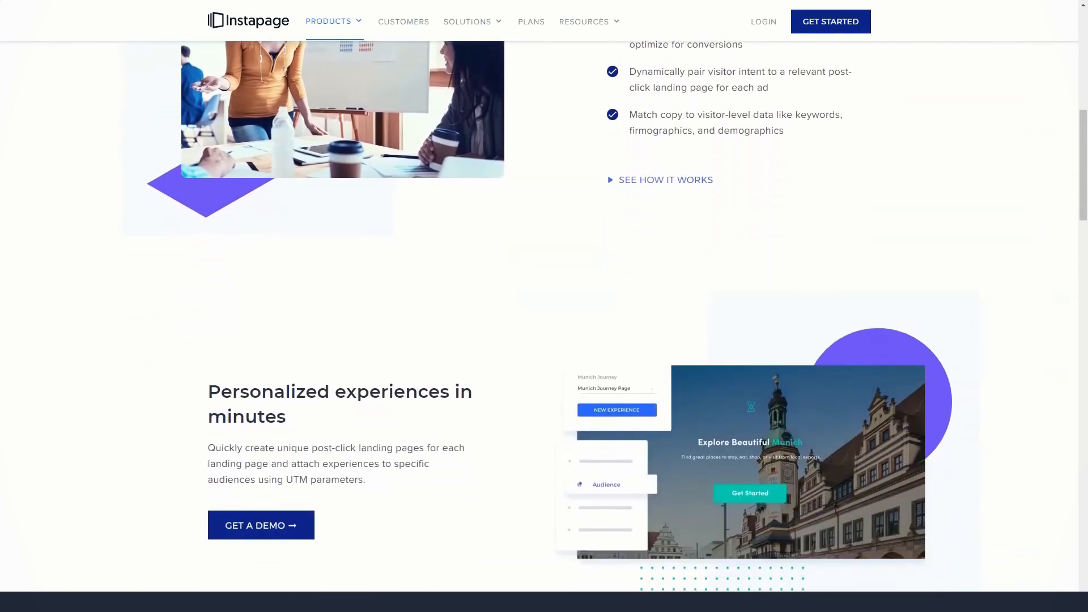
pyautogui.scroll(-3)
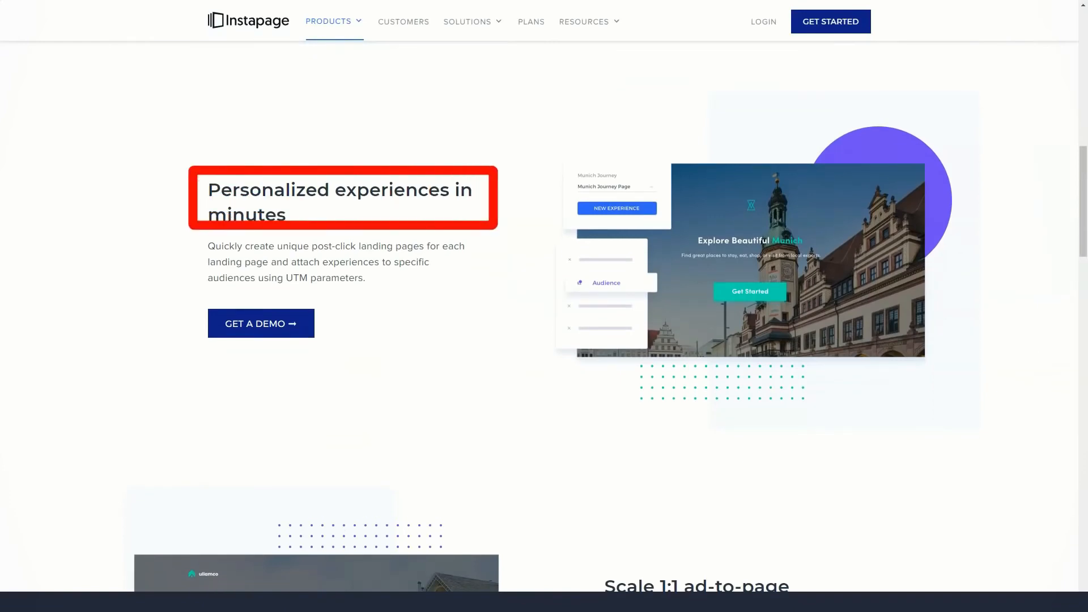
pyautogui.scroll(-3)
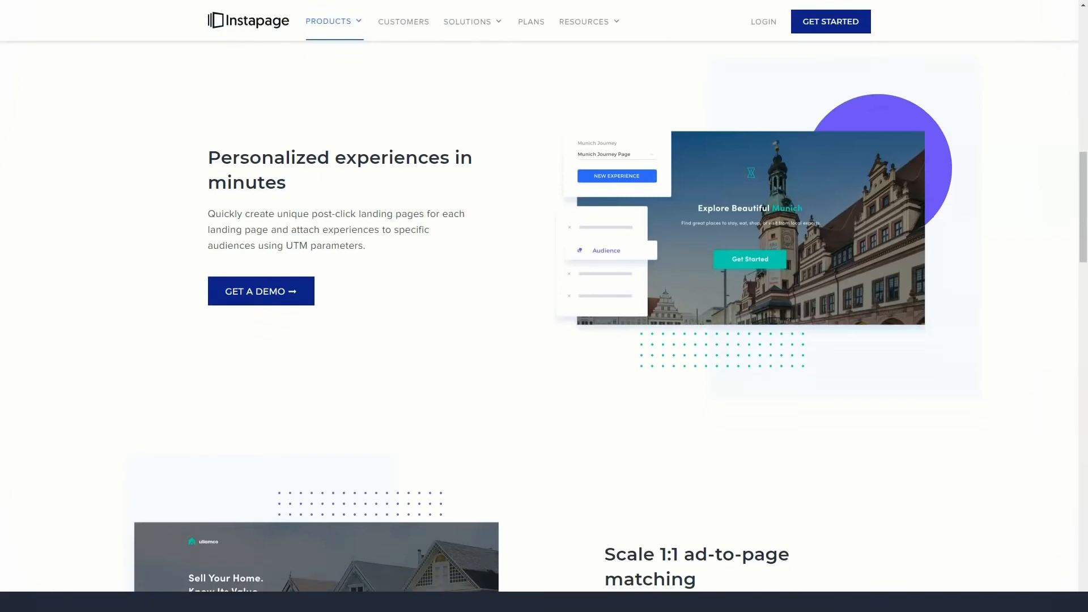
pyautogui.scroll(-3)
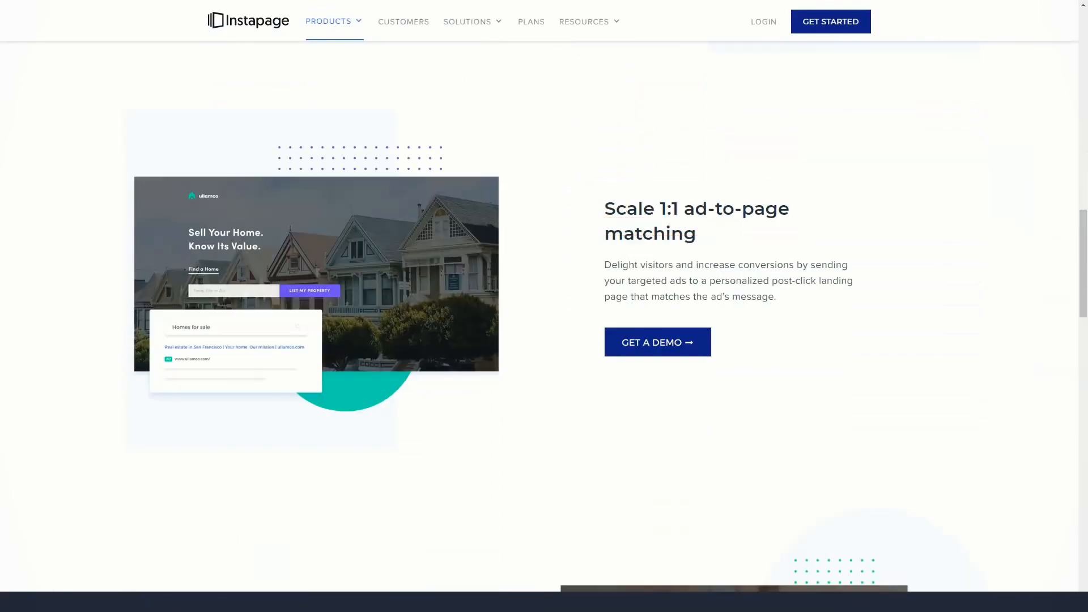
# Step: Continue through the benefits to the customer testimonial, then show the Products menu
pyautogui.scroll(-3)
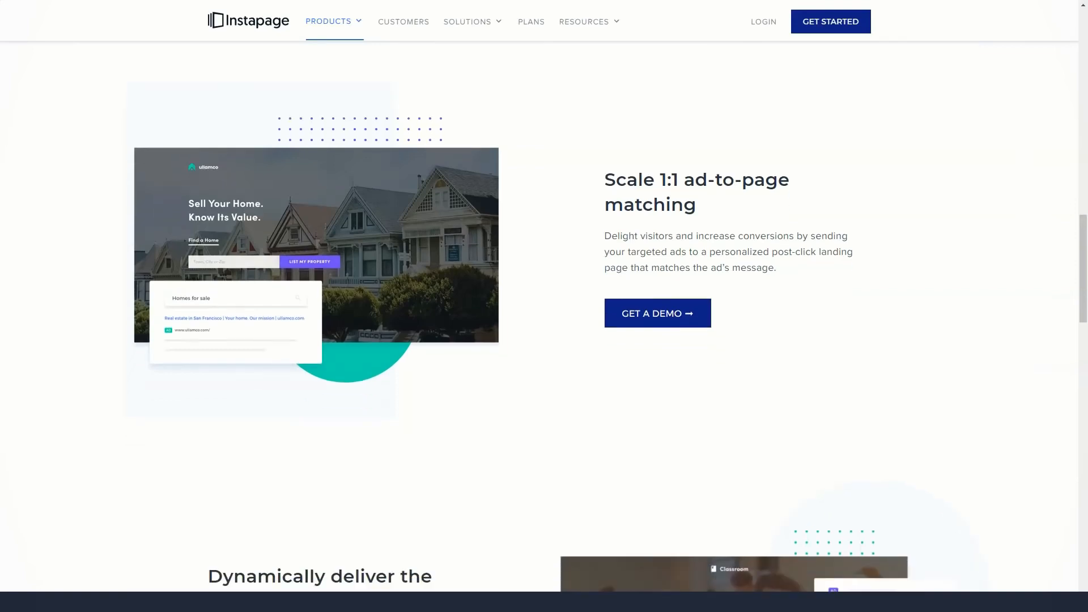
pyautogui.scroll(-3)
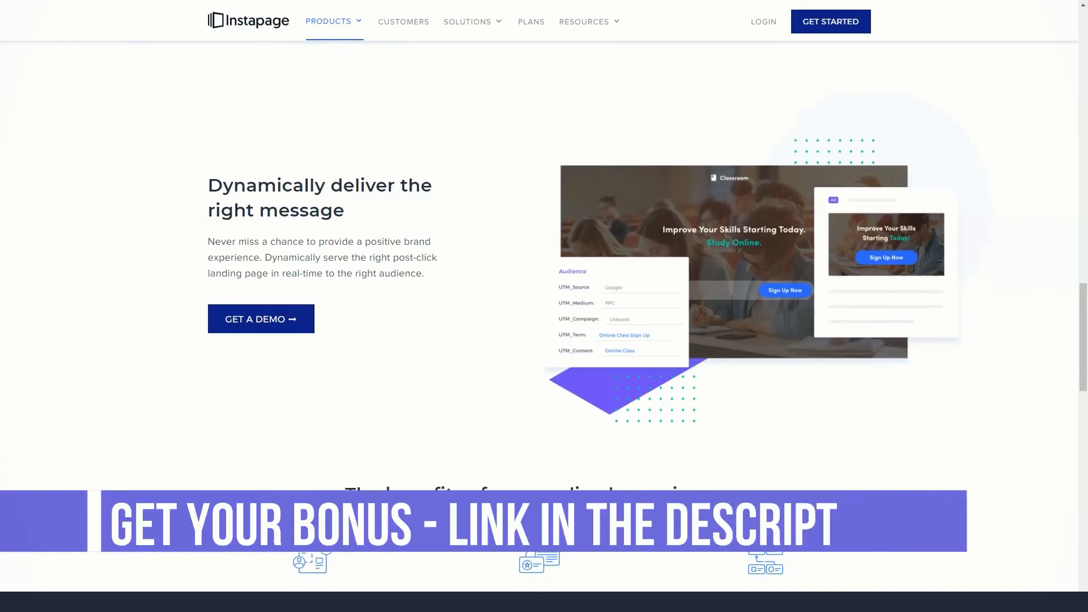
pyautogui.scroll(-3)
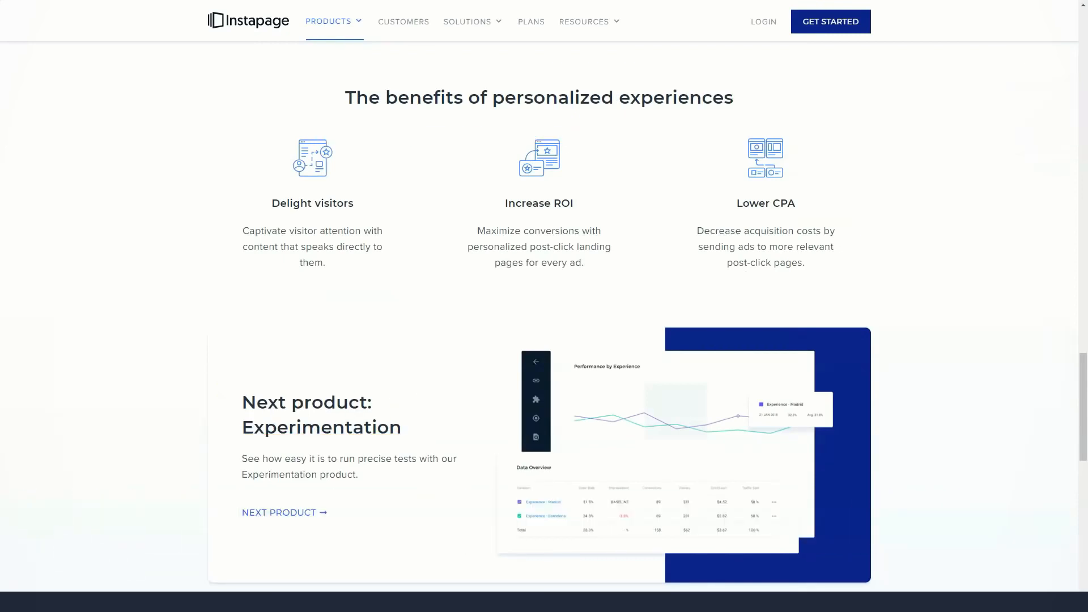
pyautogui.scroll(-3)
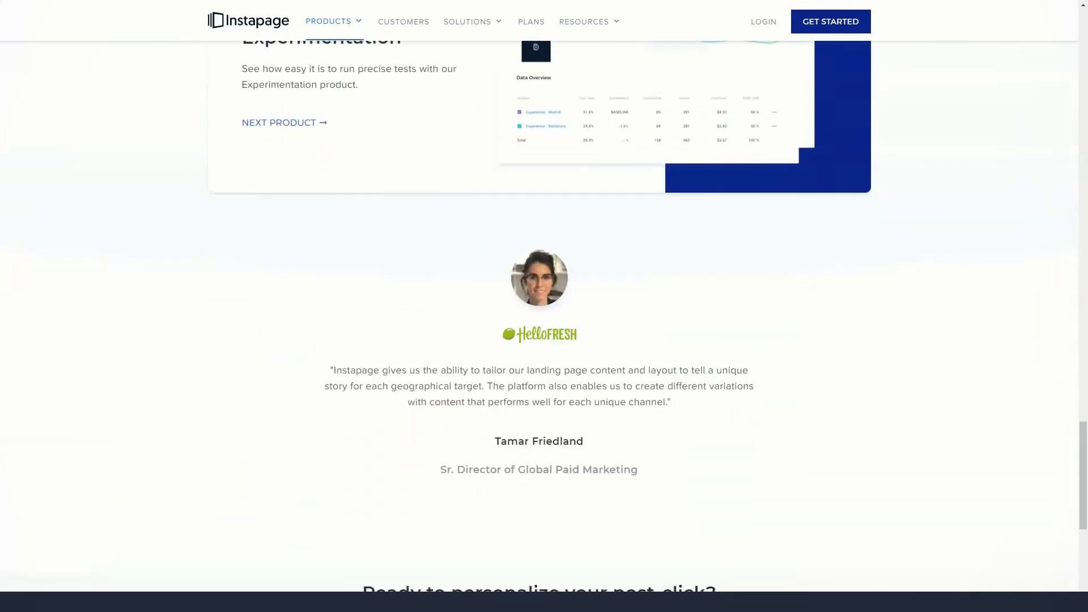
pyautogui.click(332, 22)
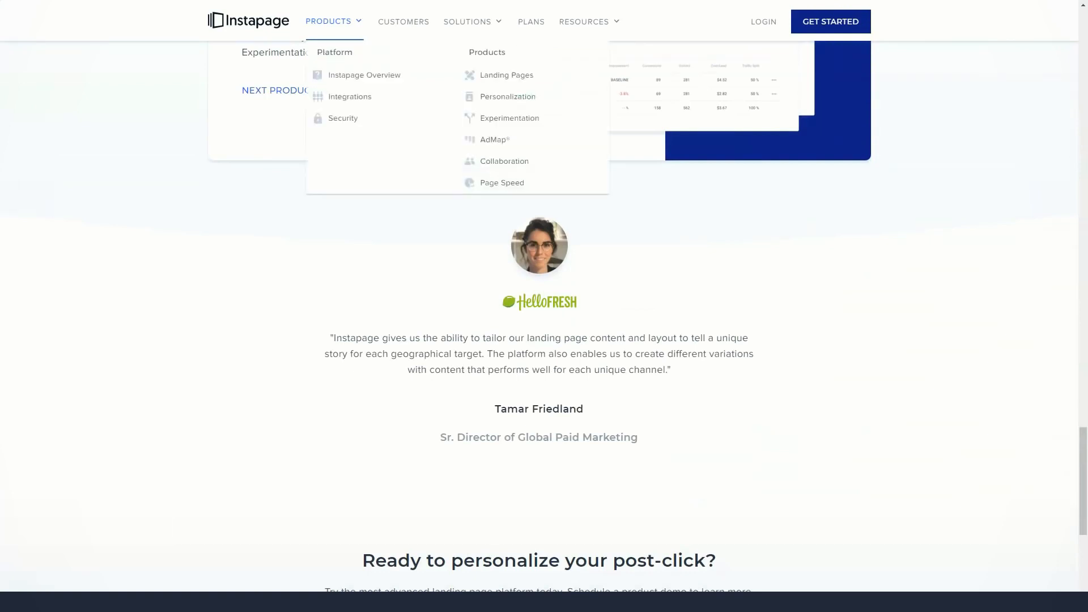
pyautogui.moveTo(509, 118)
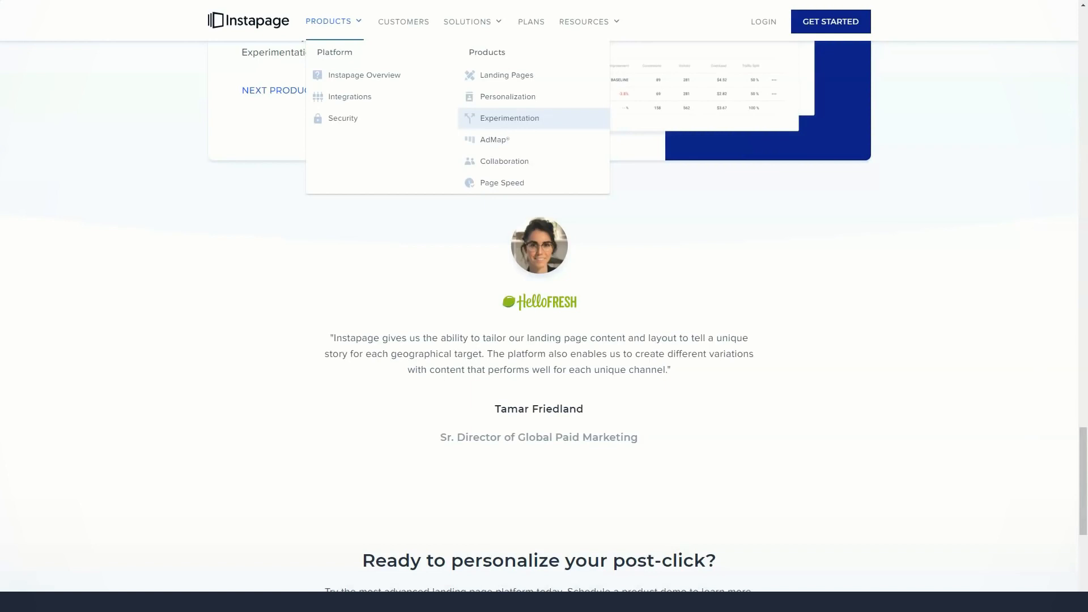
# Step: Go to the Experimentation page and scroll through heatmaps and A/B variation testing features
pyautogui.click(508, 118)
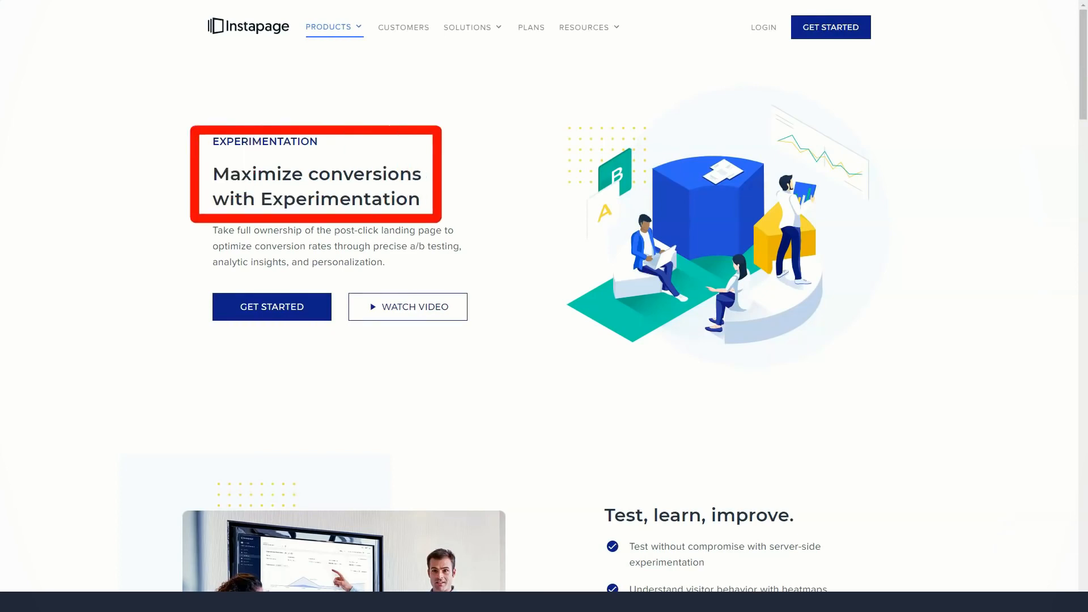
pyautogui.scroll(-3)
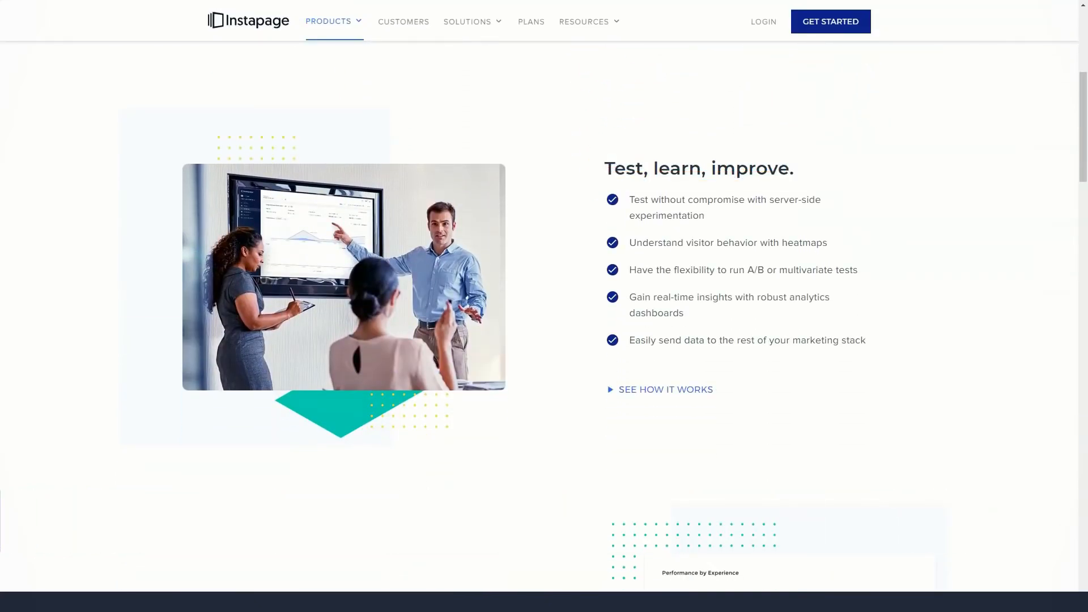
pyautogui.scroll(-3)
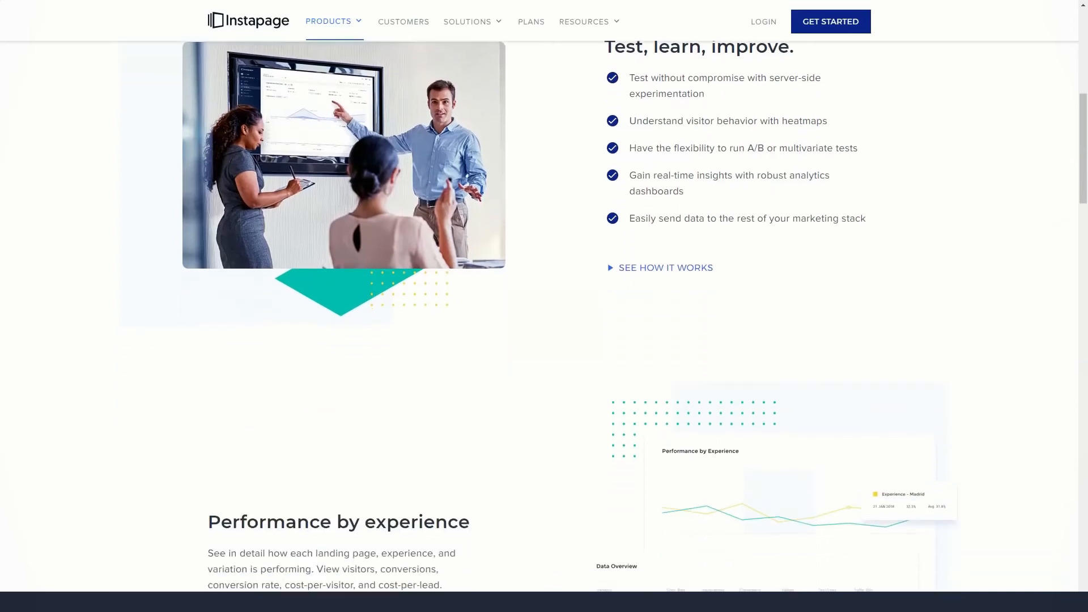
pyautogui.scroll(-3)
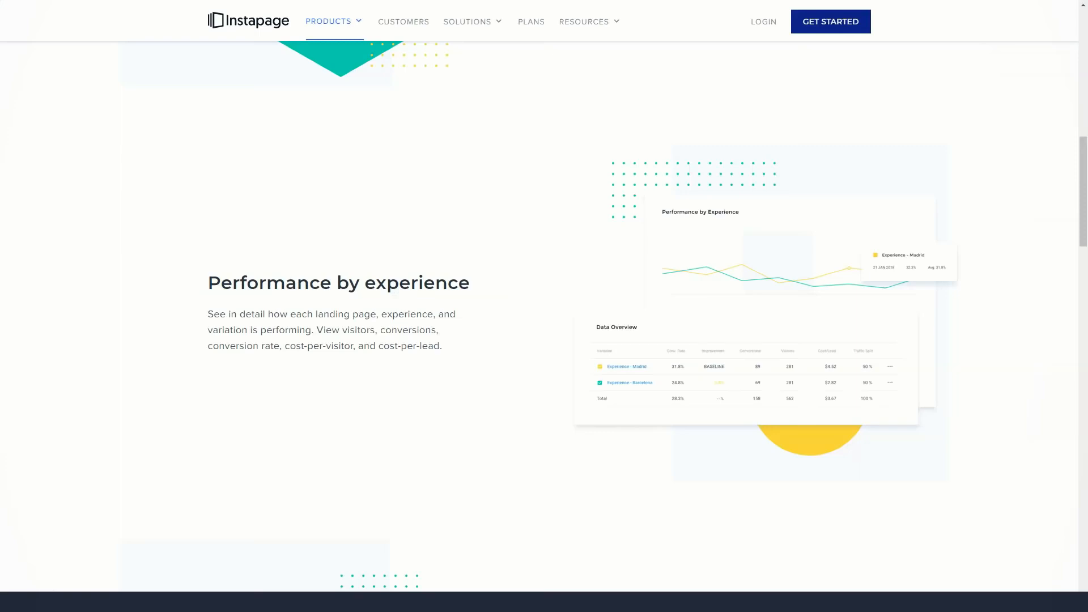
pyautogui.scroll(-3)
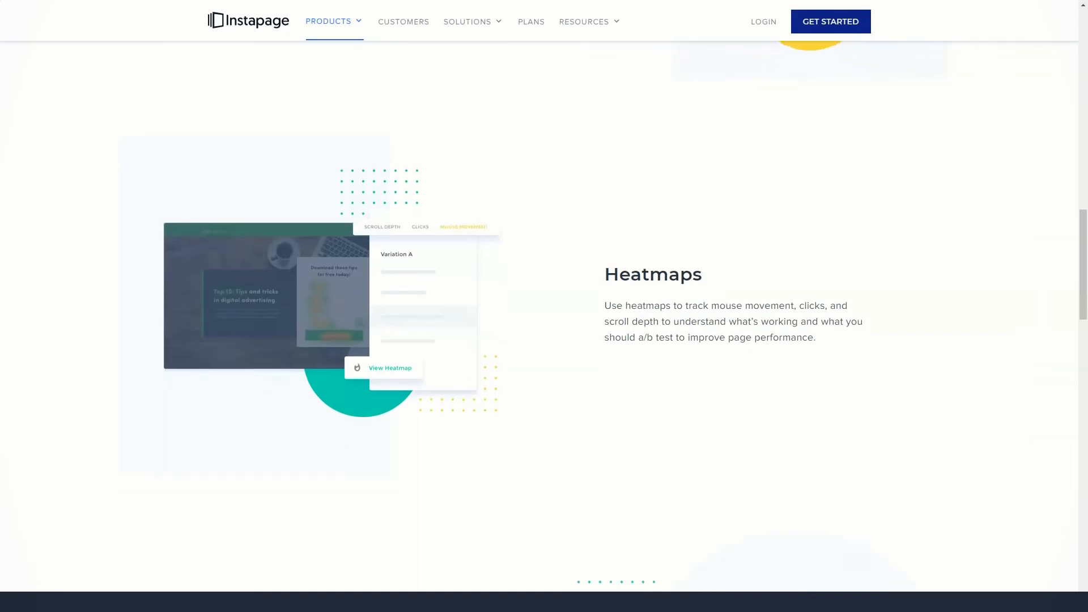
# Step: Continue through the benefits to the customer testimonial, then show the Products menu
pyautogui.scroll(-3)
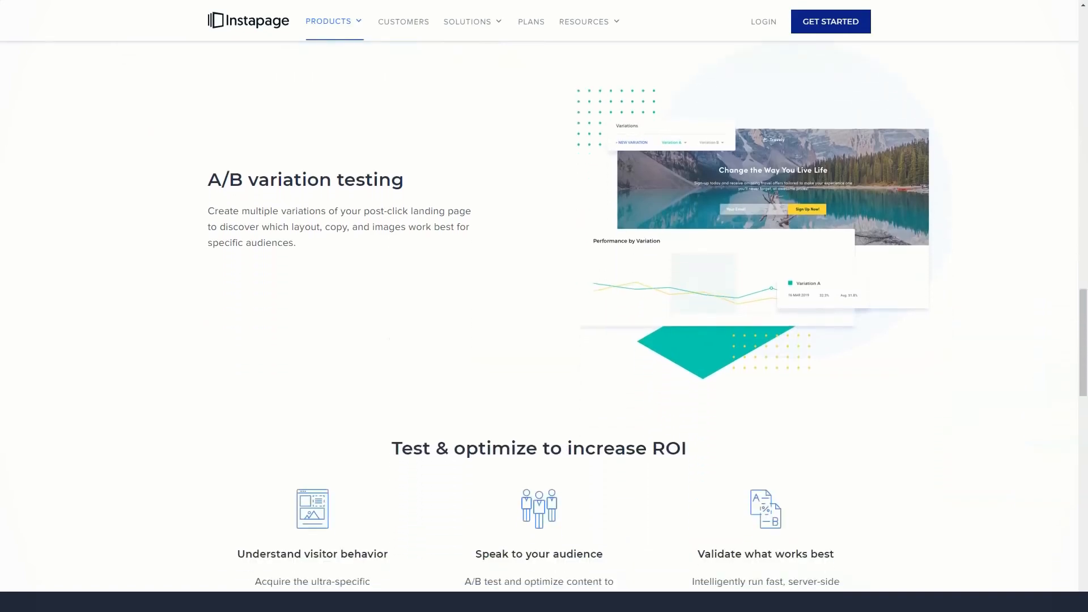
pyautogui.scroll(-3)
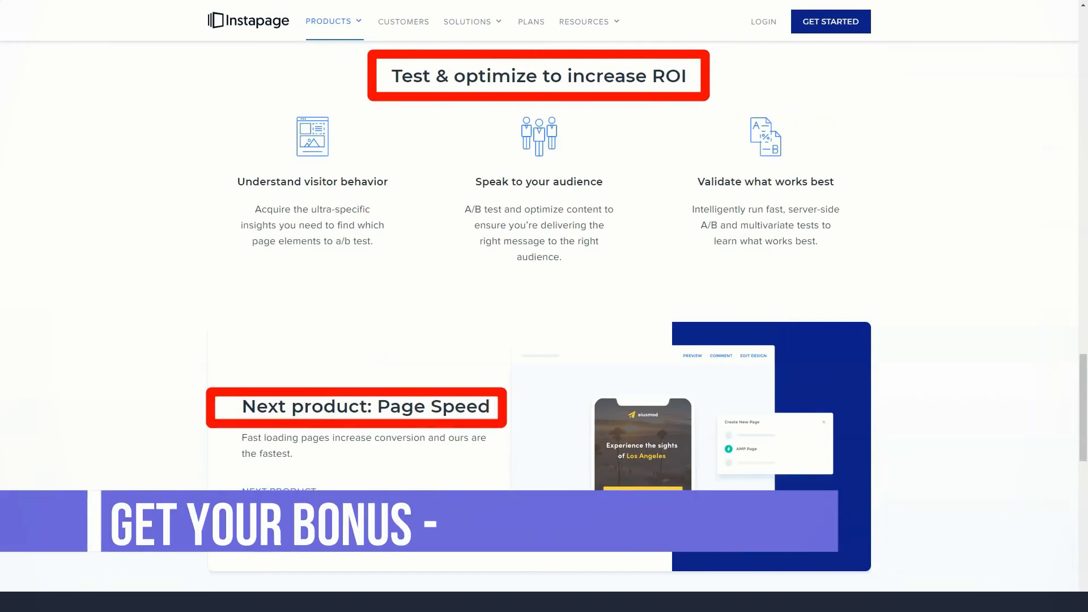
pyautogui.scroll(-3)
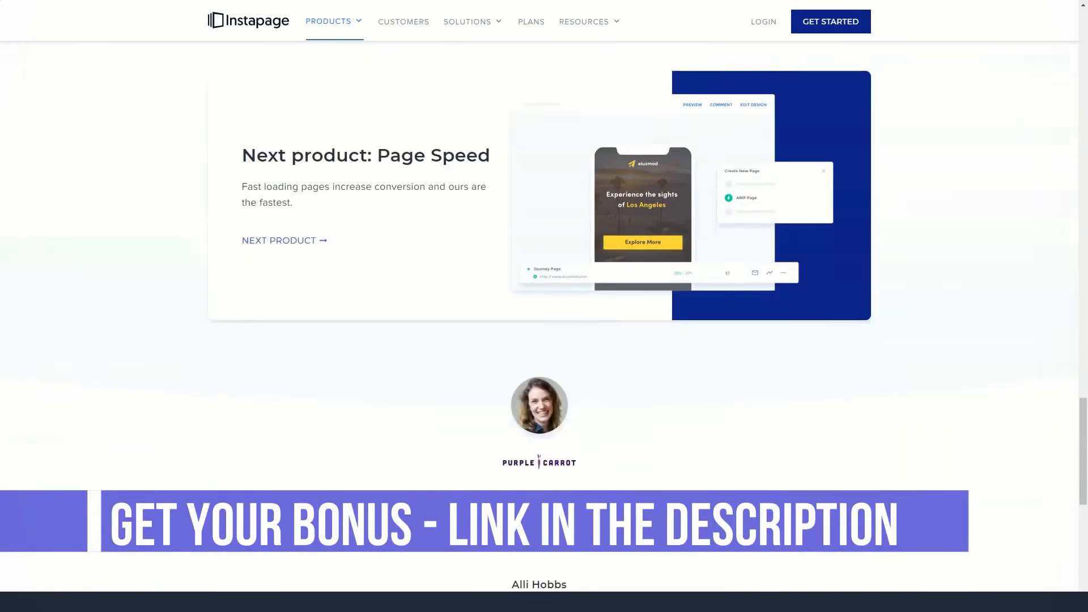
pyautogui.click(333, 22)
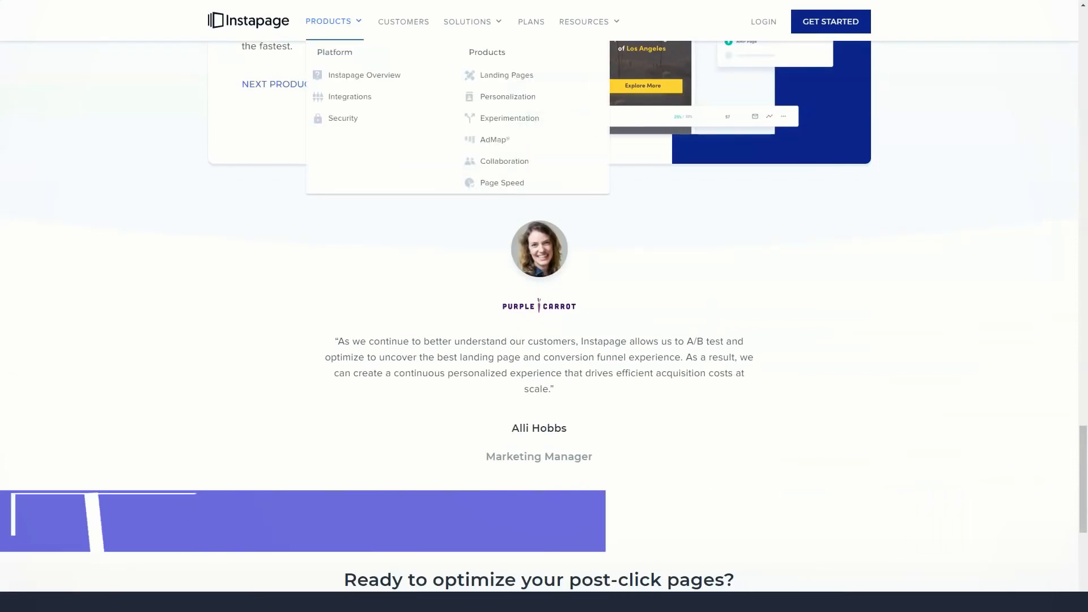
pyautogui.moveTo(494, 139)
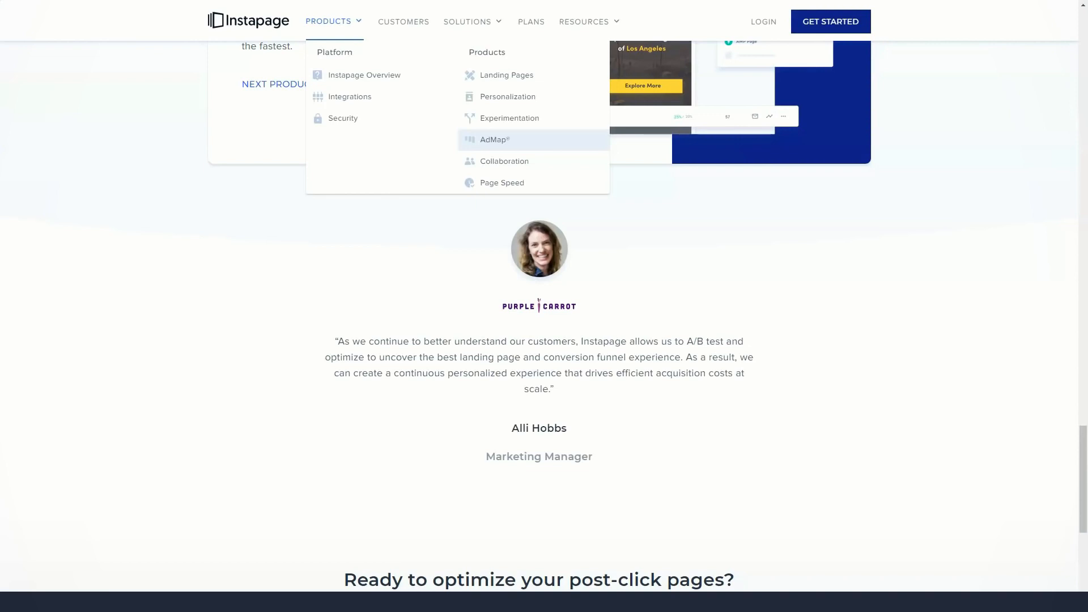
# Step: Go to the AdMap page and scroll through Postclick Score tracking and two-way synchronization features
pyautogui.click(494, 139)
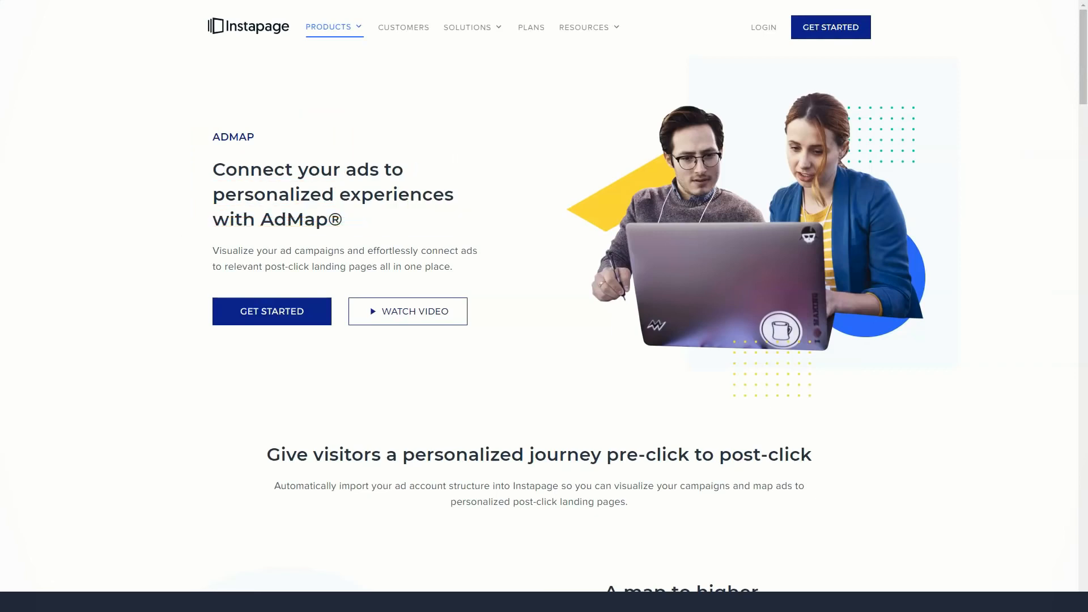
pyautogui.scroll(-3)
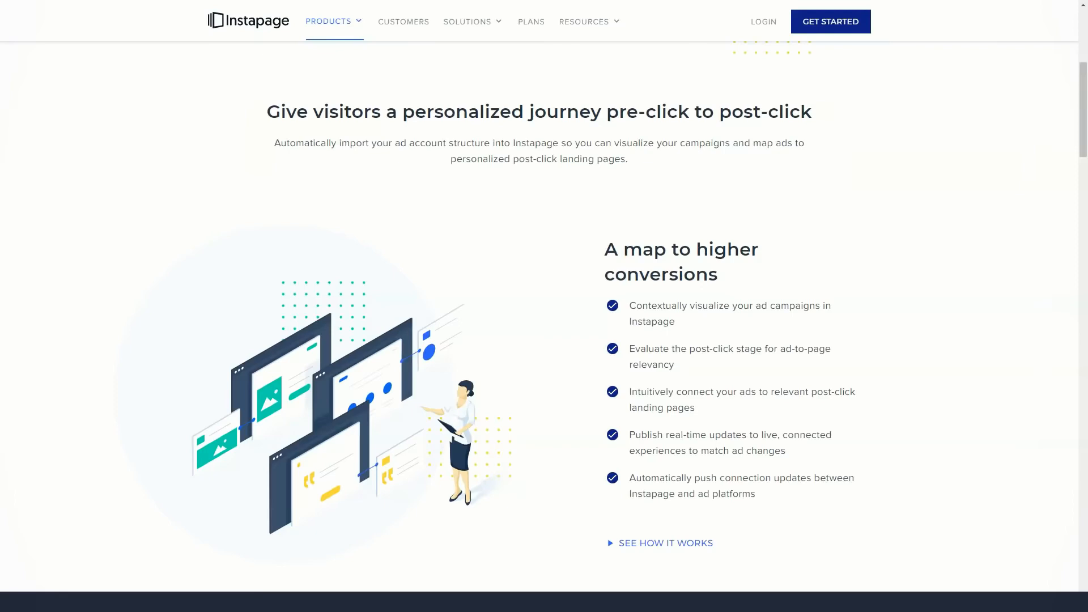
pyautogui.scroll(-3)
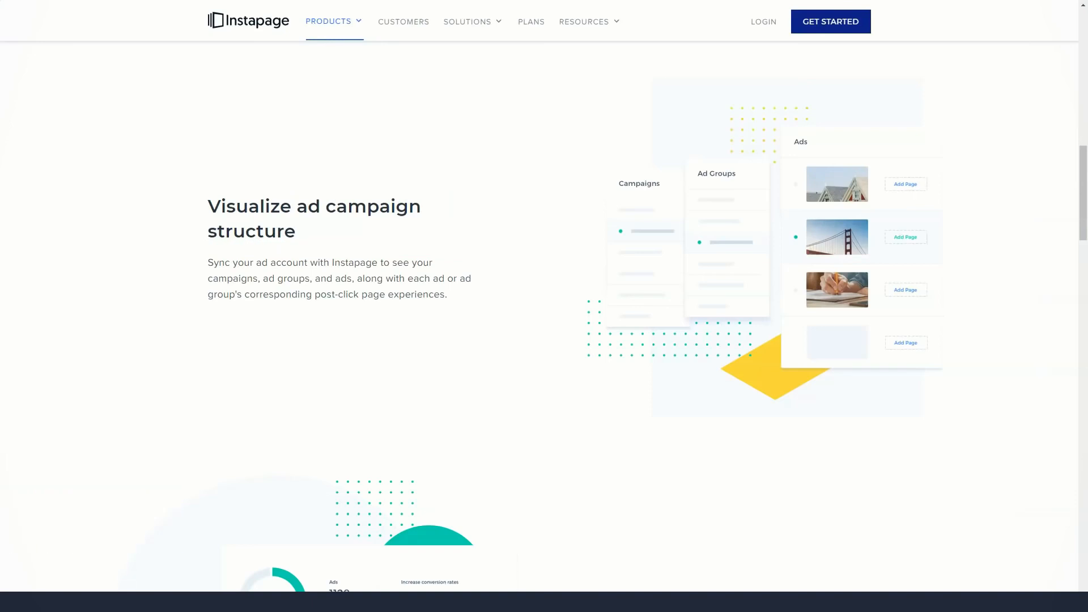
pyautogui.scroll(-3)
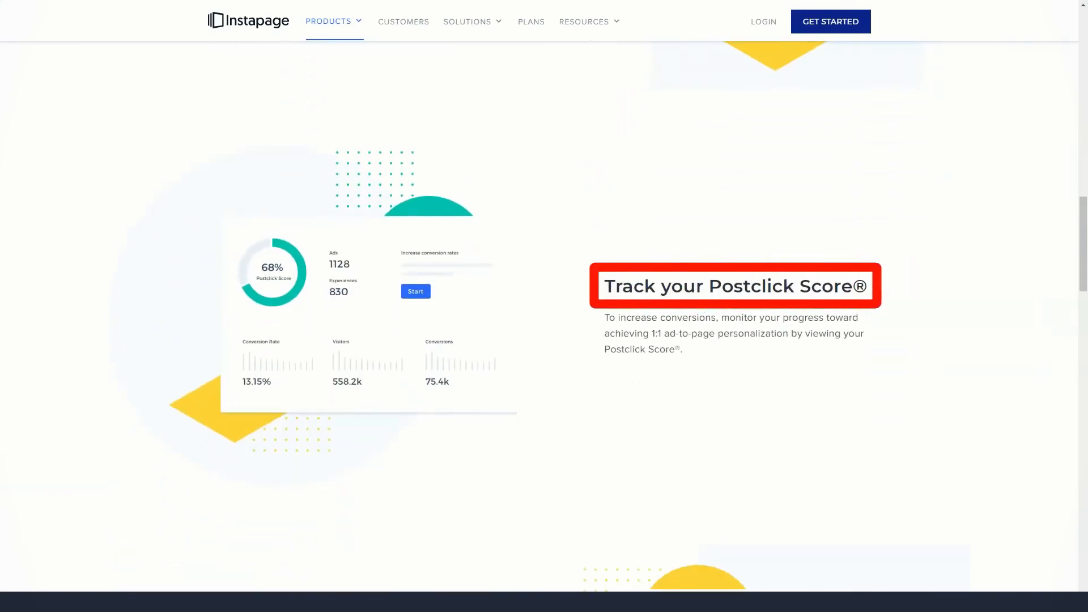
pyautogui.scroll(-3)
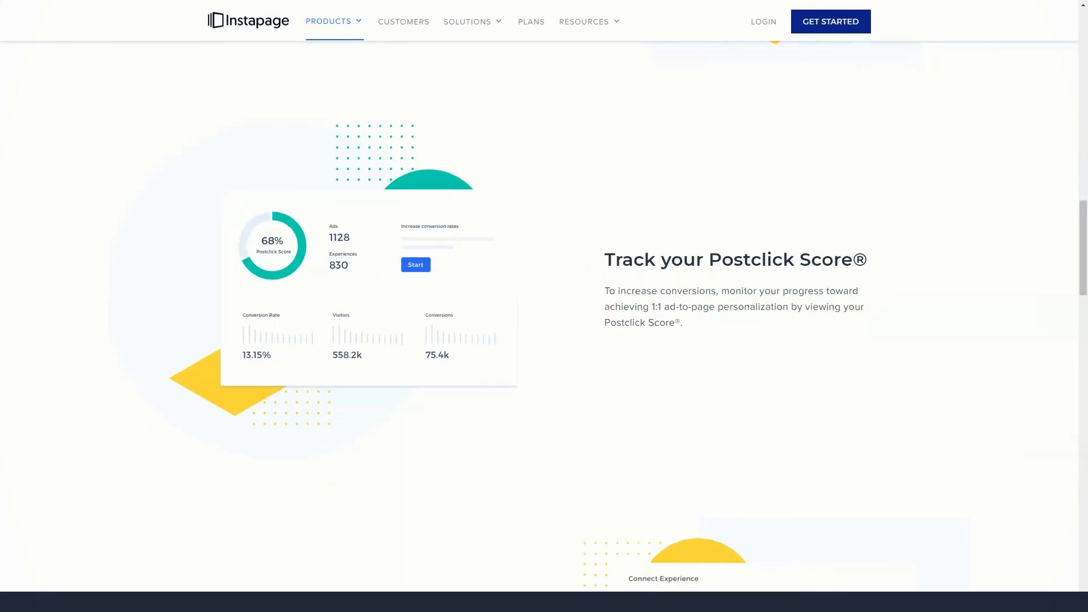
pyautogui.scroll(-3)
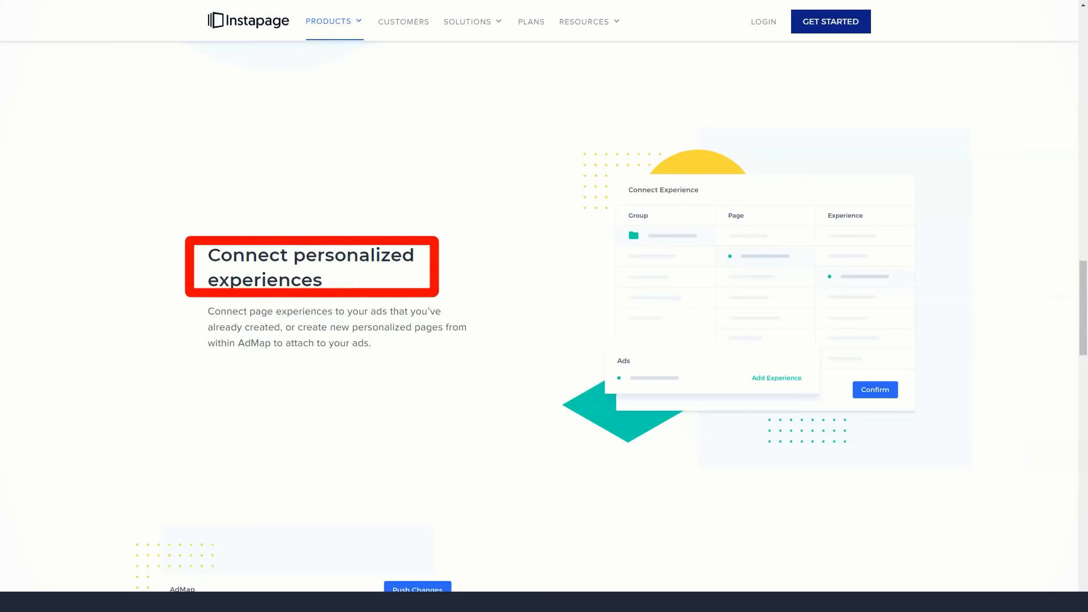
# Step: Continue through AdMap benefits to the testimonial, then show the Products menu
pyautogui.scroll(-3)
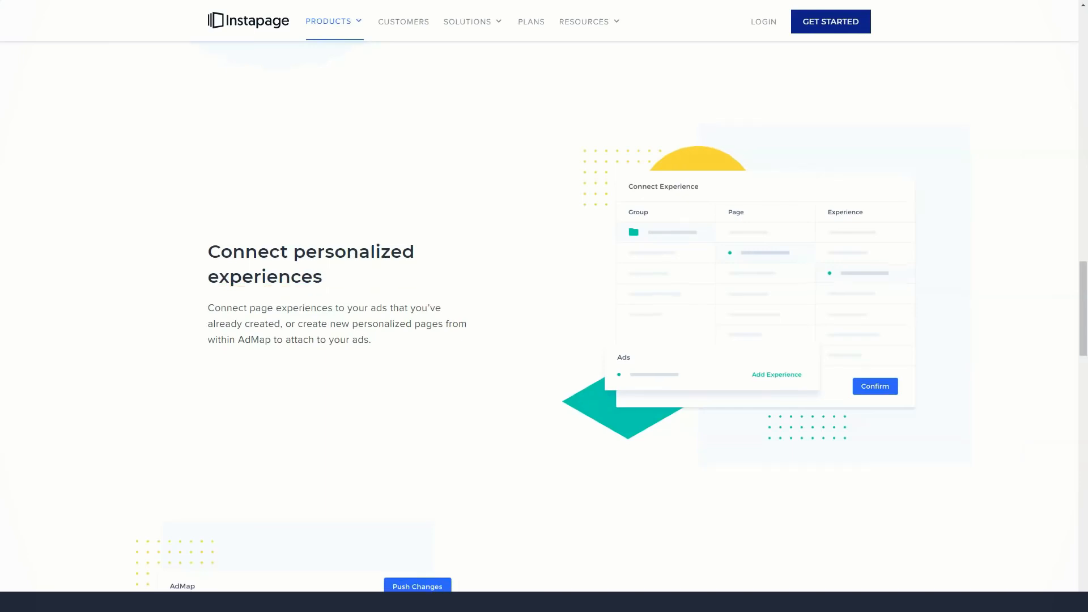
pyautogui.scroll(-3)
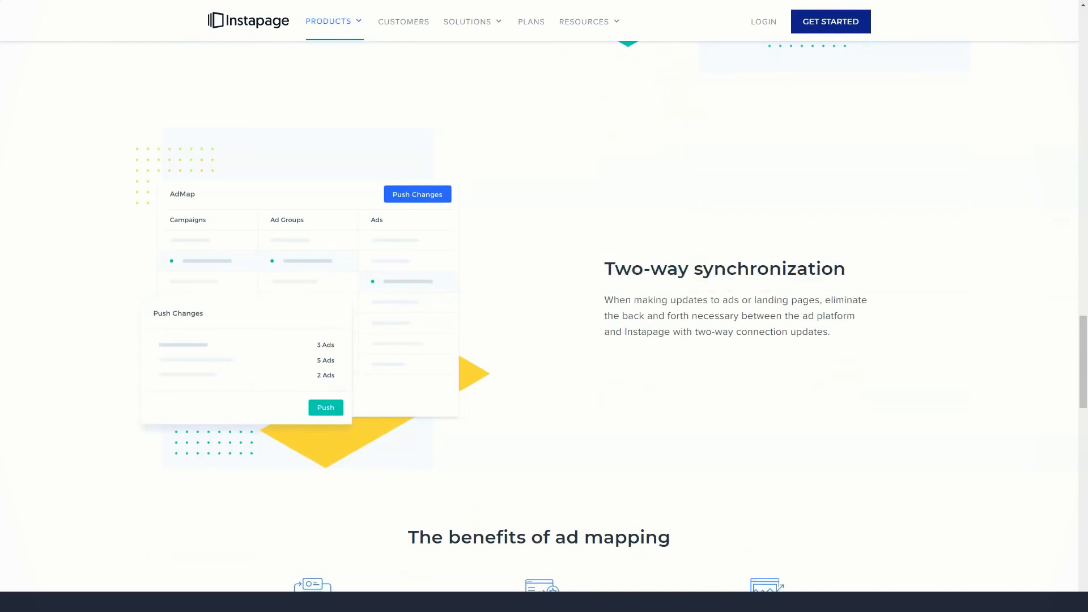
pyautogui.scroll(-3)
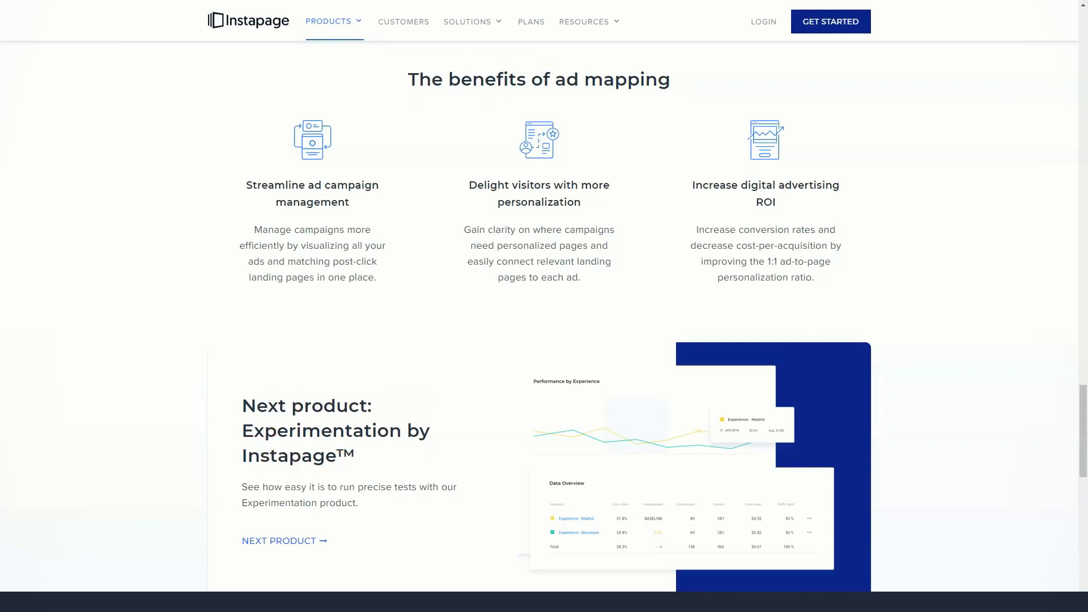
pyautogui.scroll(-3)
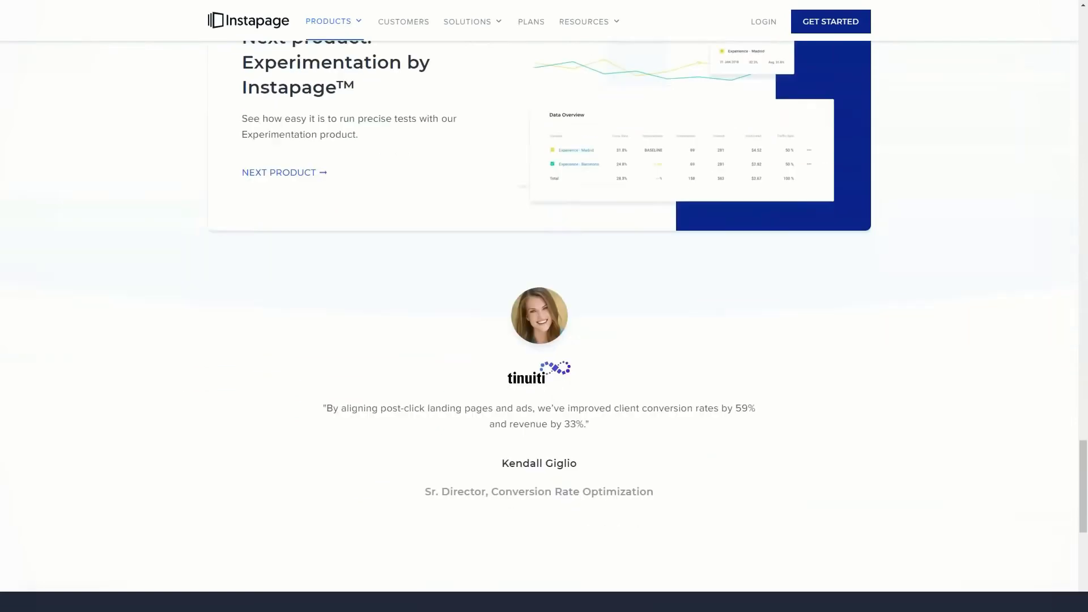
pyautogui.click(329, 22)
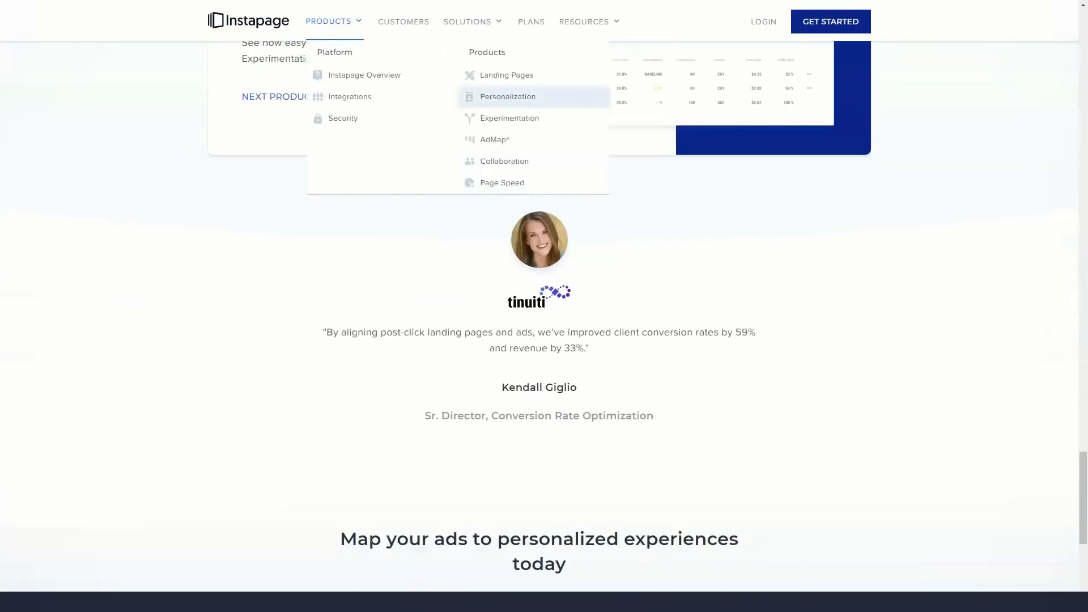
pyautogui.moveTo(504, 161)
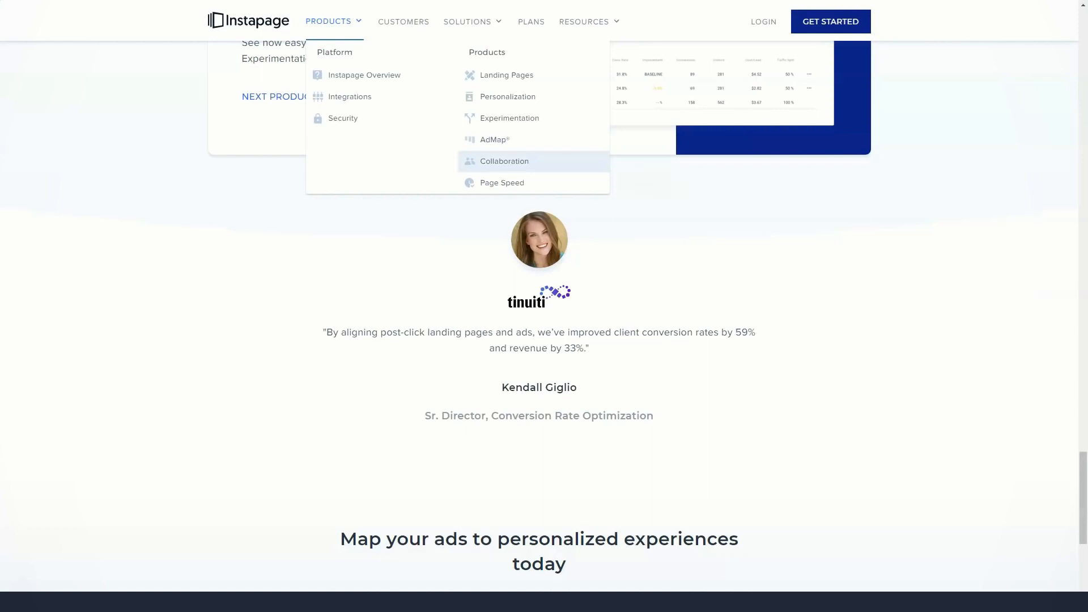
# Step: Go to the Collaboration product page and scroll through its instant feedback and real-time edits features
pyautogui.click(504, 161)
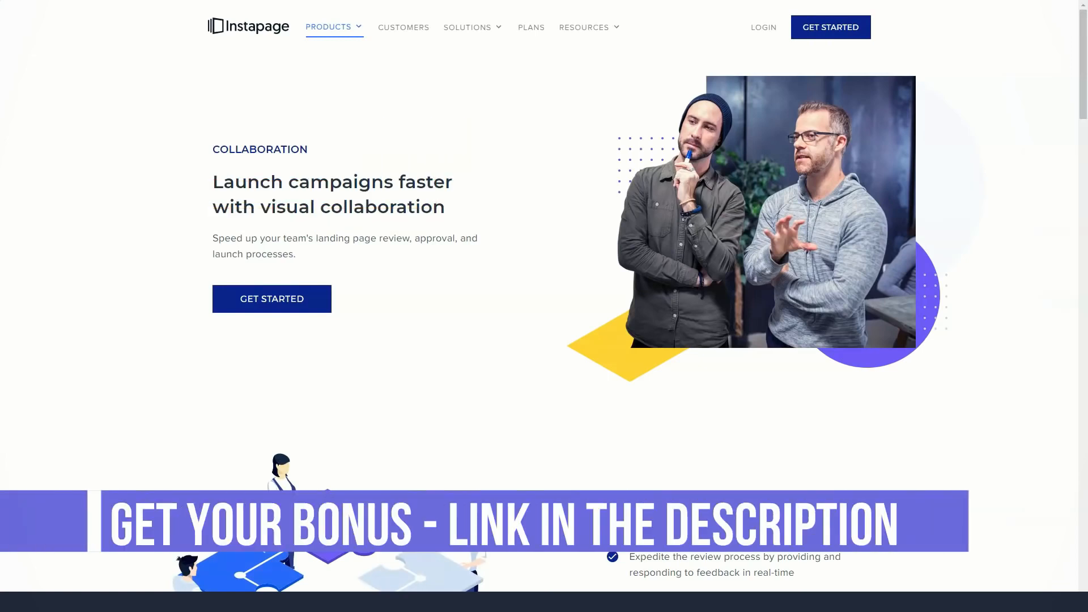
pyautogui.scroll(-3)
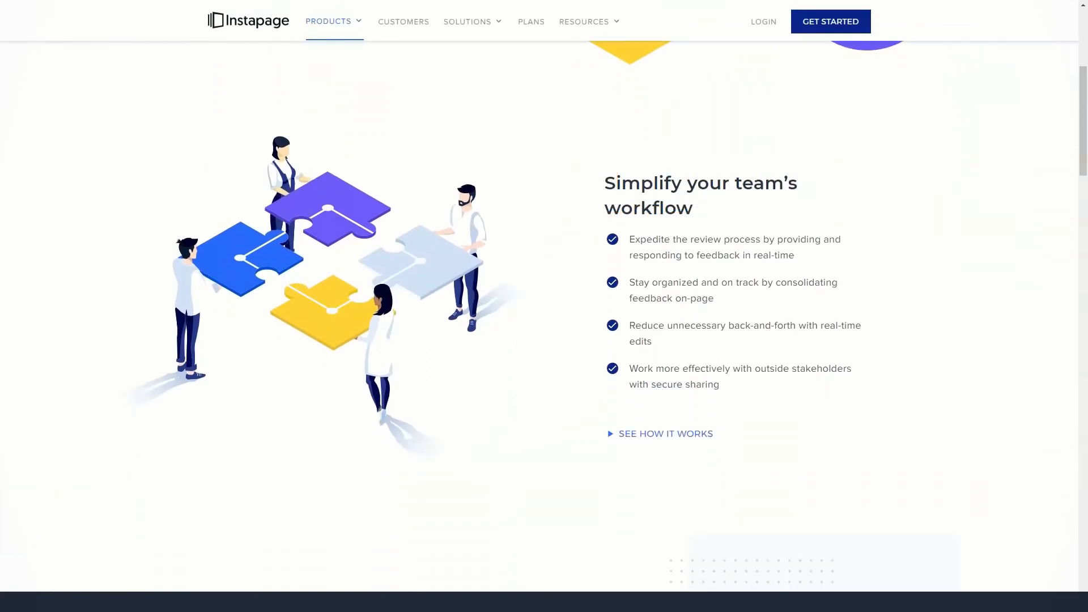
pyautogui.scroll(-3)
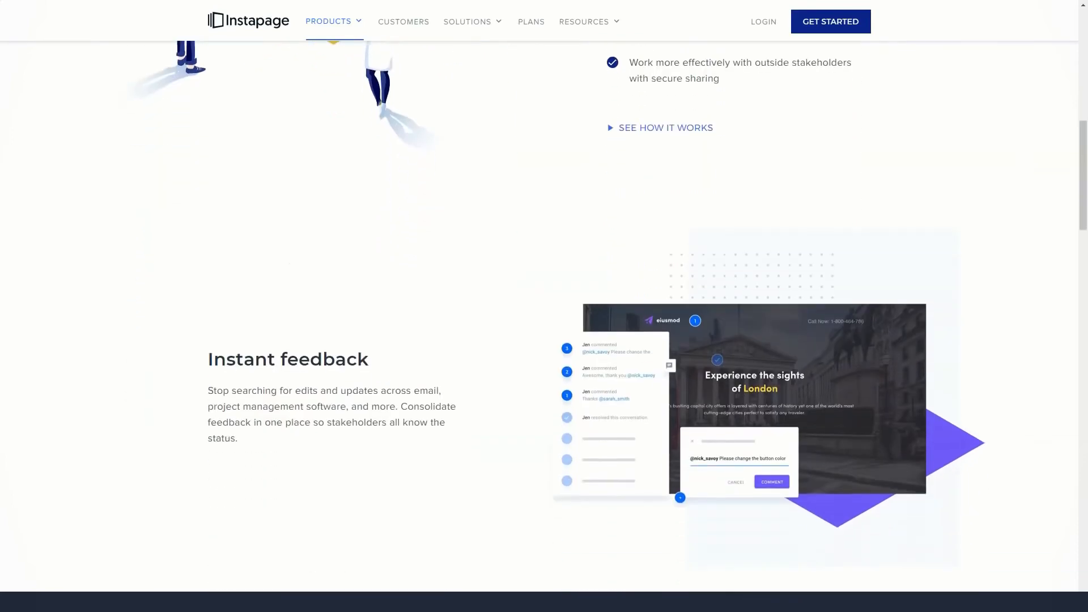
pyautogui.scroll(-3)
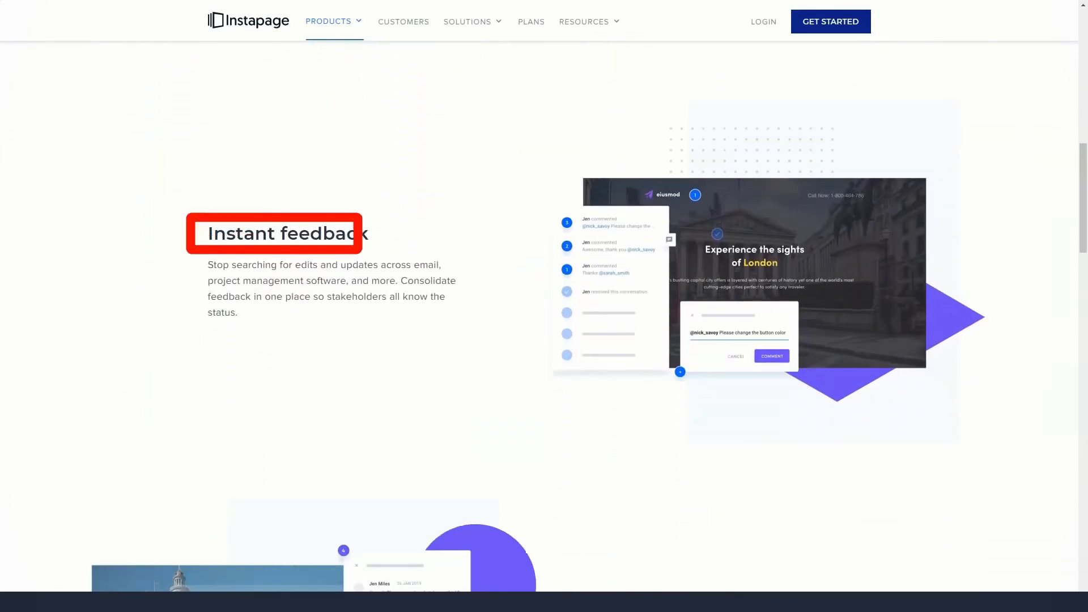
pyautogui.scroll(-3)
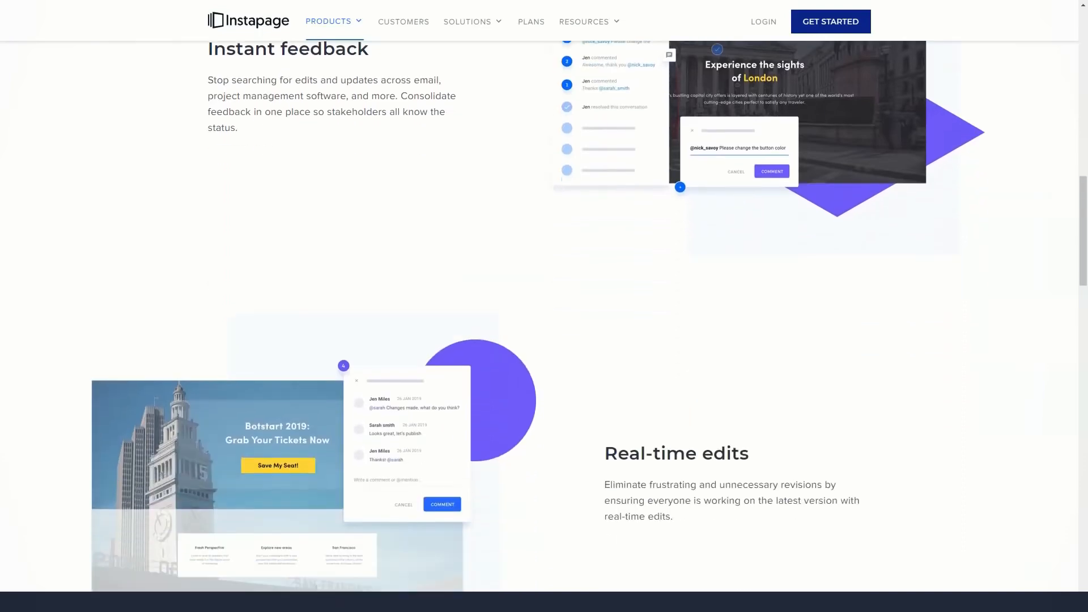
# Step: Continue down past secure sharing to the Next product: Personalization card
pyautogui.scroll(-3)
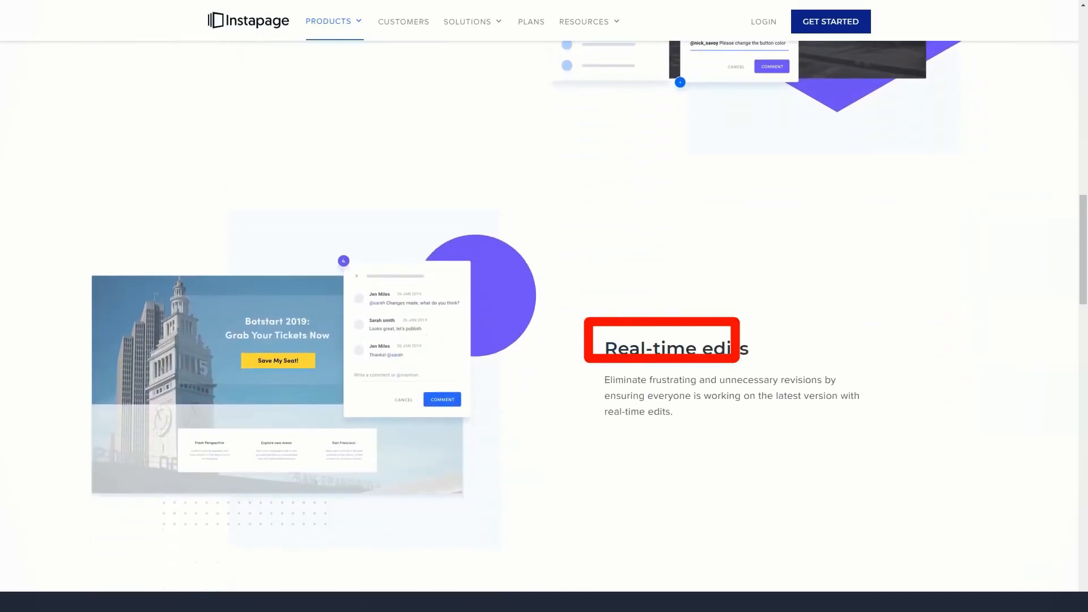
pyautogui.scroll(-3)
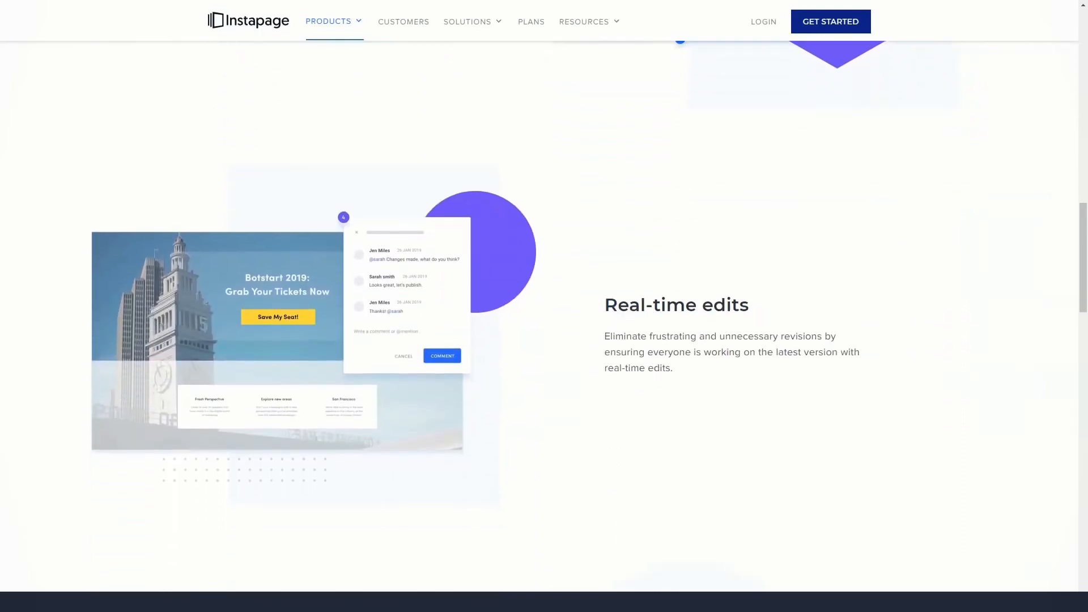
pyautogui.scroll(-3)
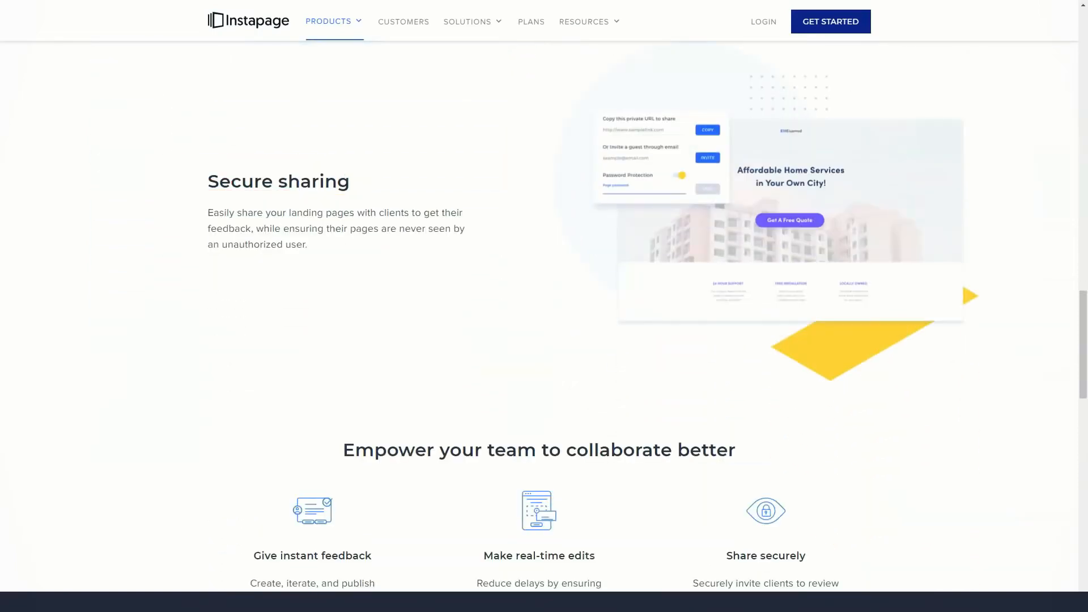
pyautogui.scroll(-3)
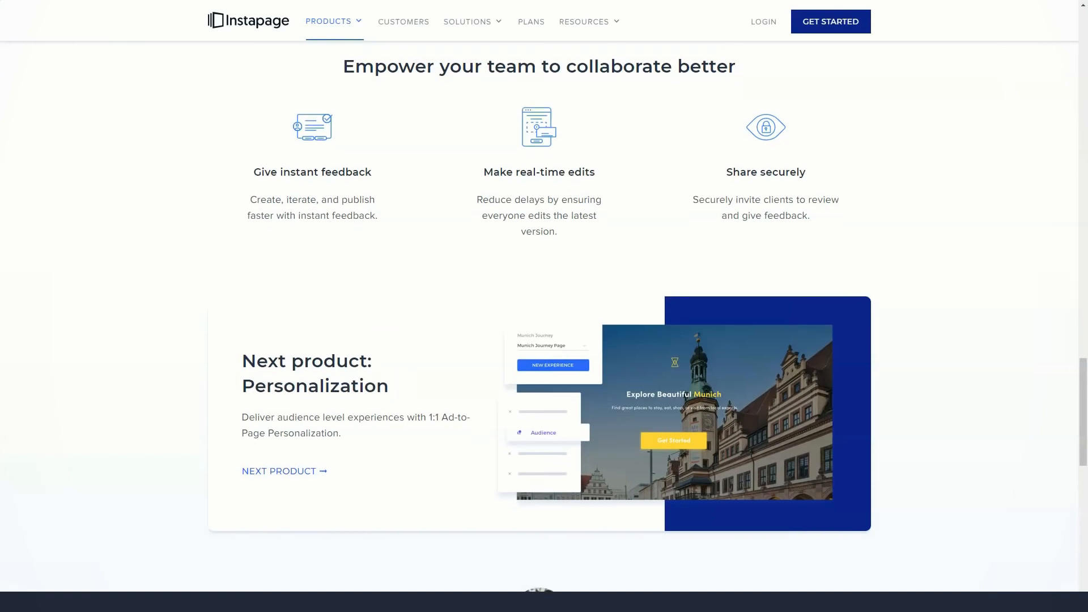
pyautogui.scroll(-3)
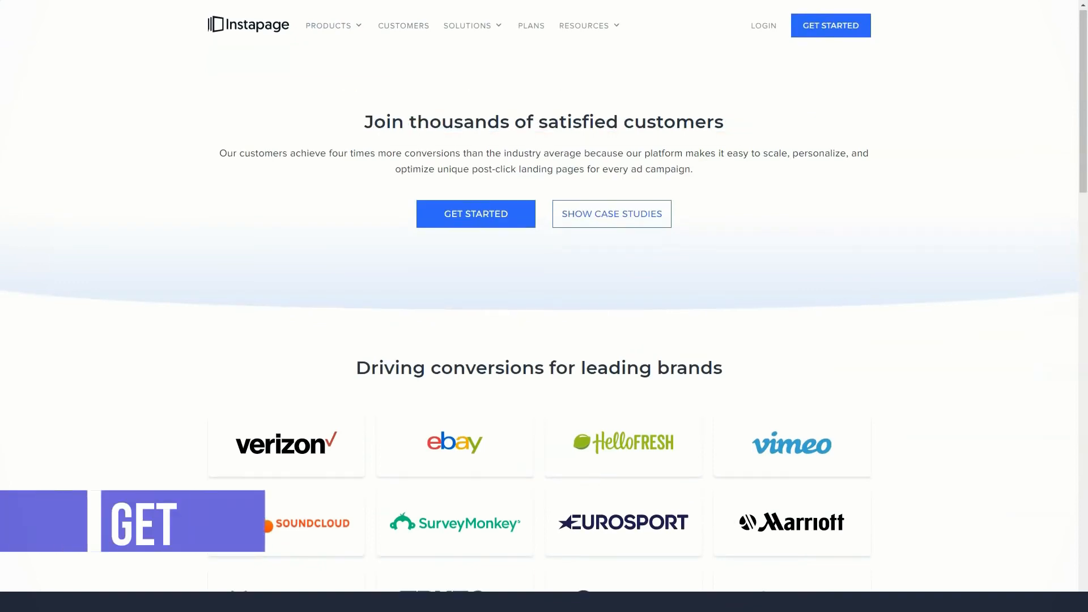
# Step: Scroll the Customers page through brand logos and success stories to the Vita Companies testimonial, then show the Solutions menu
pyautogui.scroll(-3)
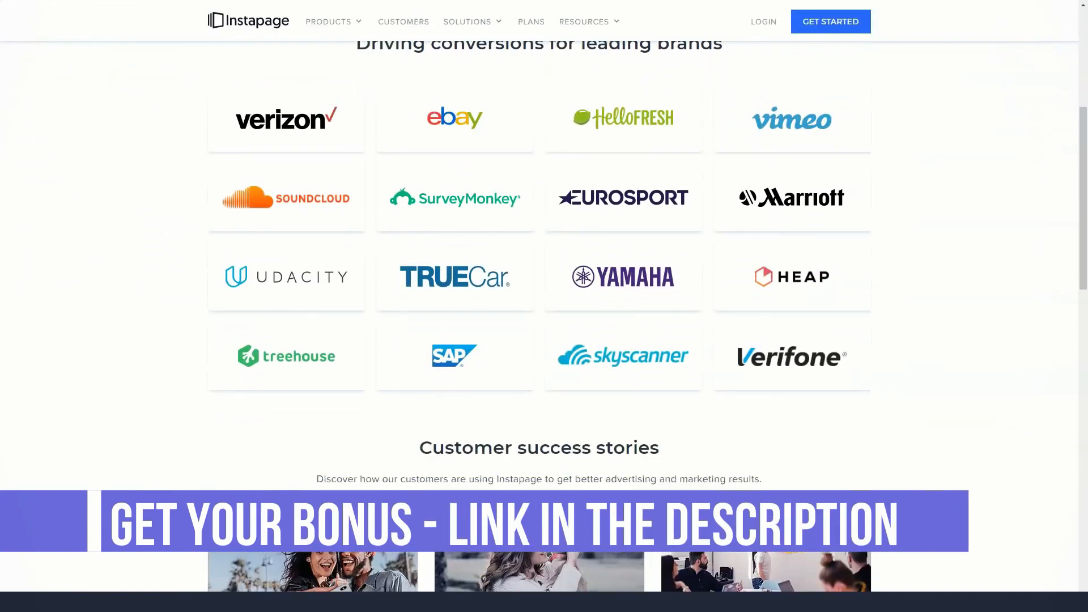
pyautogui.scroll(-3)
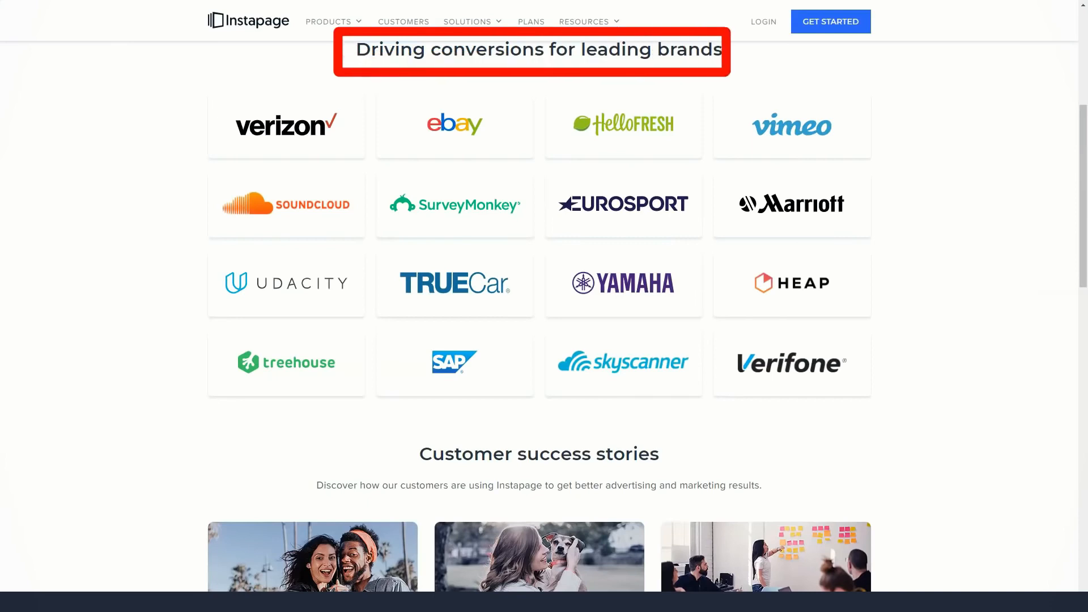
pyautogui.scroll(-3)
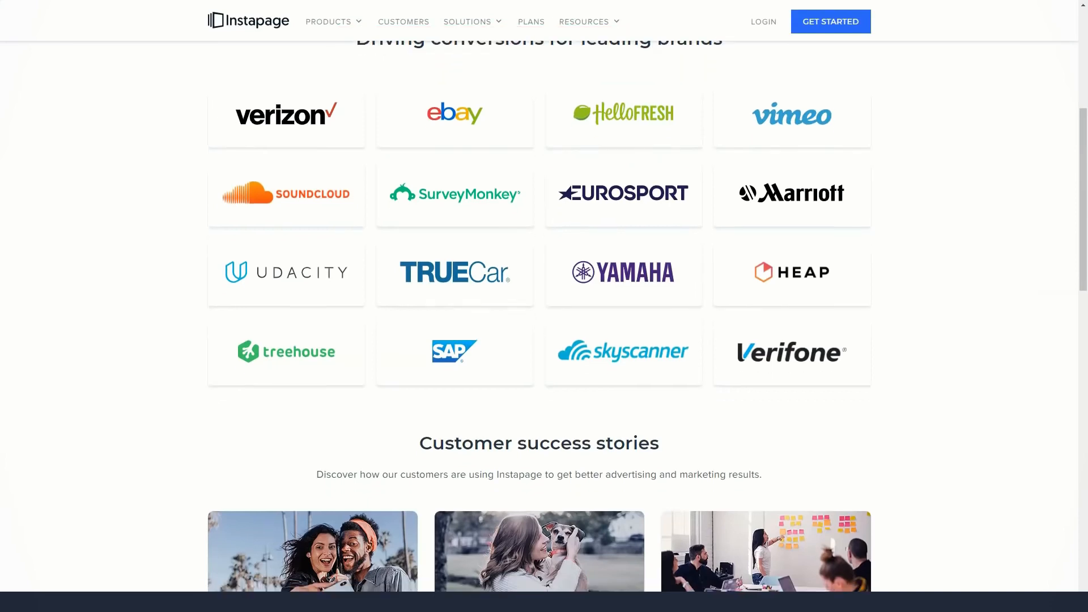
pyautogui.scroll(-3)
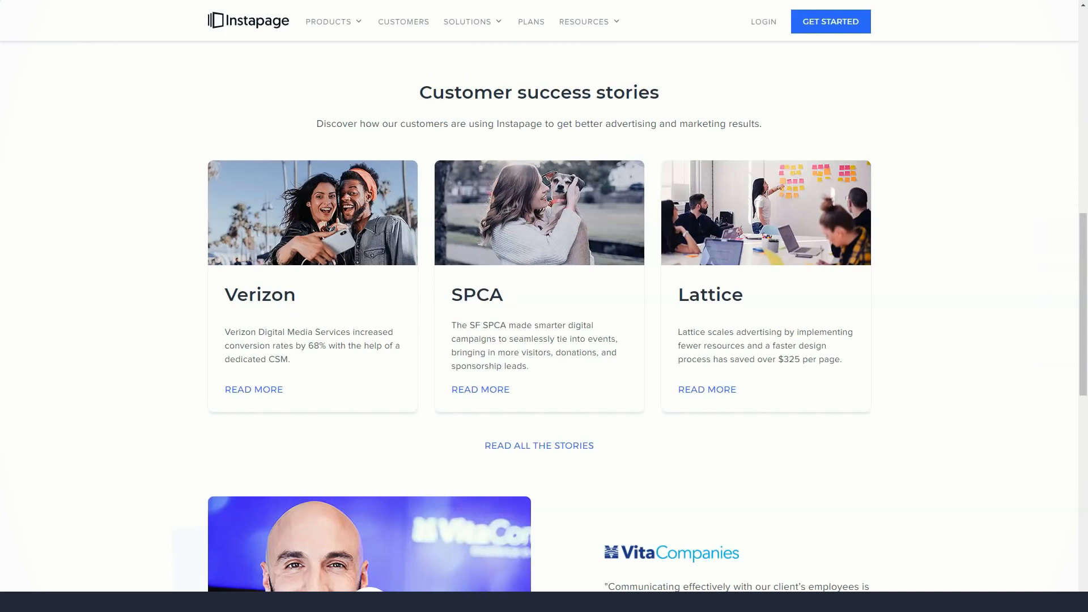
pyautogui.scroll(-3)
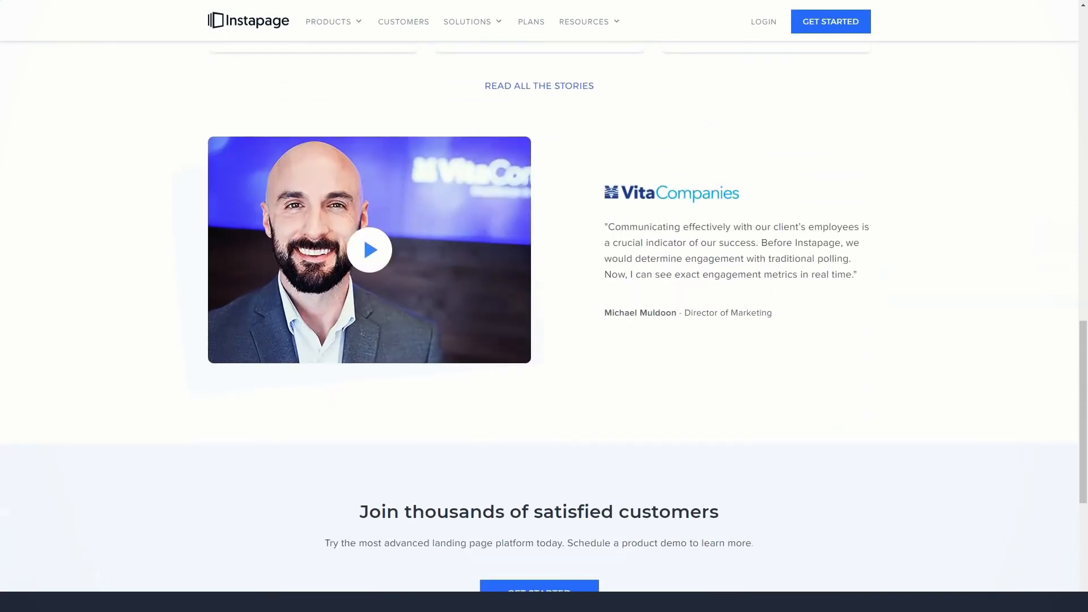
pyautogui.click(468, 21)
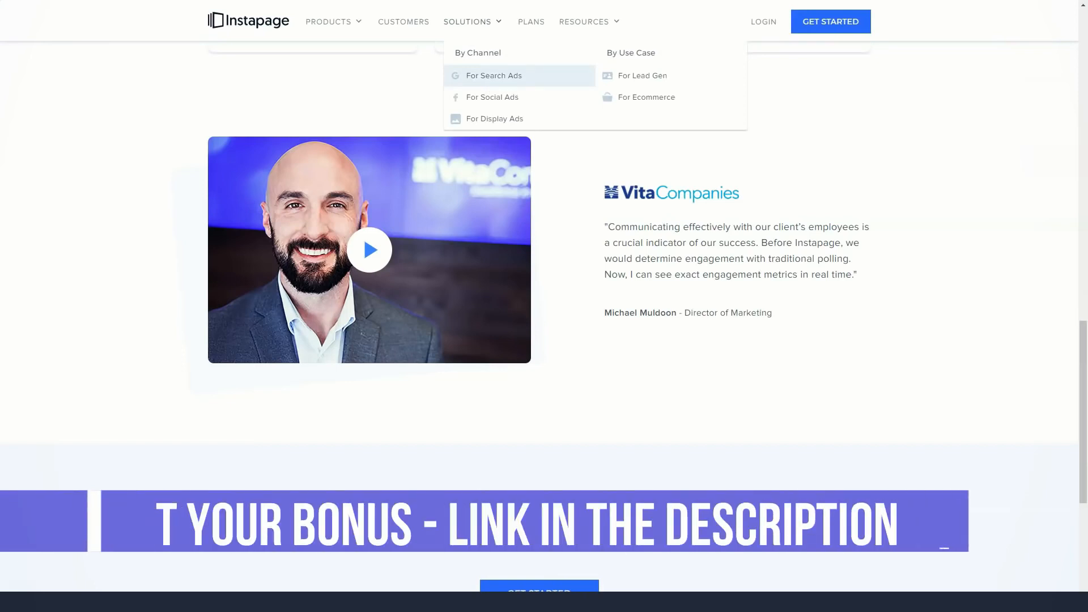
# Step: Go to the For Search Ads solution page and scroll down to the HelloFresh testimonial
pyautogui.click(493, 75)
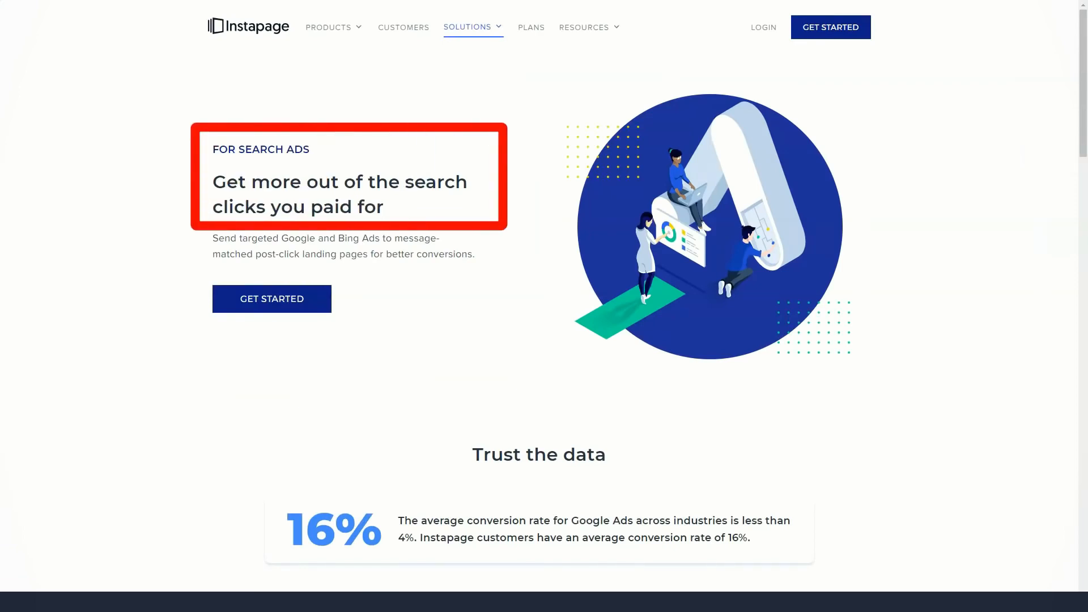
pyautogui.scroll(-3)
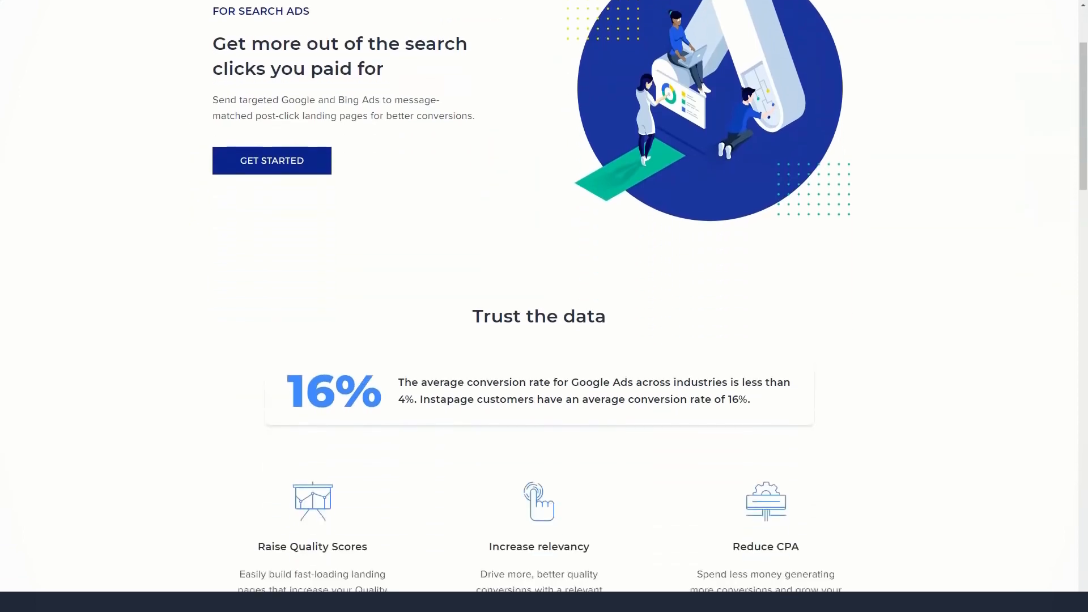
pyautogui.scroll(-3)
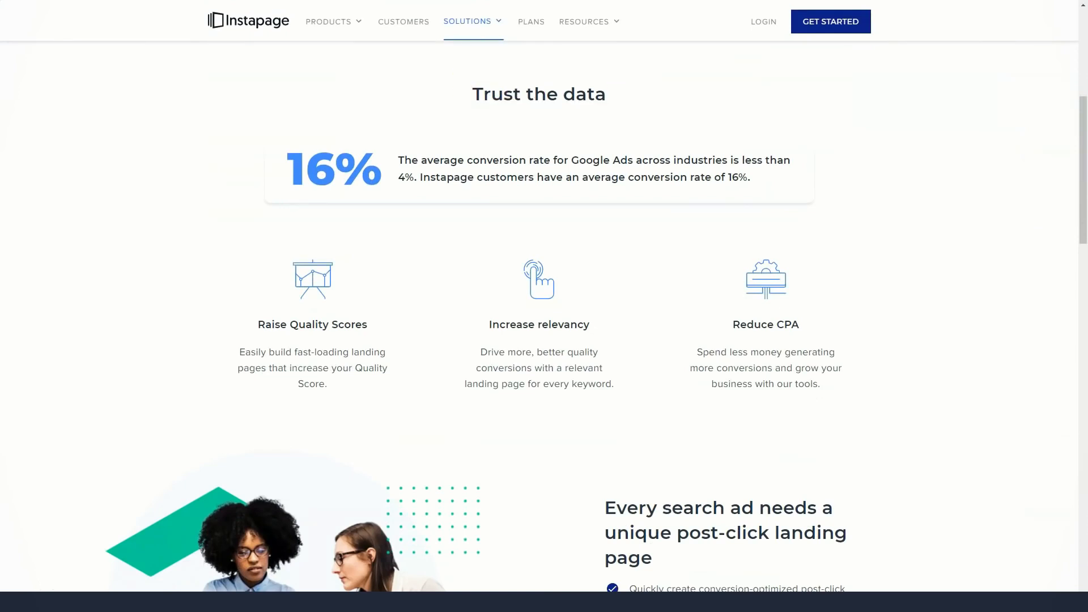
pyautogui.scroll(-3)
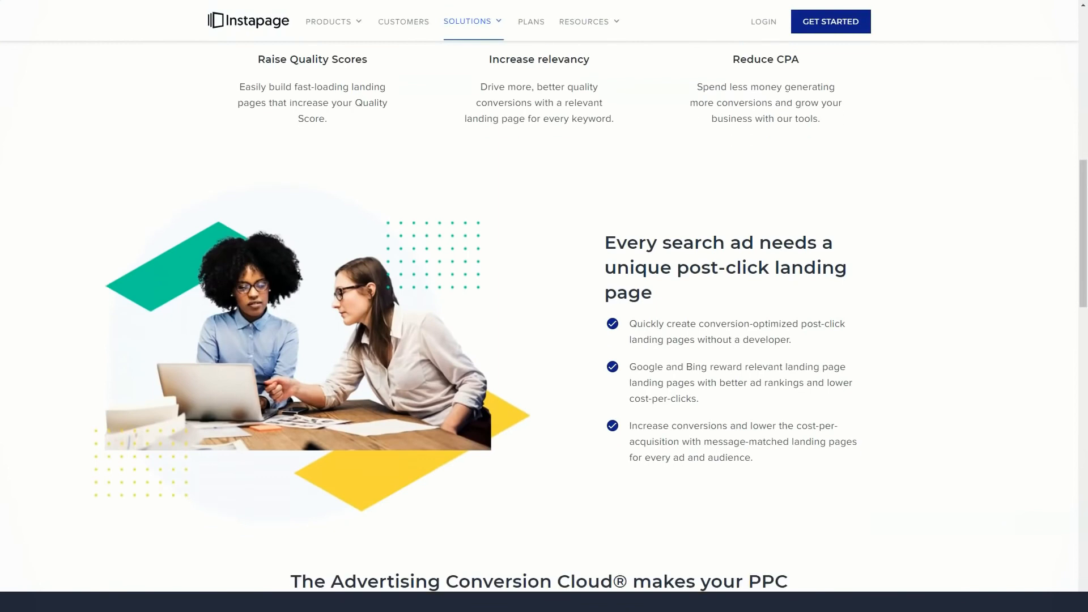
pyautogui.scroll(-3)
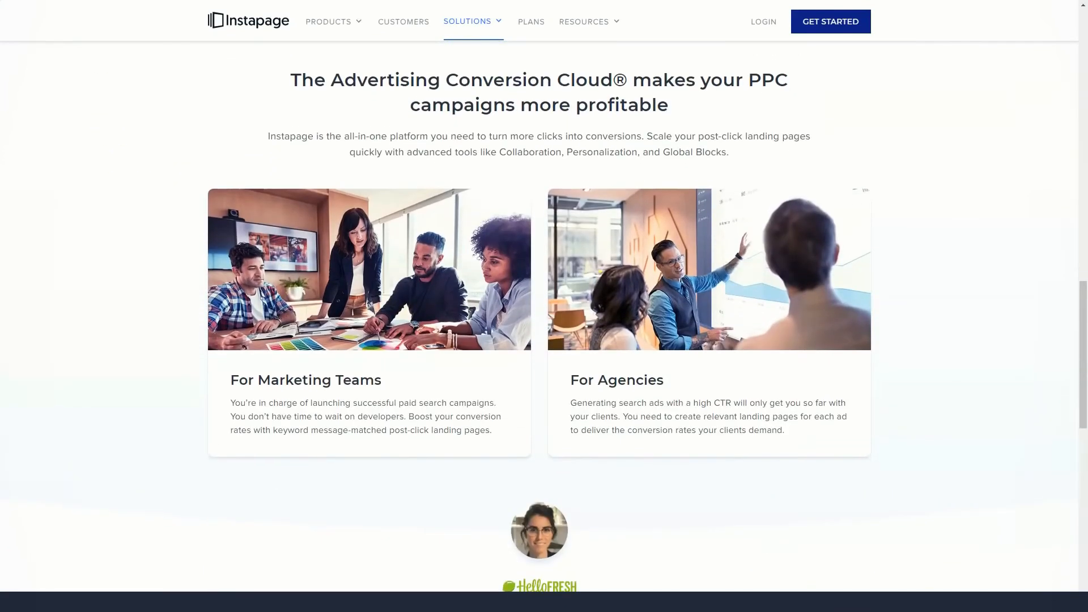
pyautogui.scroll(-3)
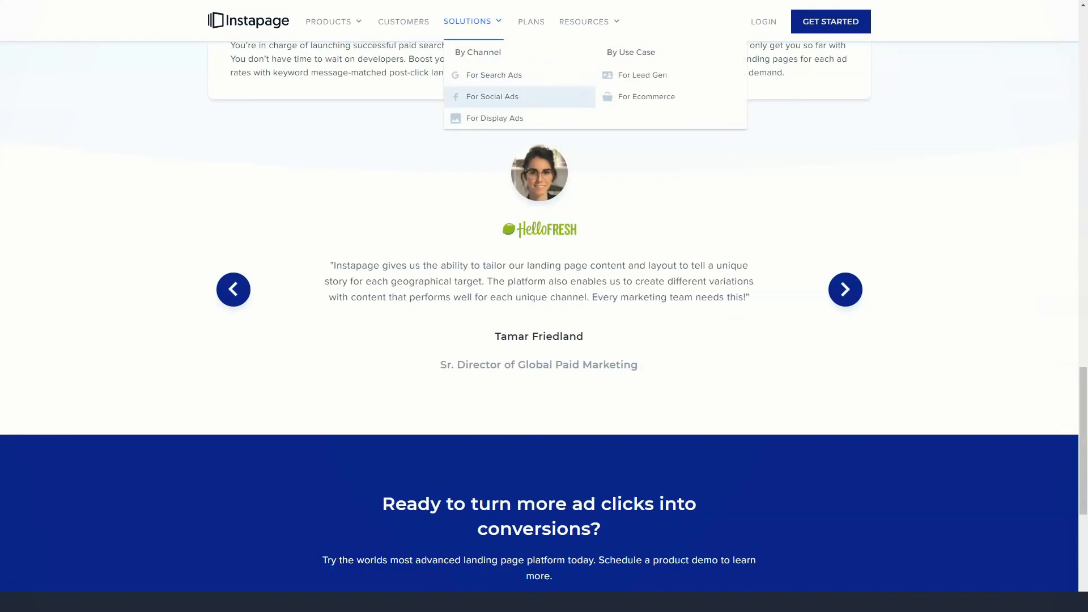
# Step: Go to the For Social Ads page and scroll its Facebook conversion features to the bottom banner, then show the Solutions menu
pyautogui.click(493, 97)
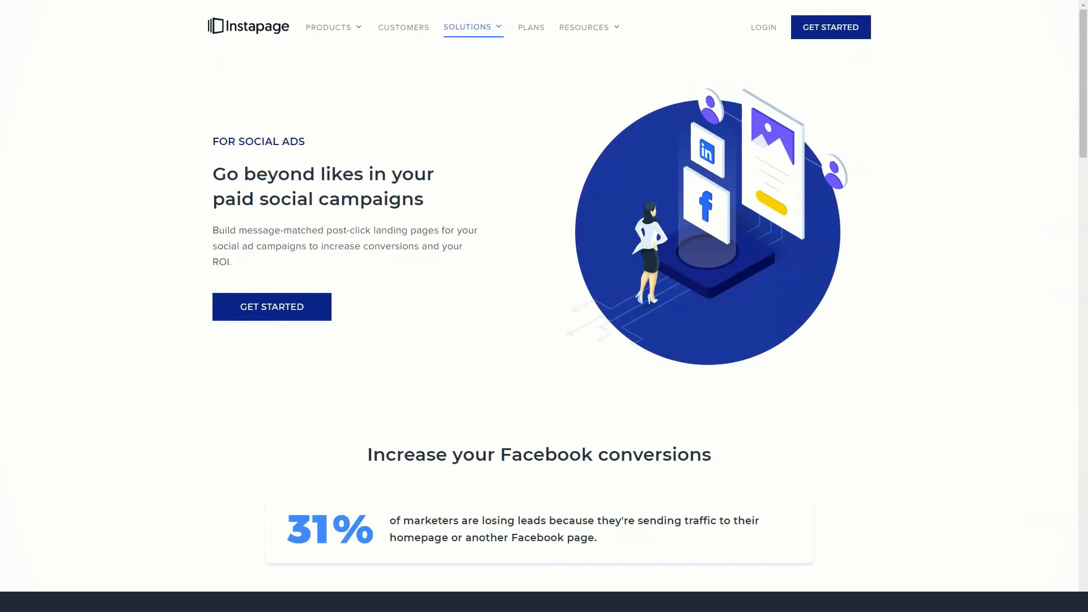
pyautogui.scroll(-3)
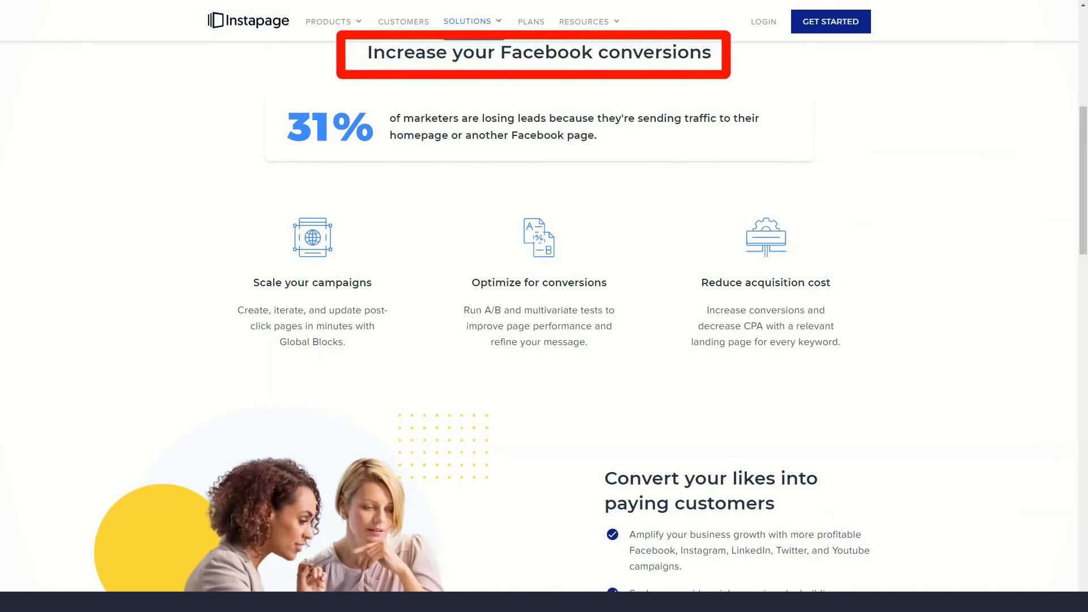
pyautogui.scroll(-3)
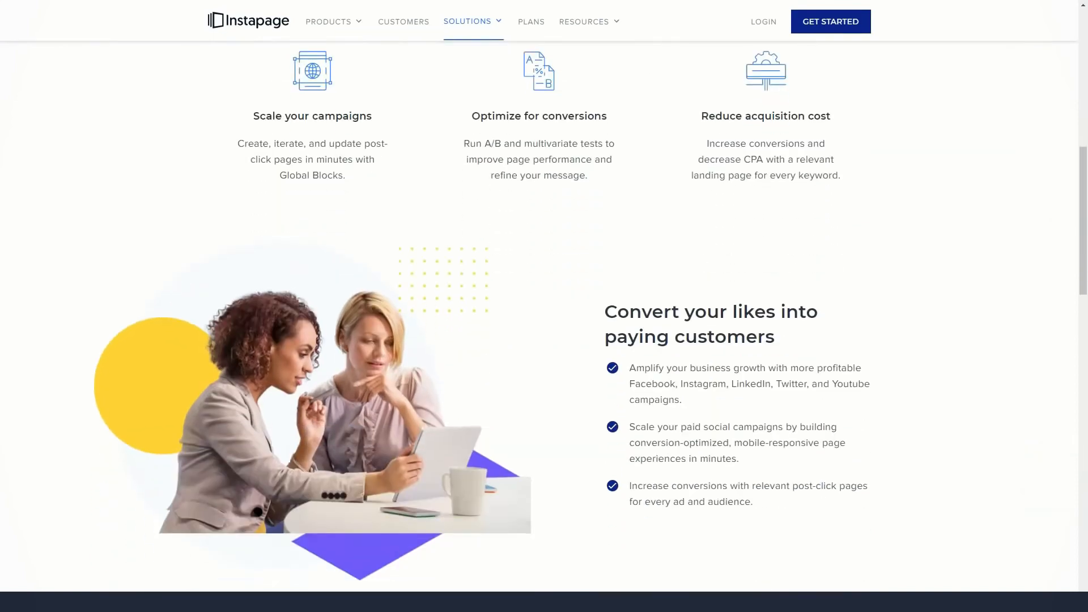
pyautogui.scroll(-3)
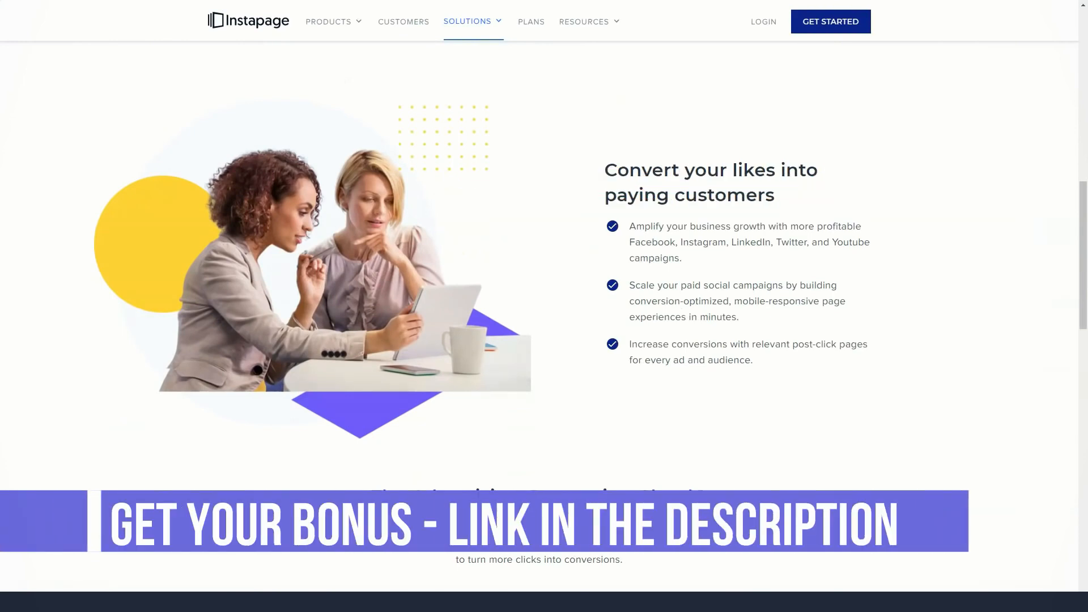
pyautogui.scroll(-3)
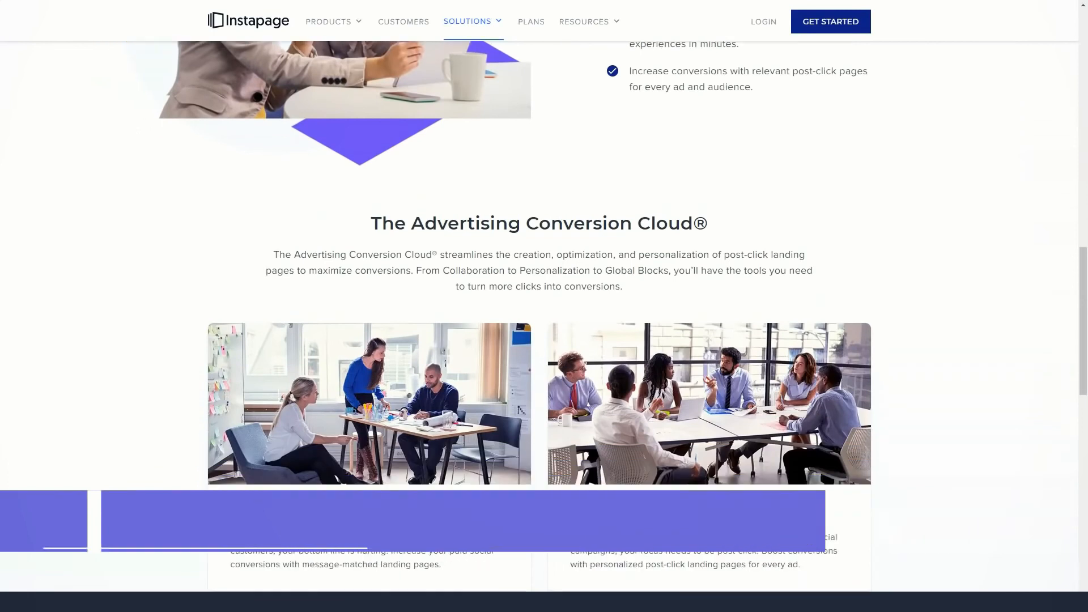
pyautogui.scroll(-3)
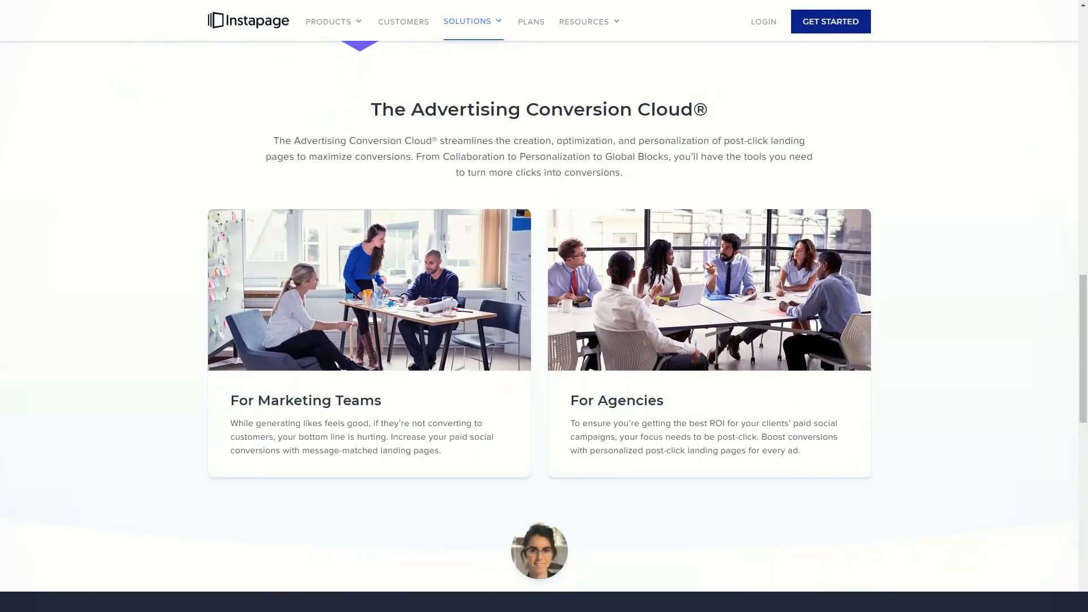
pyautogui.scroll(-3)
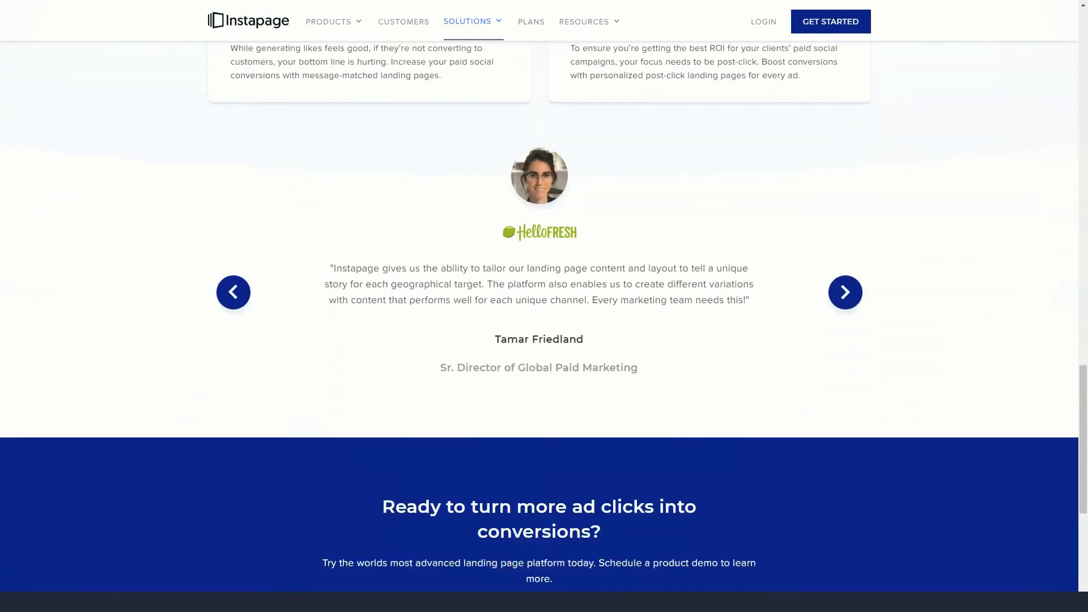
pyautogui.click(472, 22)
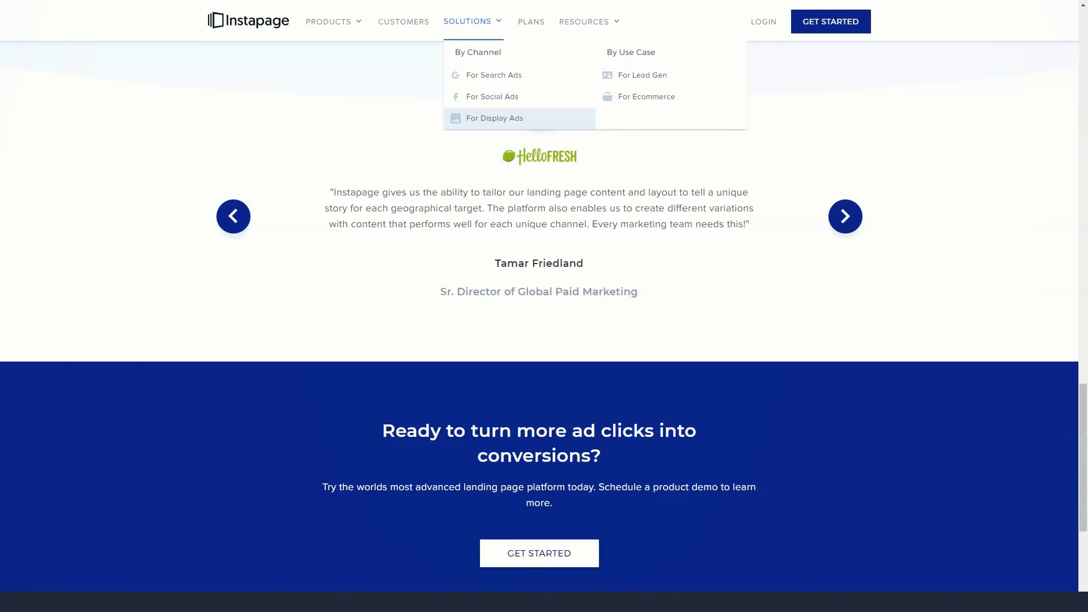
# Step: Go to the For Display Ads page and scroll past the personalized experience section to 'Why choose Instapage?'
pyautogui.click(494, 118)
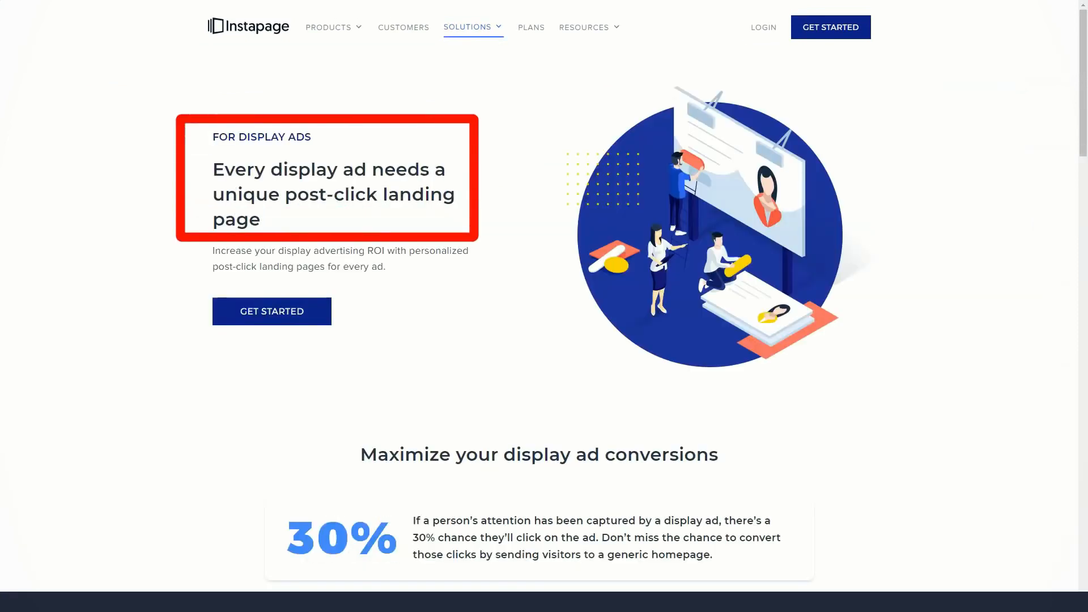
pyautogui.scroll(-3)
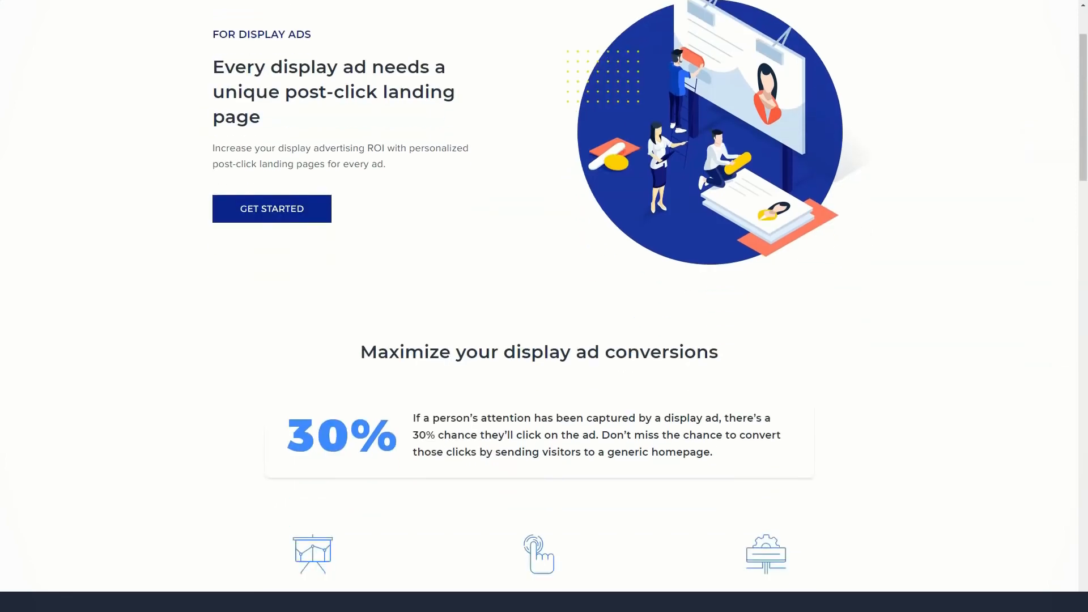
pyautogui.scroll(-3)
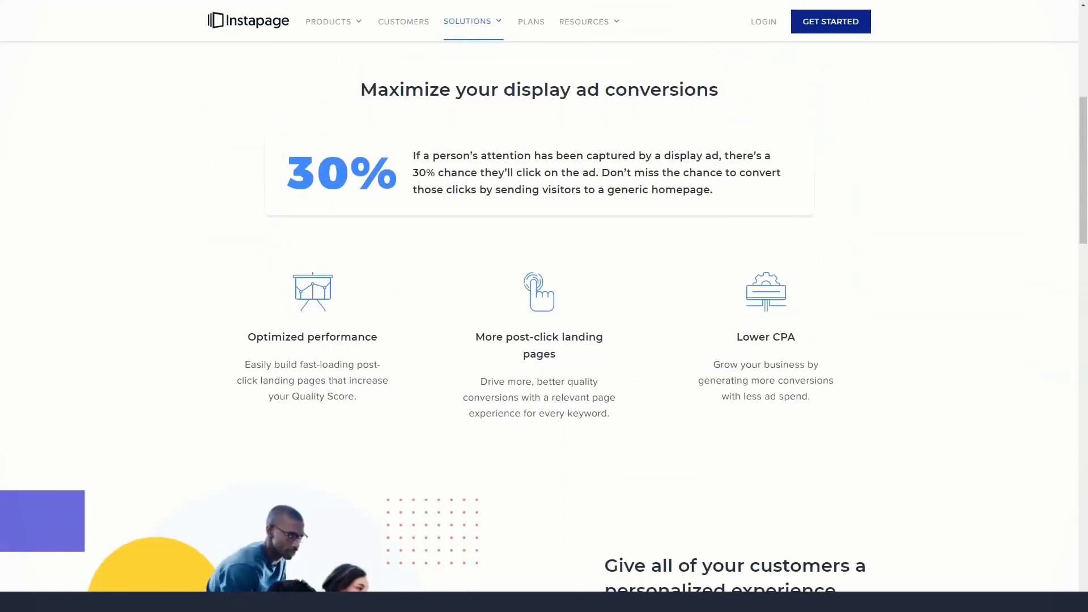
pyautogui.scroll(-3)
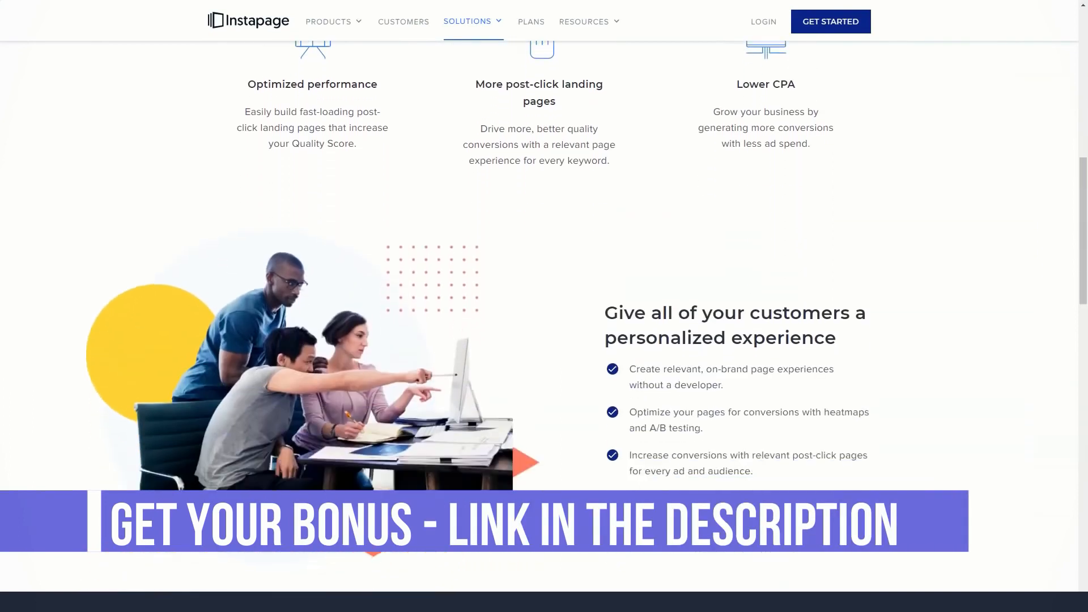
pyautogui.scroll(-3)
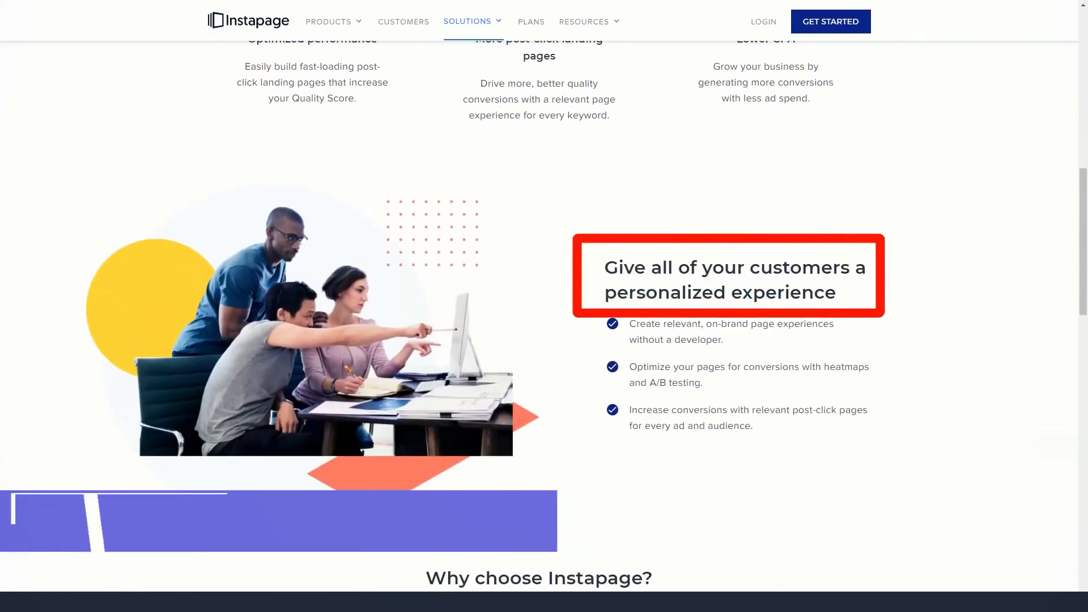
pyautogui.scroll(-3)
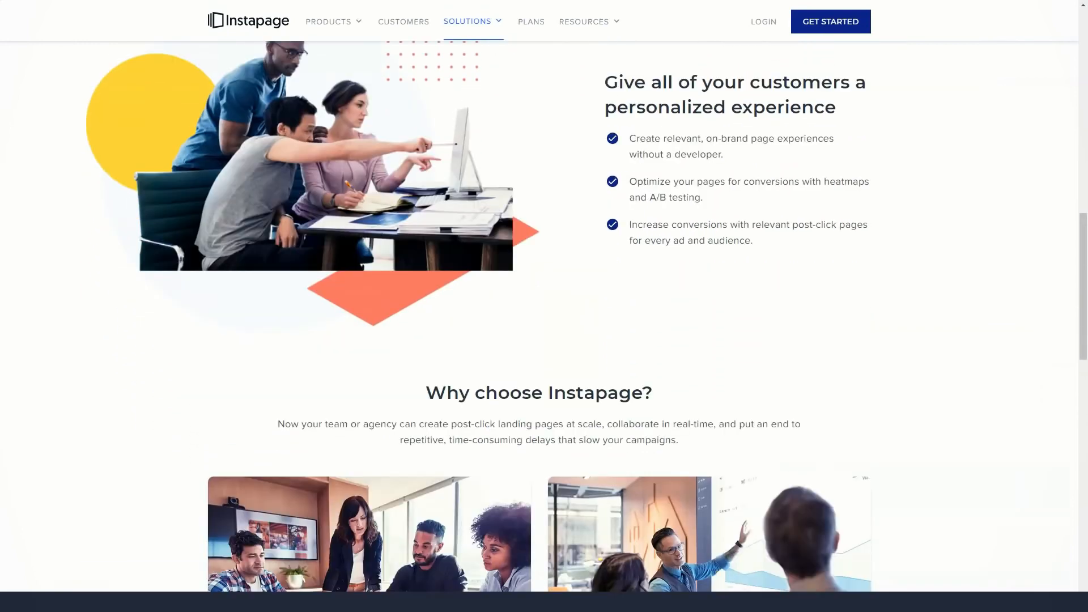
pyautogui.scroll(-3)
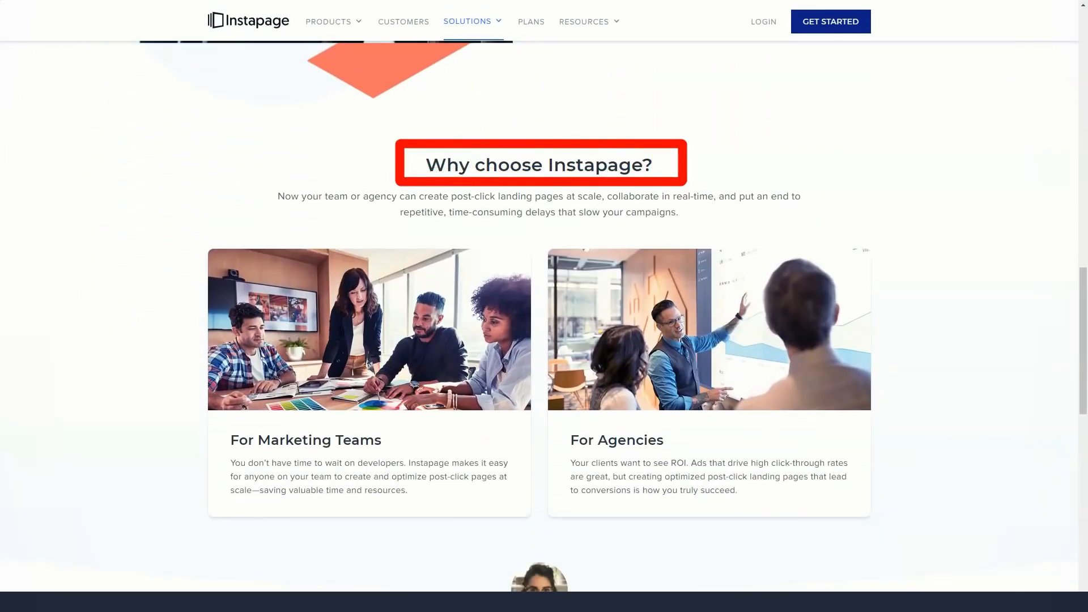
# Step: Go to the For Lead Gen solution page and scroll through its benefits to the Maximize ROI section
pyautogui.click(471, 21)
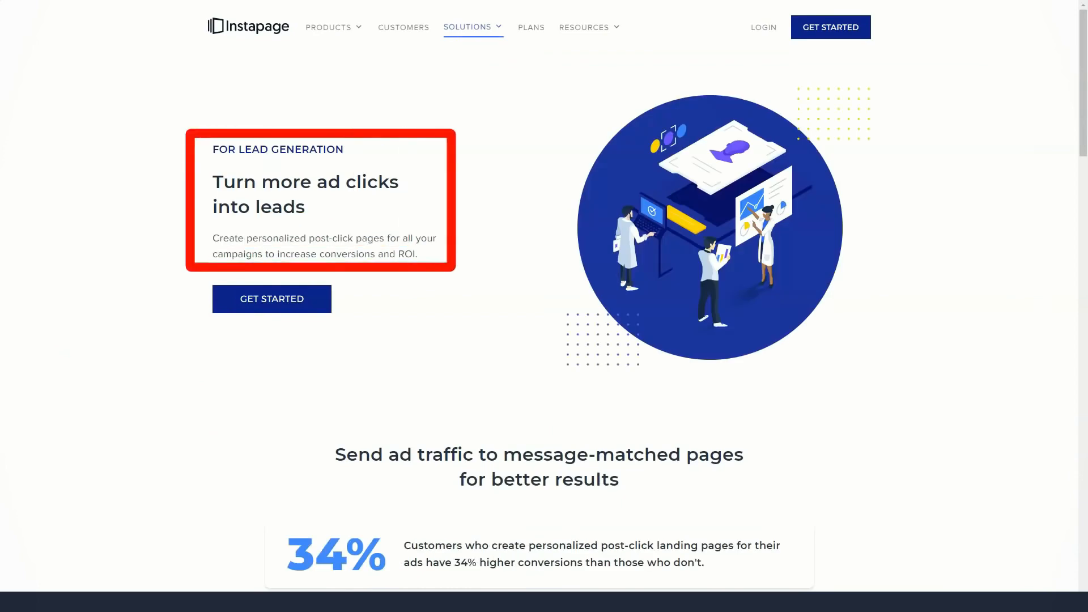
pyautogui.scroll(-3)
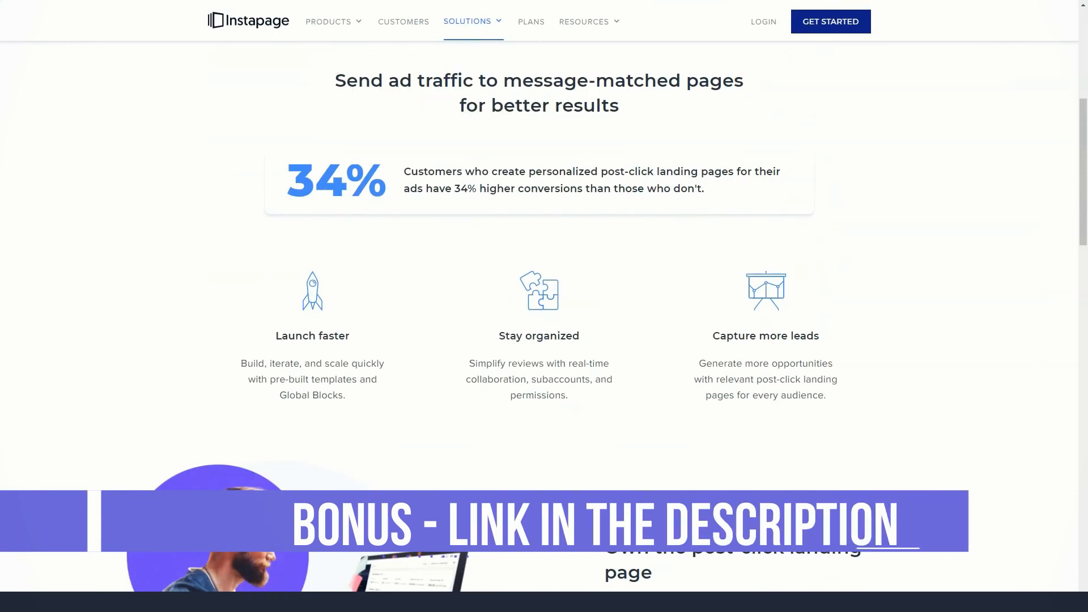
pyautogui.scroll(-3)
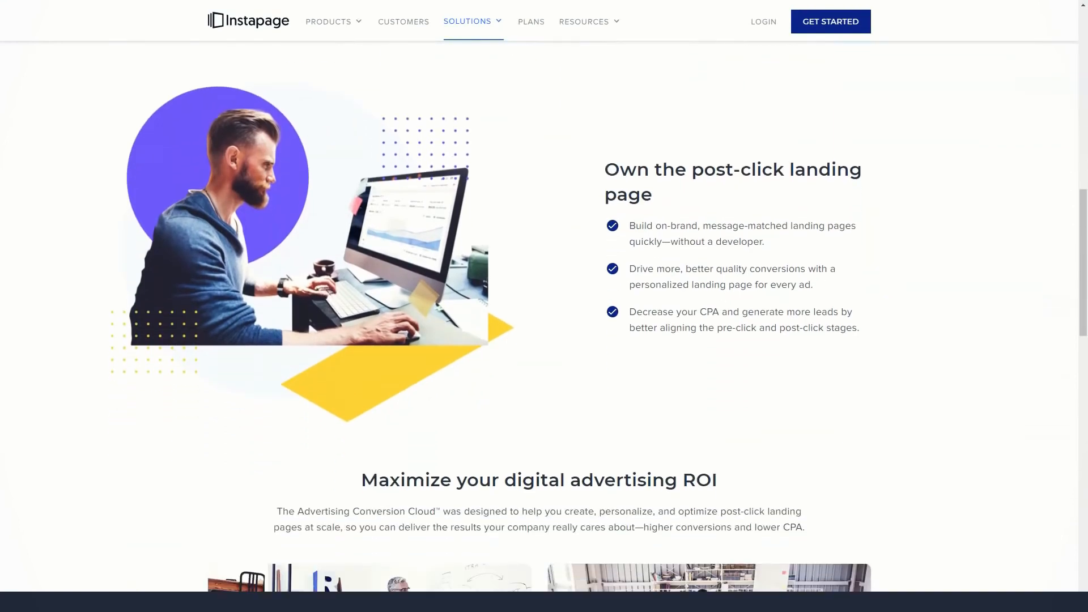
pyautogui.scroll(-3)
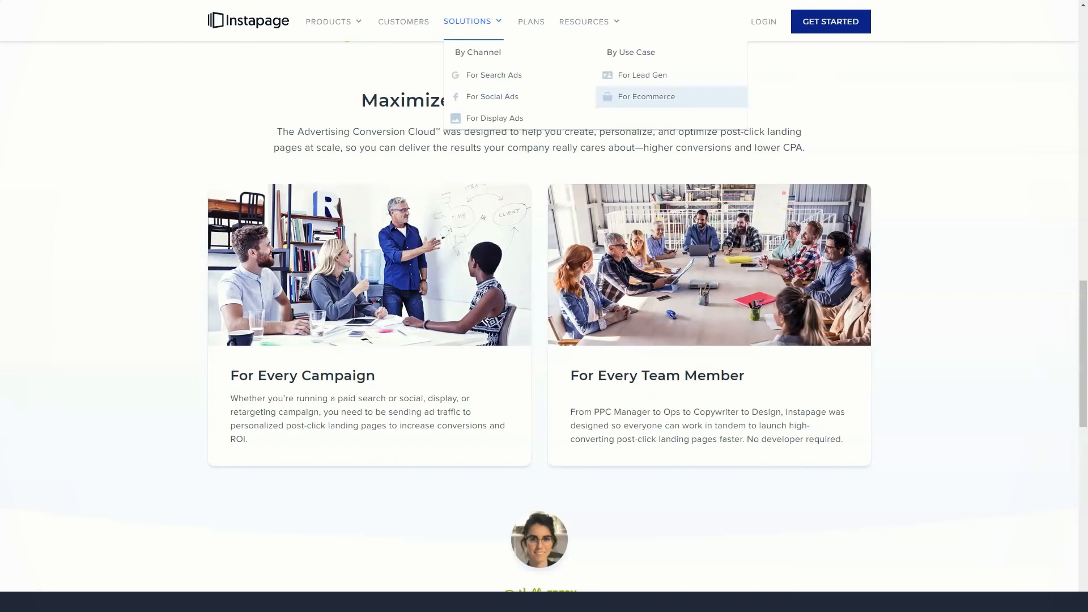
# Step: Go to the For Ecommerce solution page and scroll down to 'Move beyond basic product pages'
pyautogui.click(646, 97)
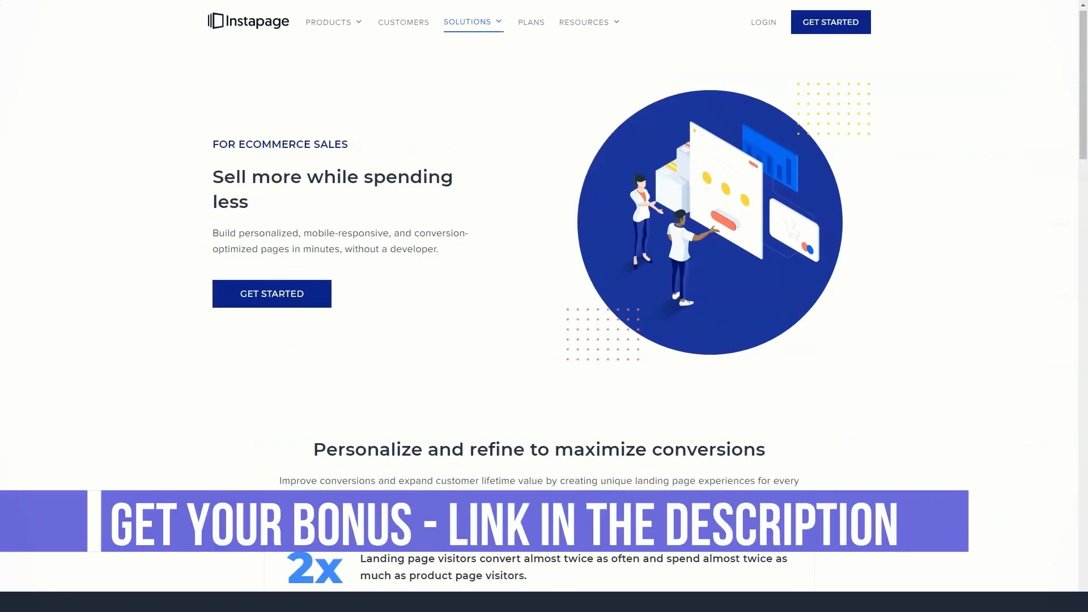
pyautogui.scroll(-3)
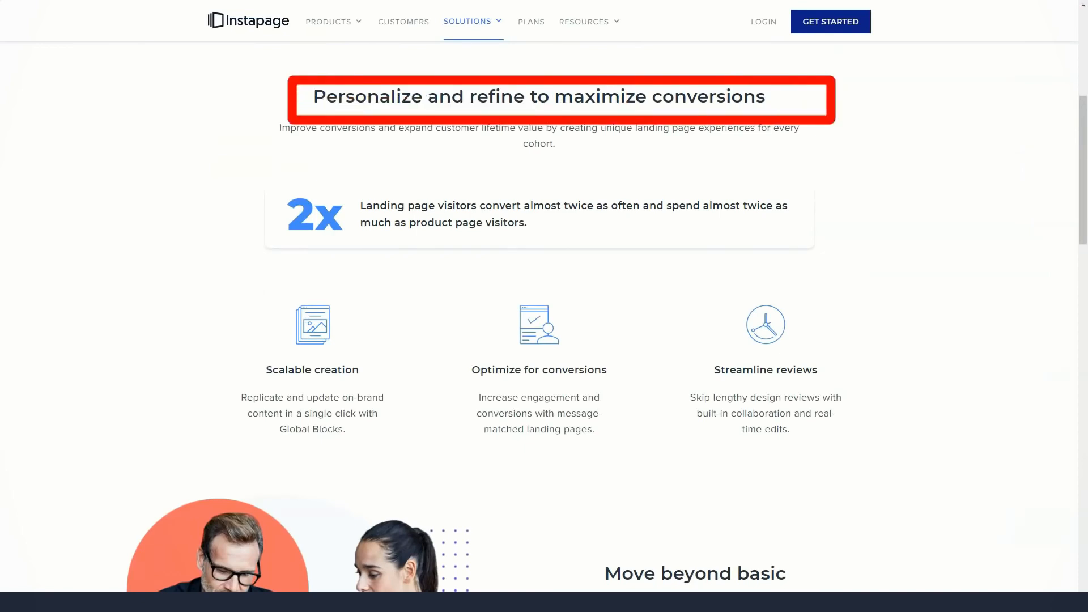
pyautogui.scroll(-3)
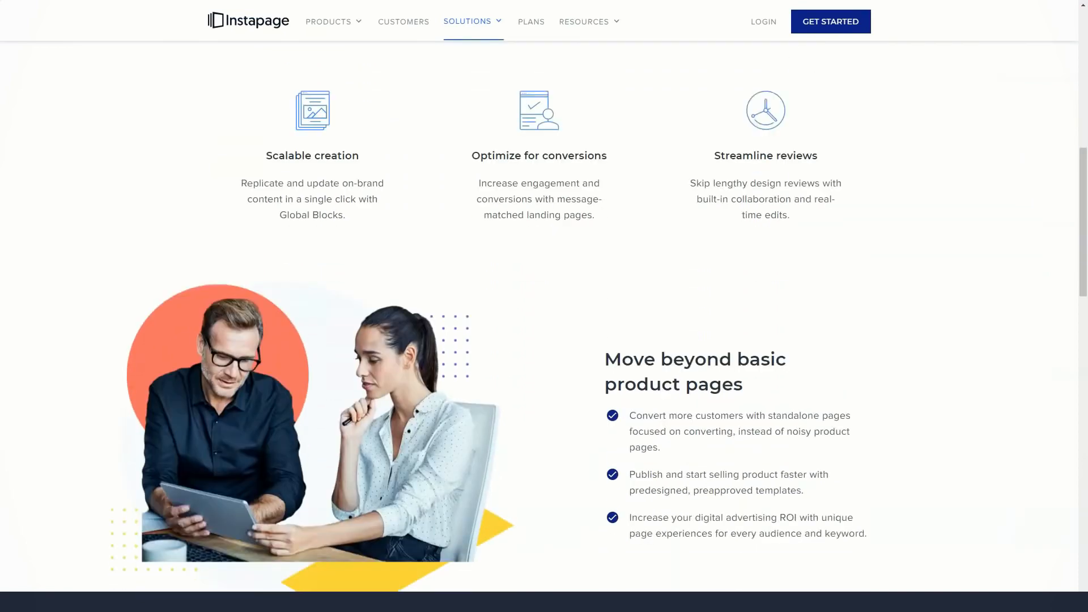
pyautogui.scroll(-3)
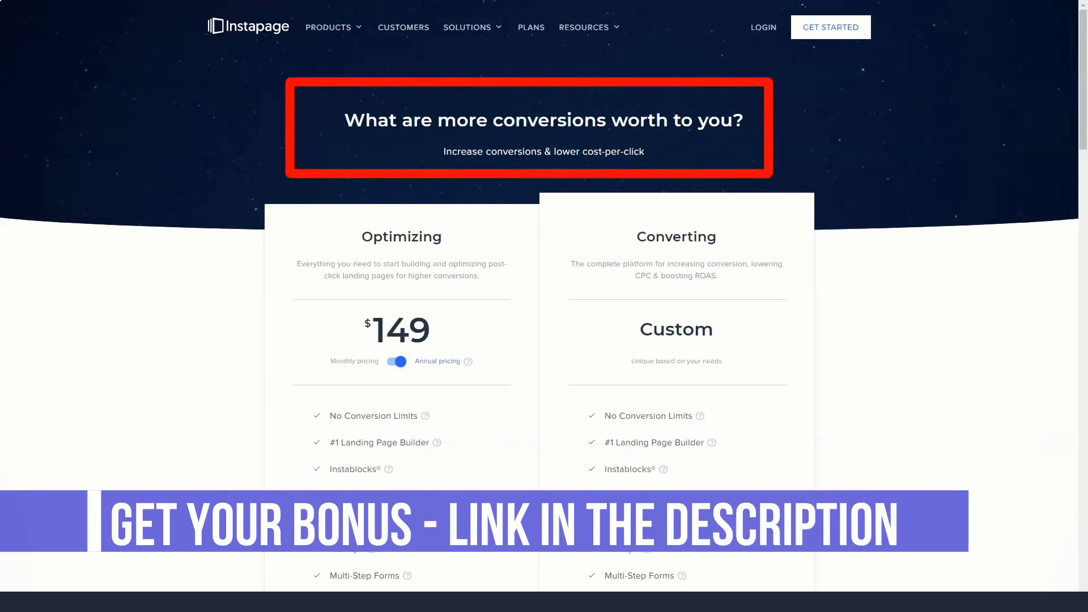
# Step: Scroll the Plans page through the Optimizing and Converting plan feature lists
pyautogui.scroll(-3)
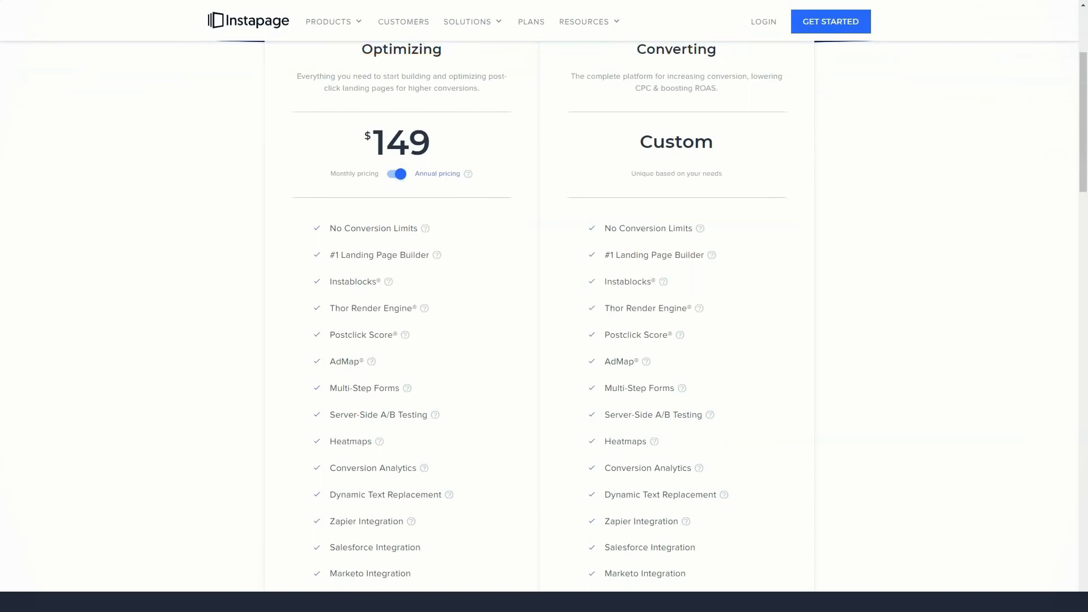
pyautogui.scroll(-3)
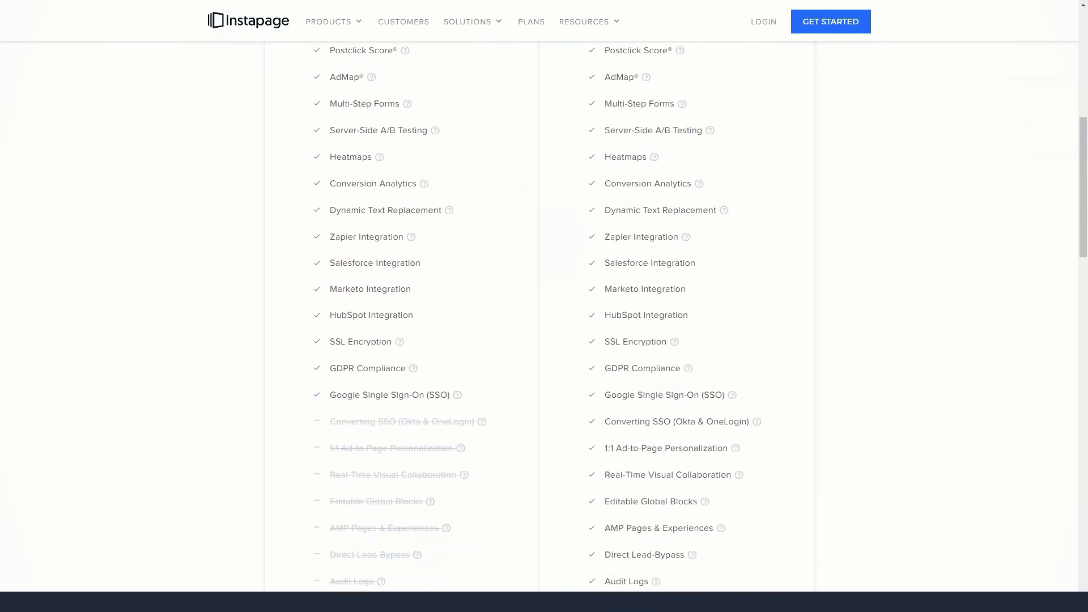
pyautogui.scroll(-3)
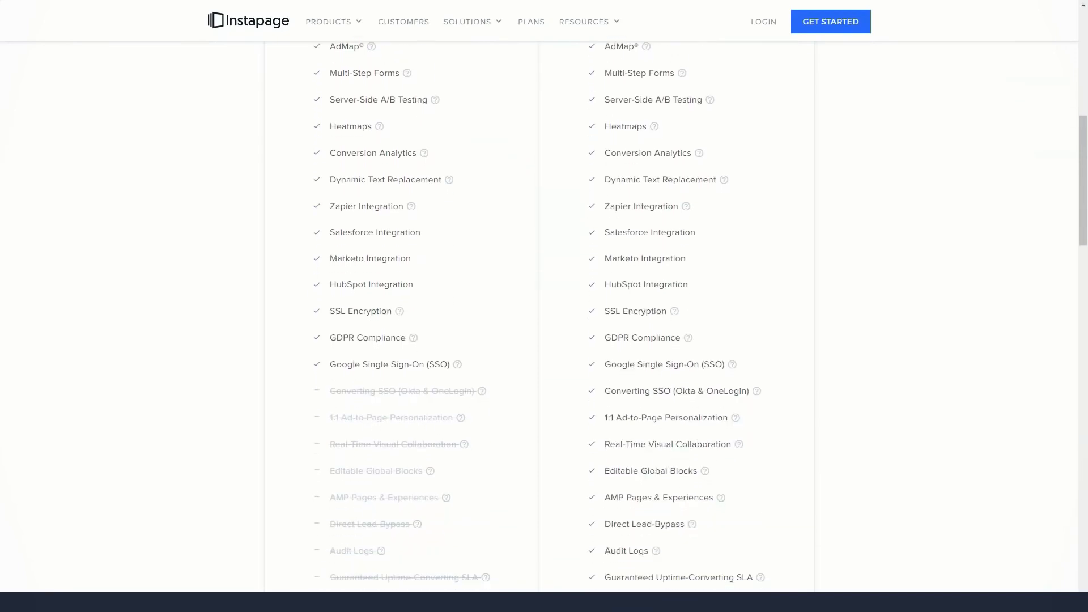
pyautogui.scroll(-3)
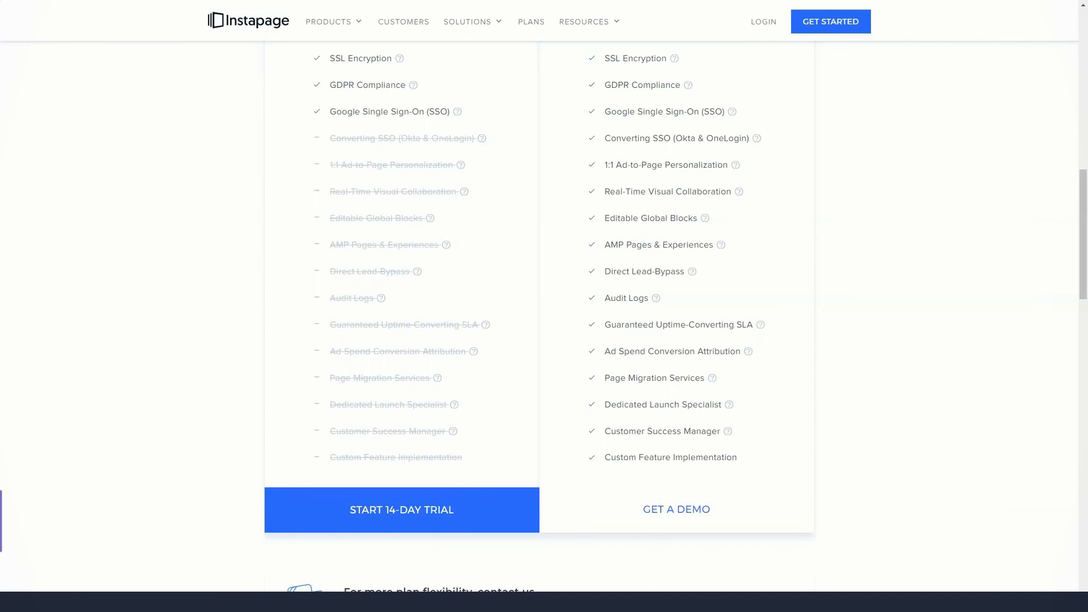
pyautogui.scroll(-3)
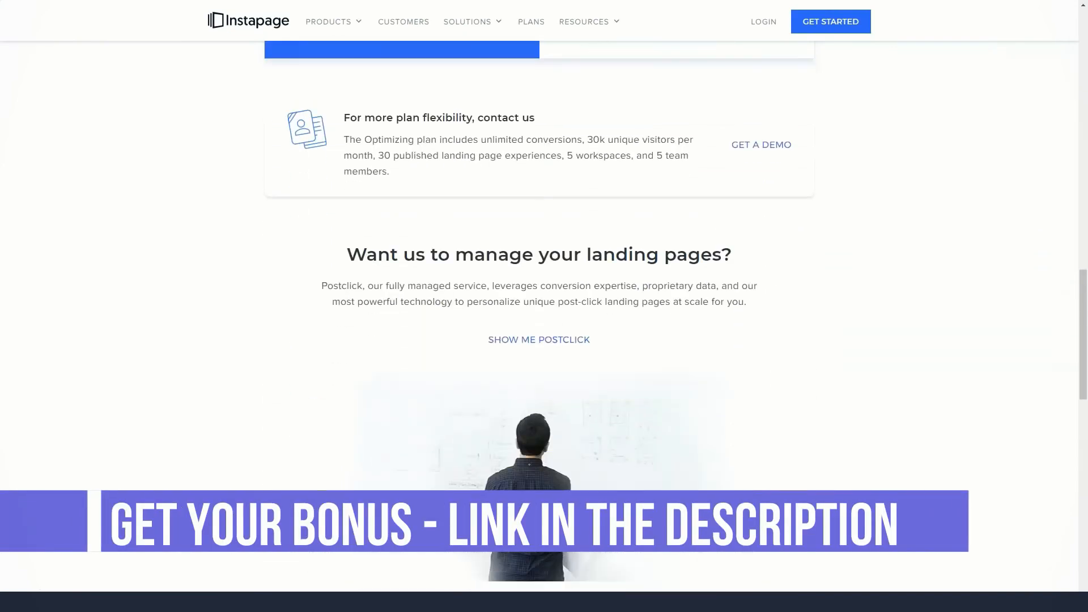
# Step: Continue down to the integrations and HelloFresh testimonial, then show the Resources menu
pyautogui.scroll(-3)
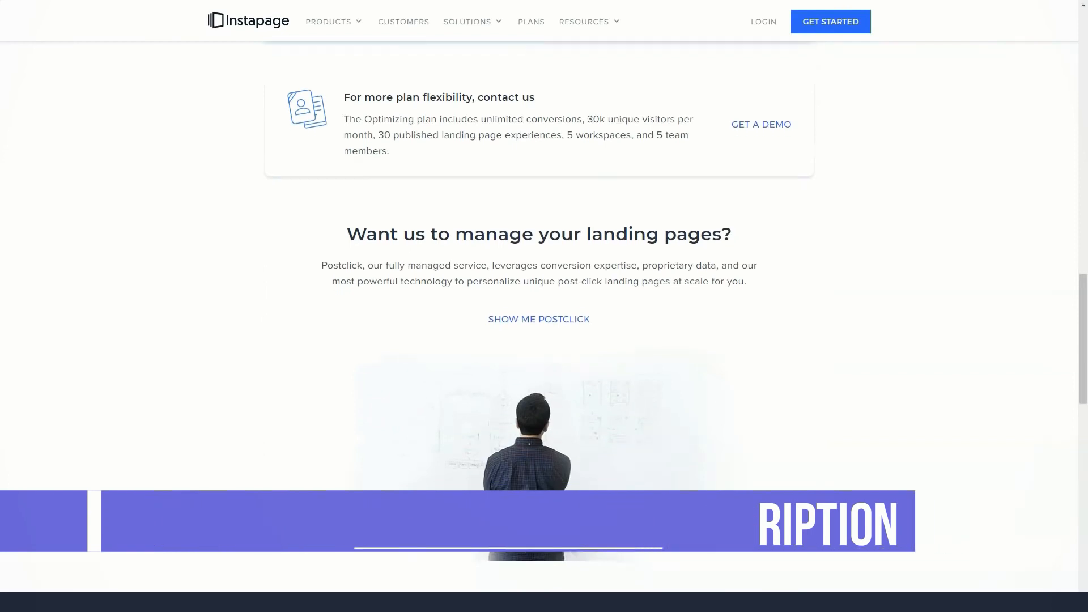
pyautogui.scroll(-3)
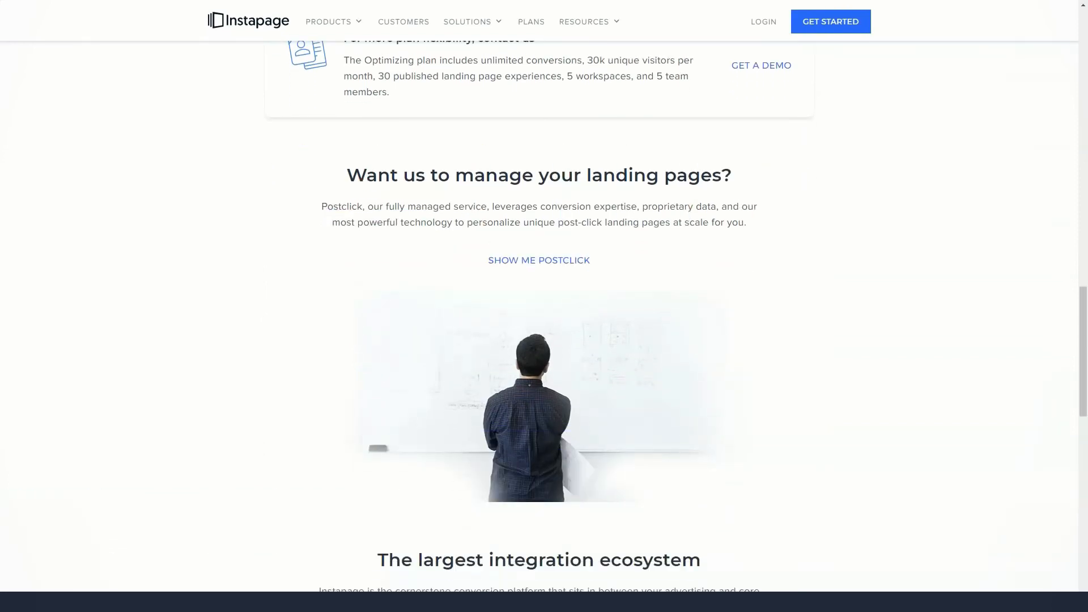
pyautogui.scroll(-3)
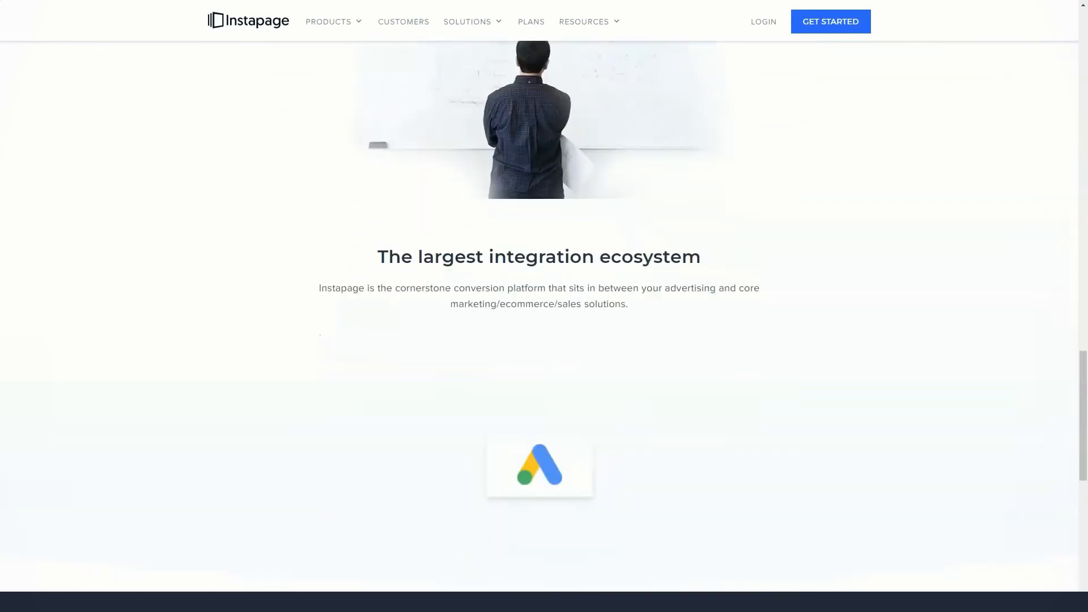
pyautogui.scroll(-3)
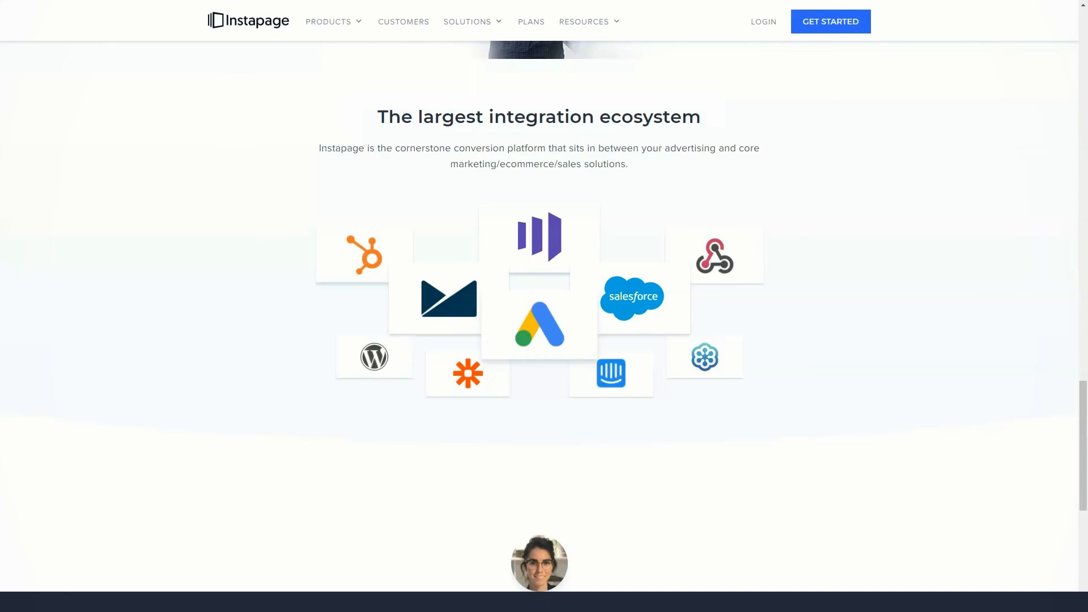
pyautogui.scroll(-3)
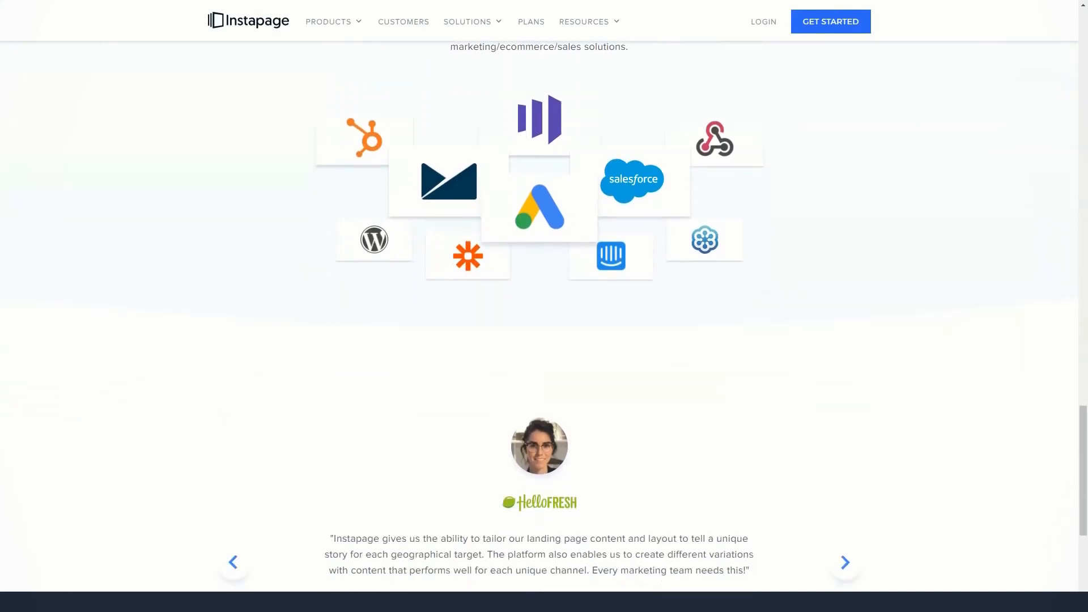
pyautogui.click(584, 21)
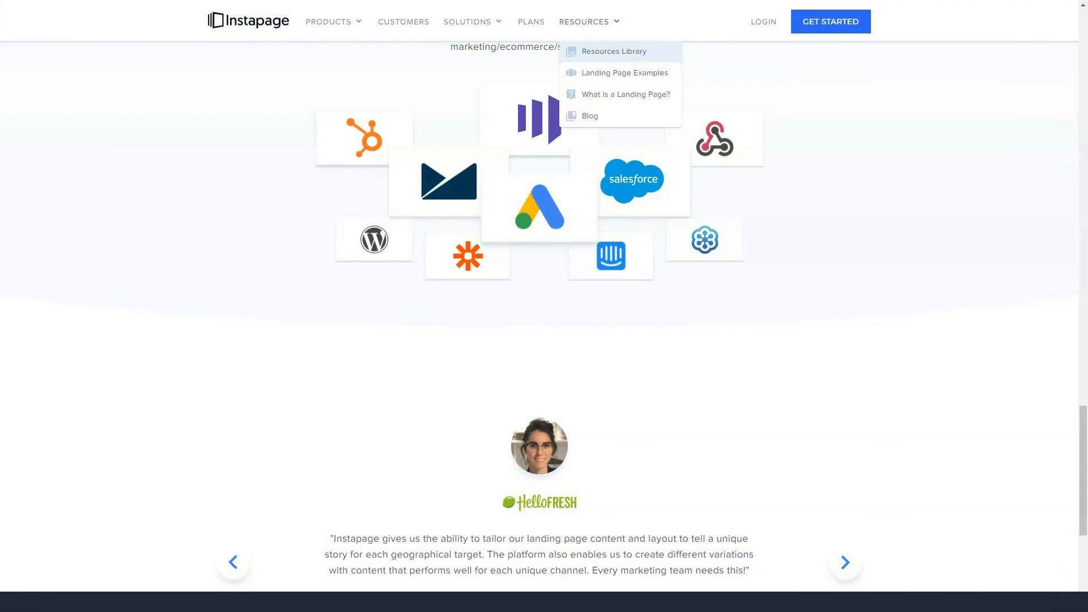
# Step: Go to the Resources Library and scroll through Categories, Blog and More Content for You
pyautogui.click(613, 51)
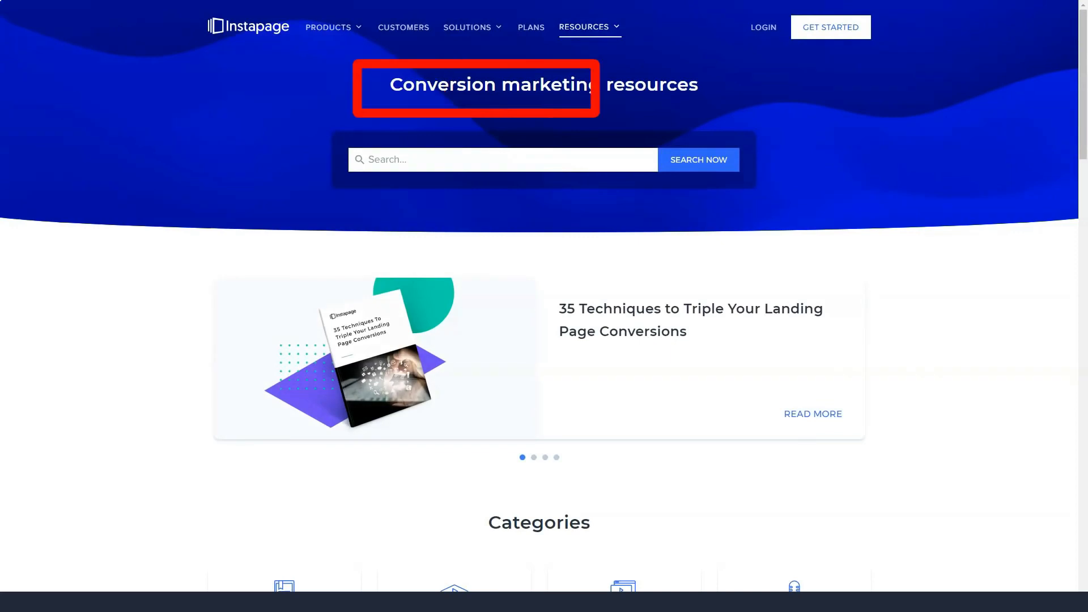
pyautogui.scroll(-3)
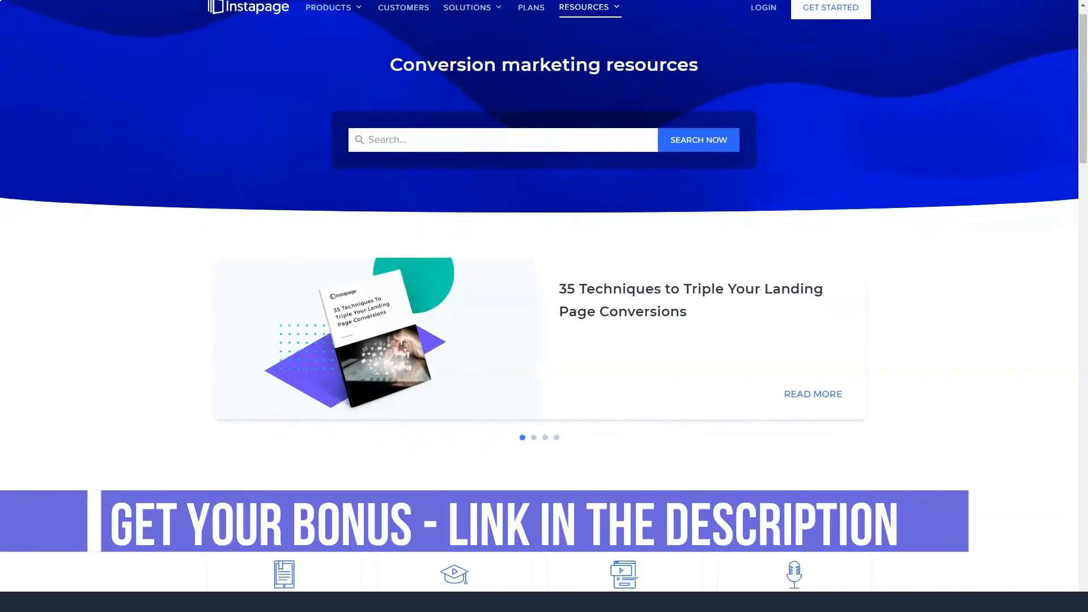
pyautogui.scroll(-3)
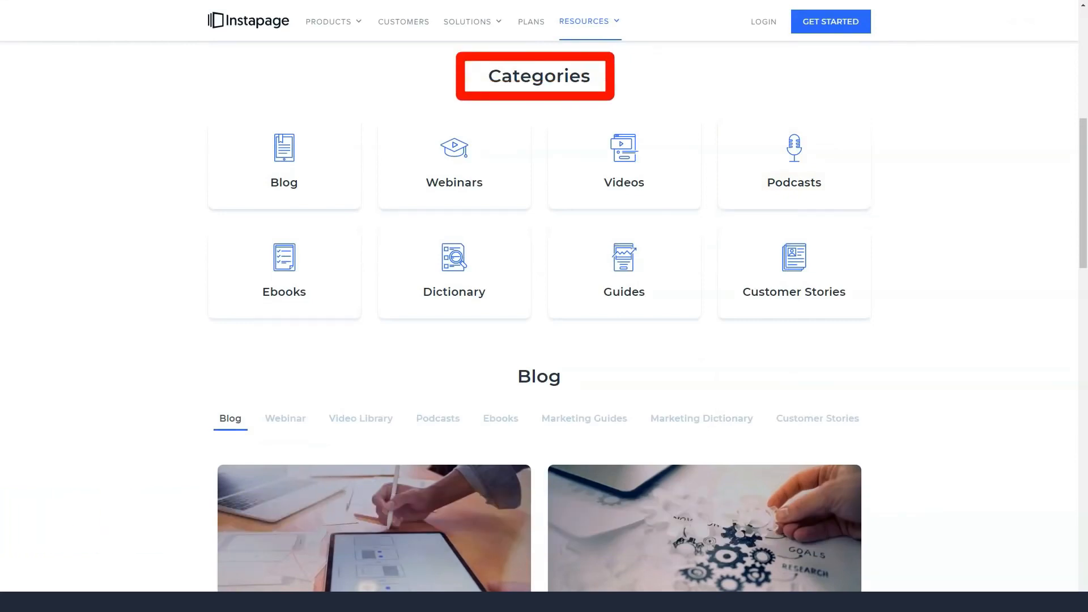
pyautogui.scroll(-3)
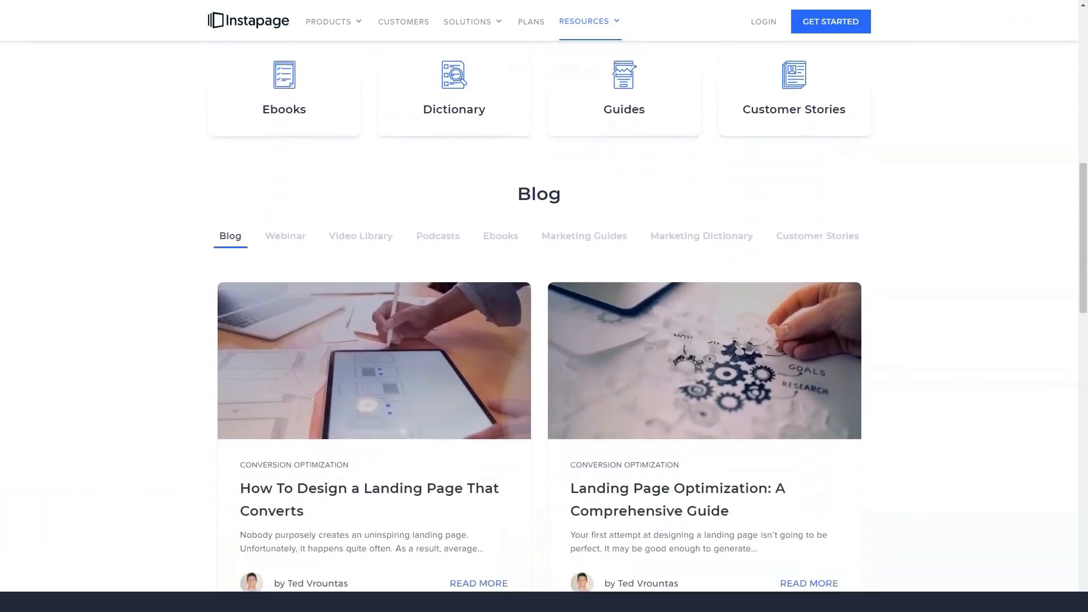
pyautogui.scroll(-3)
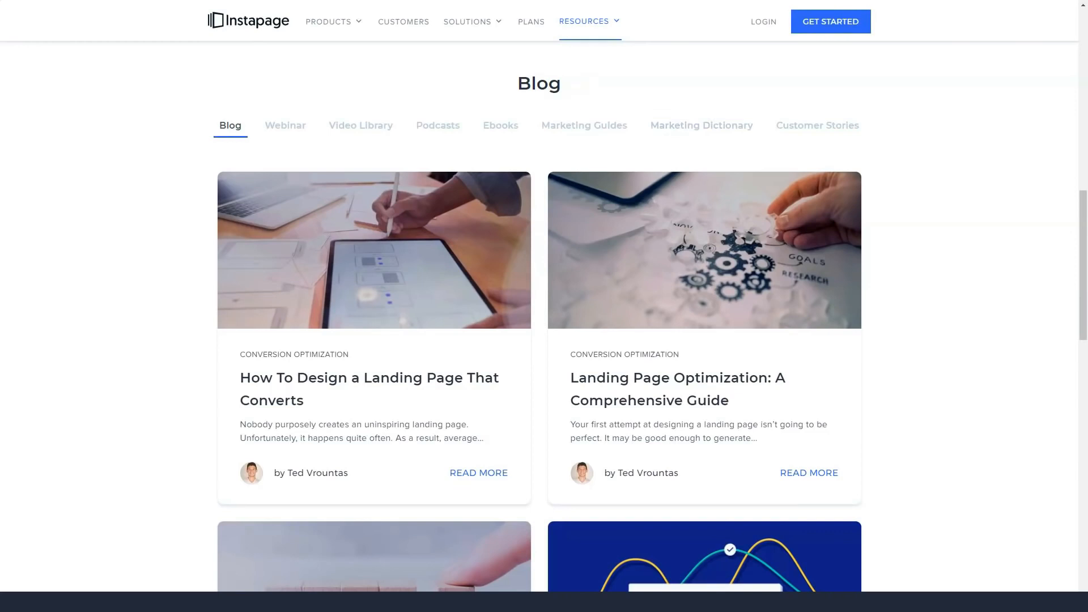
pyautogui.scroll(-3)
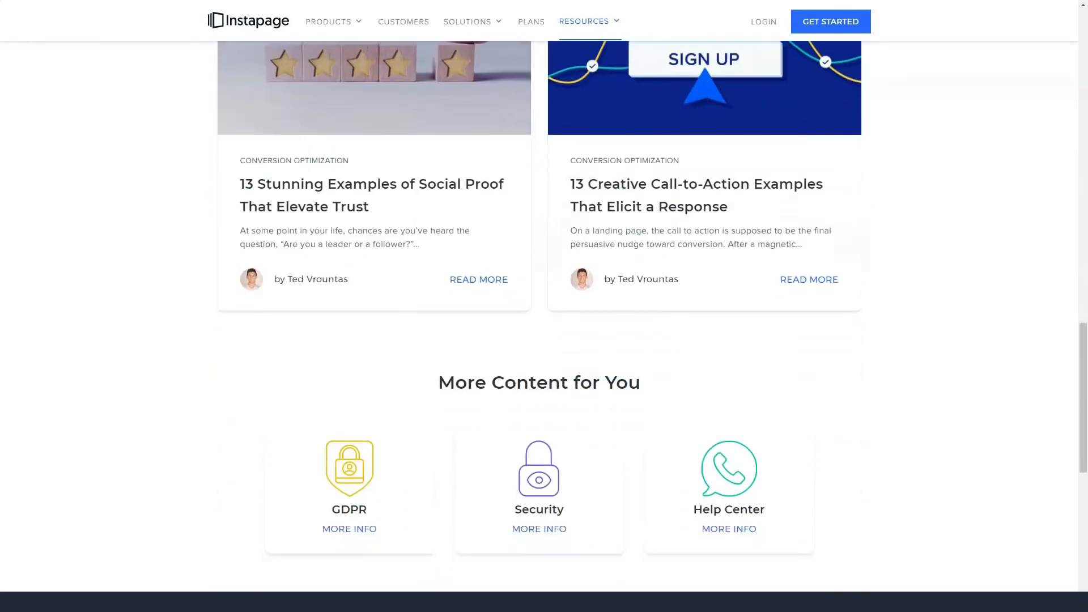